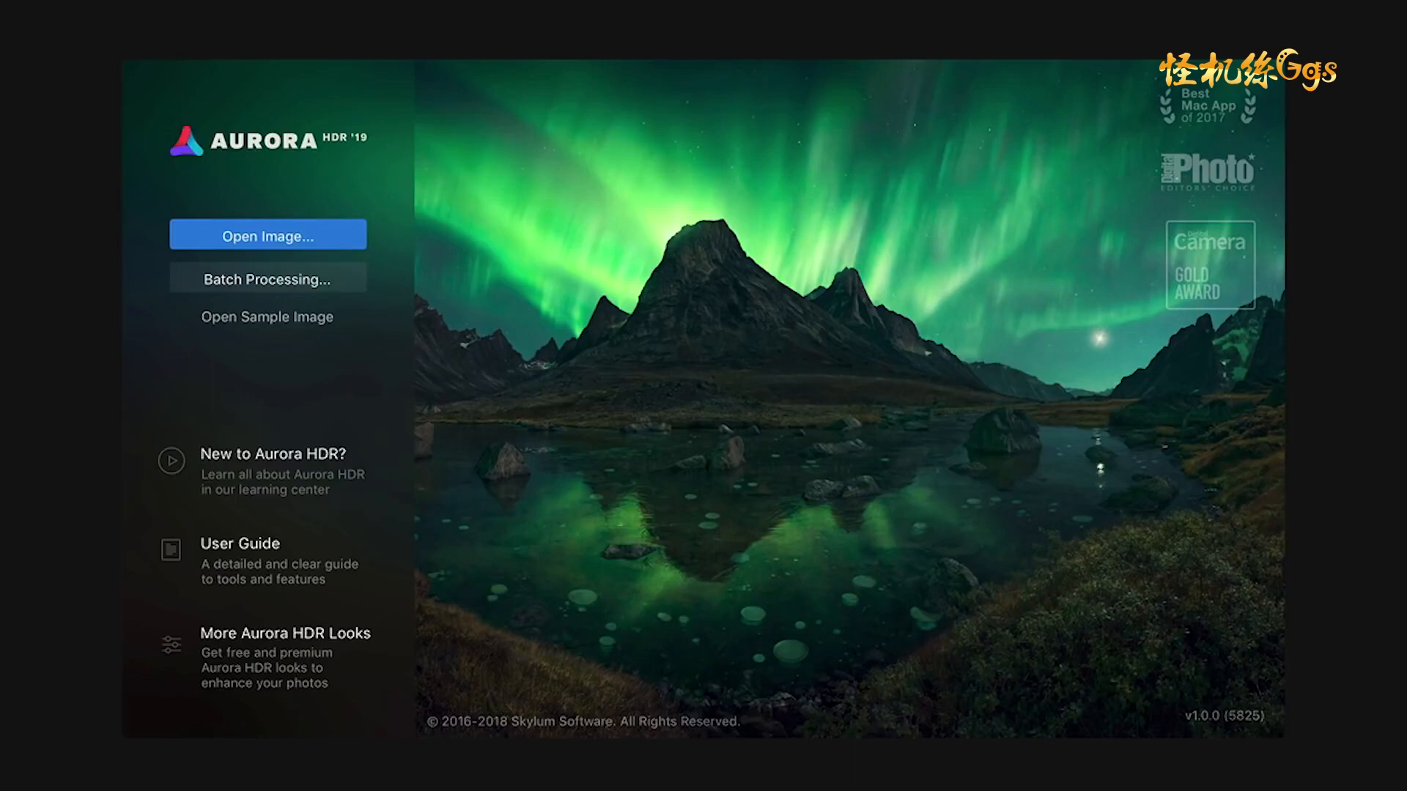
Step: Explore the Aurora HDR interface: layer types, auto alignment, merge and share options
{"action": "left_click", "coordinate": [267, 236]}
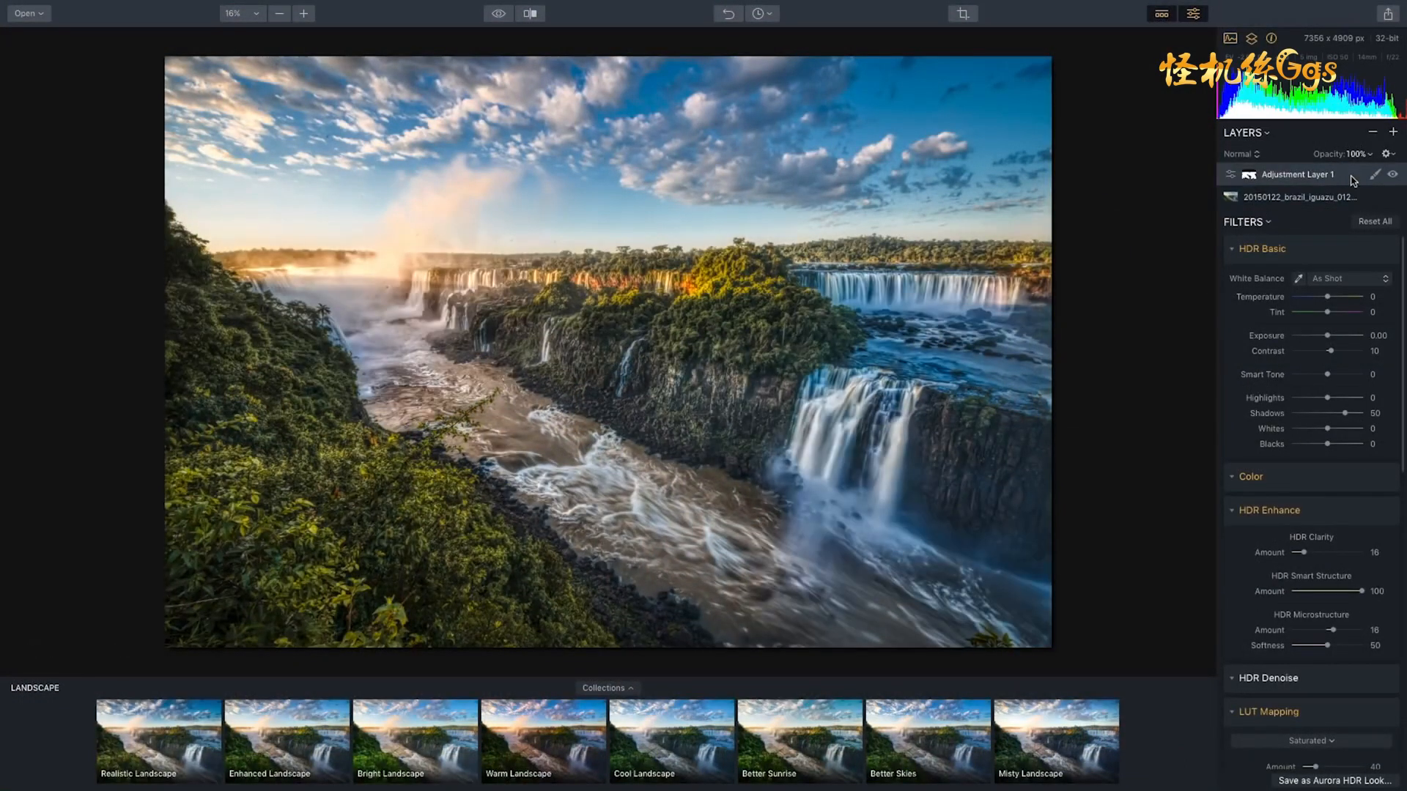
{"action": "left_click", "coordinate": [1392, 133]}
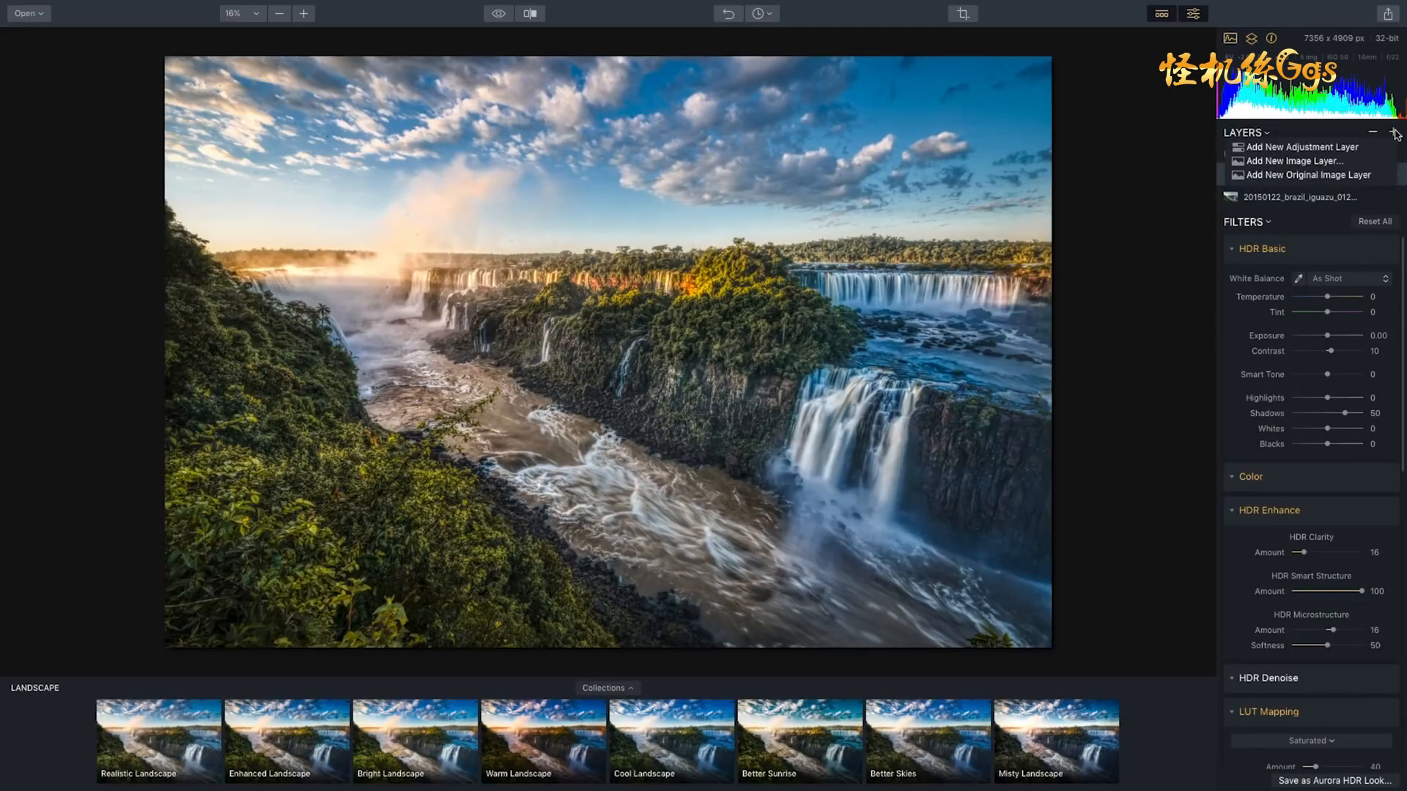
{"action": "left_click", "coordinate": [1309, 740]}
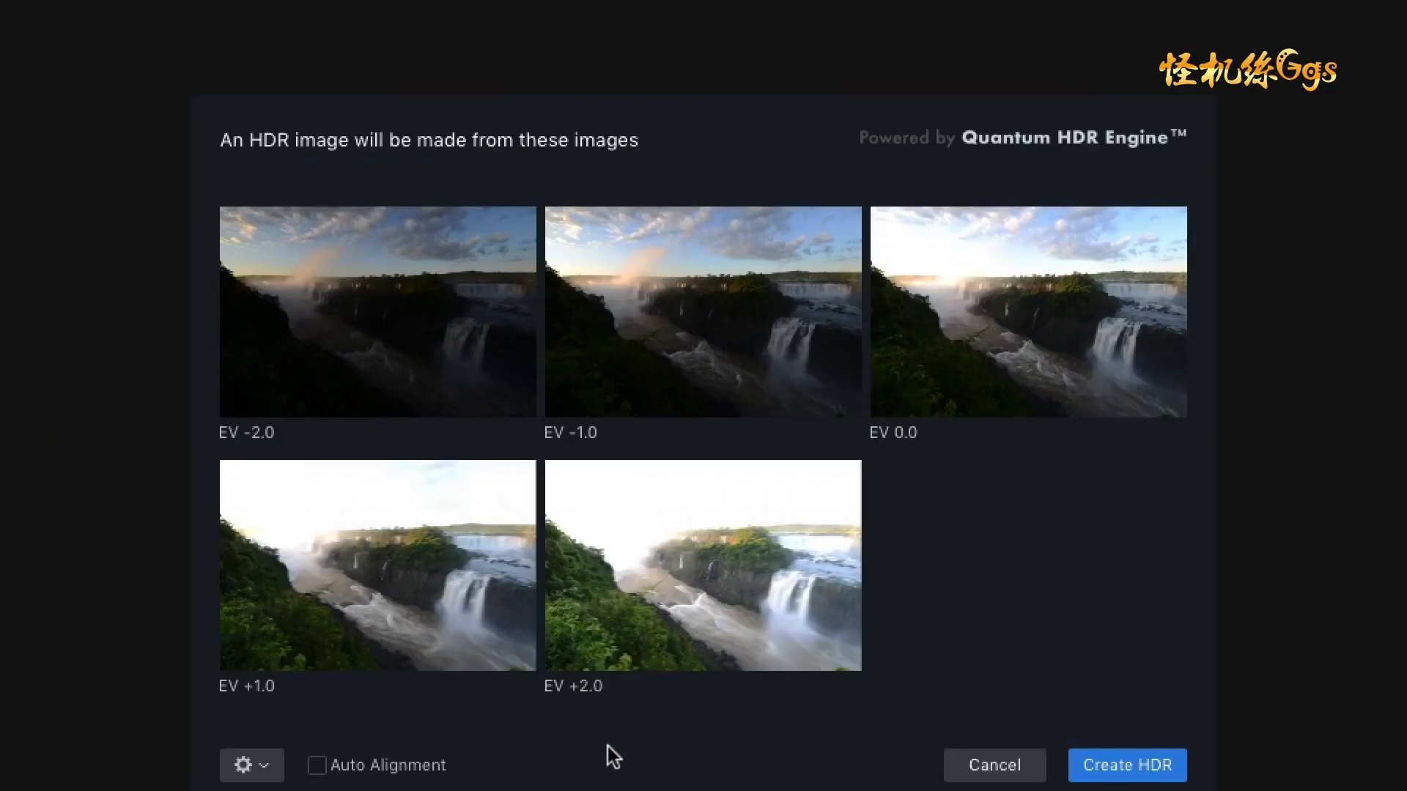
{"action": "mouse_move", "coordinate": [323, 779]}
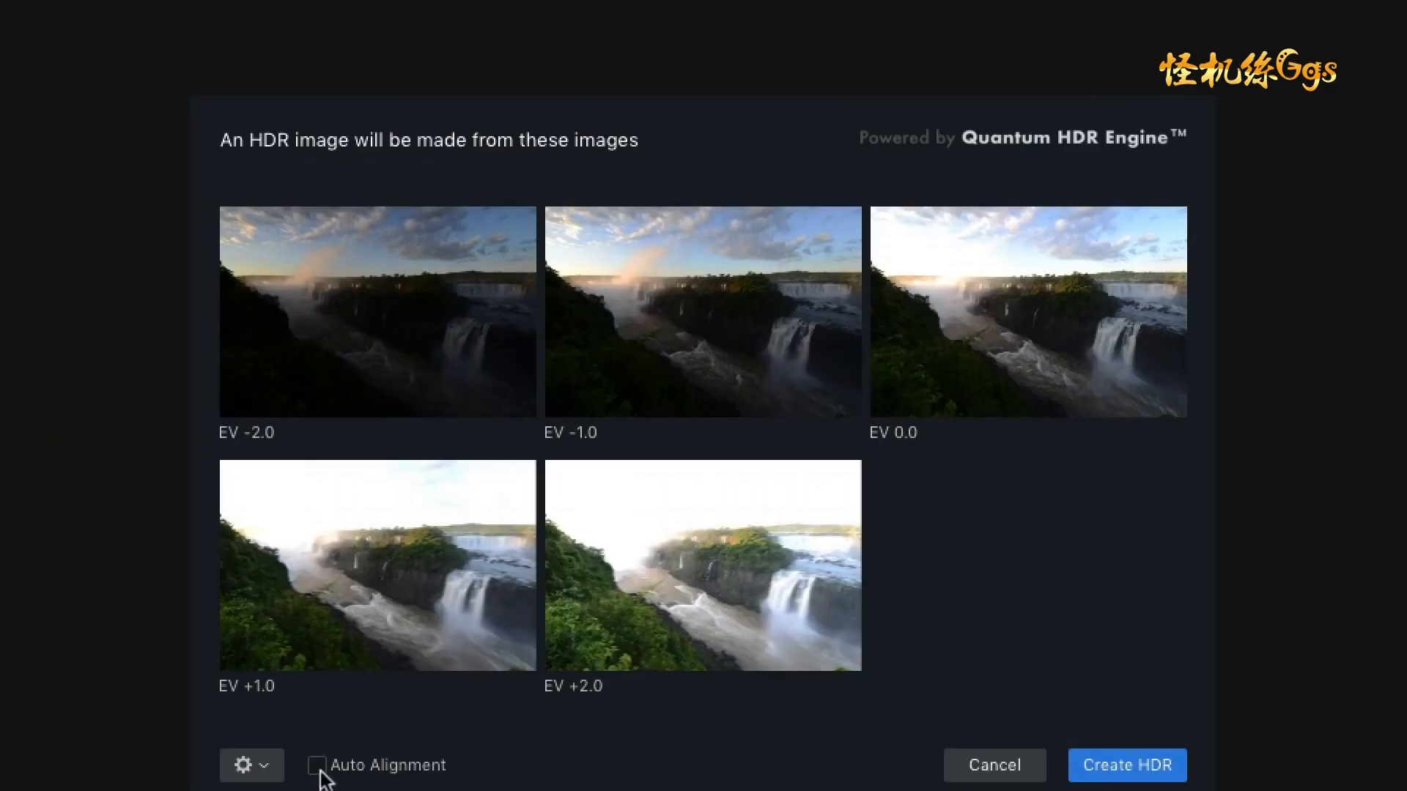
{"action": "left_click", "coordinate": [316, 765]}
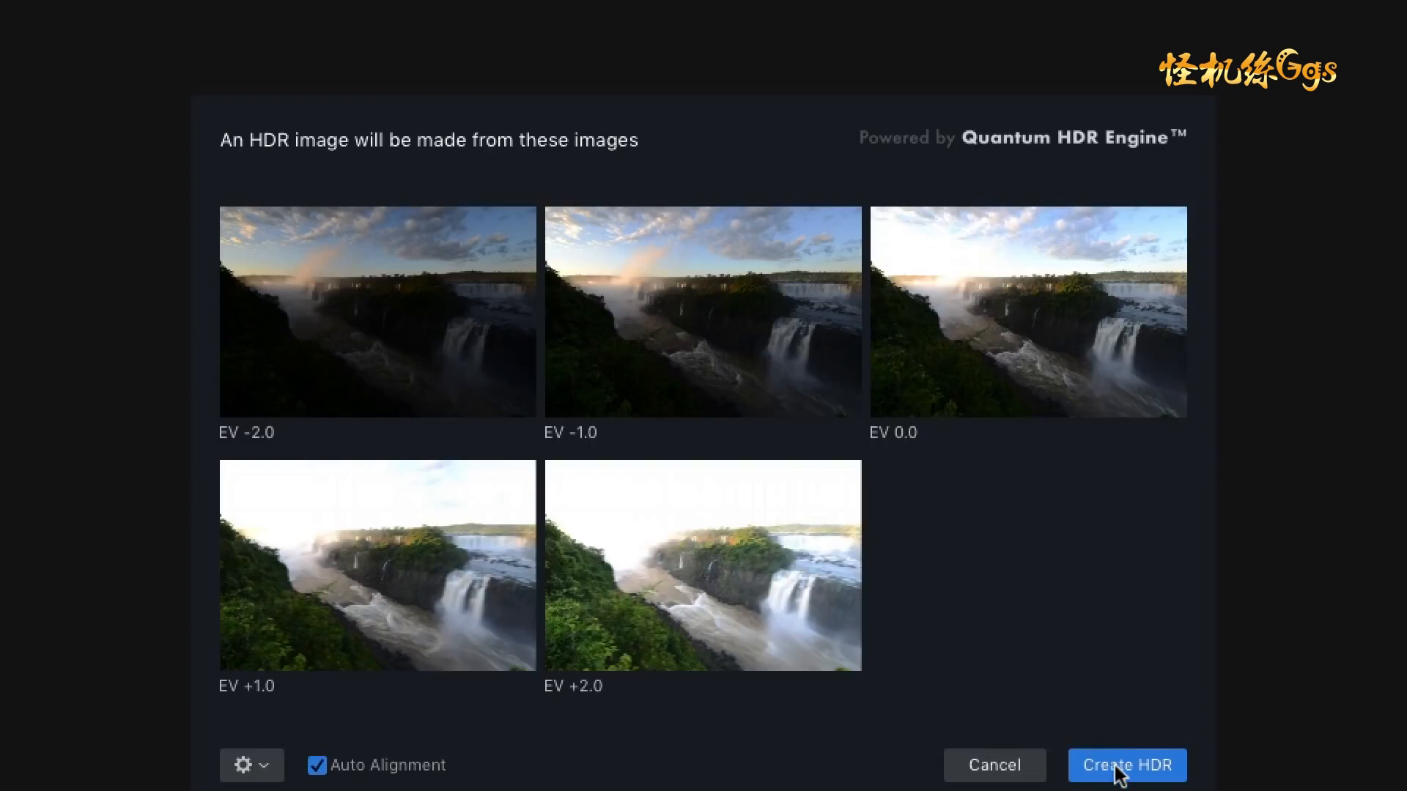
{"action": "left_click", "coordinate": [1126, 765]}
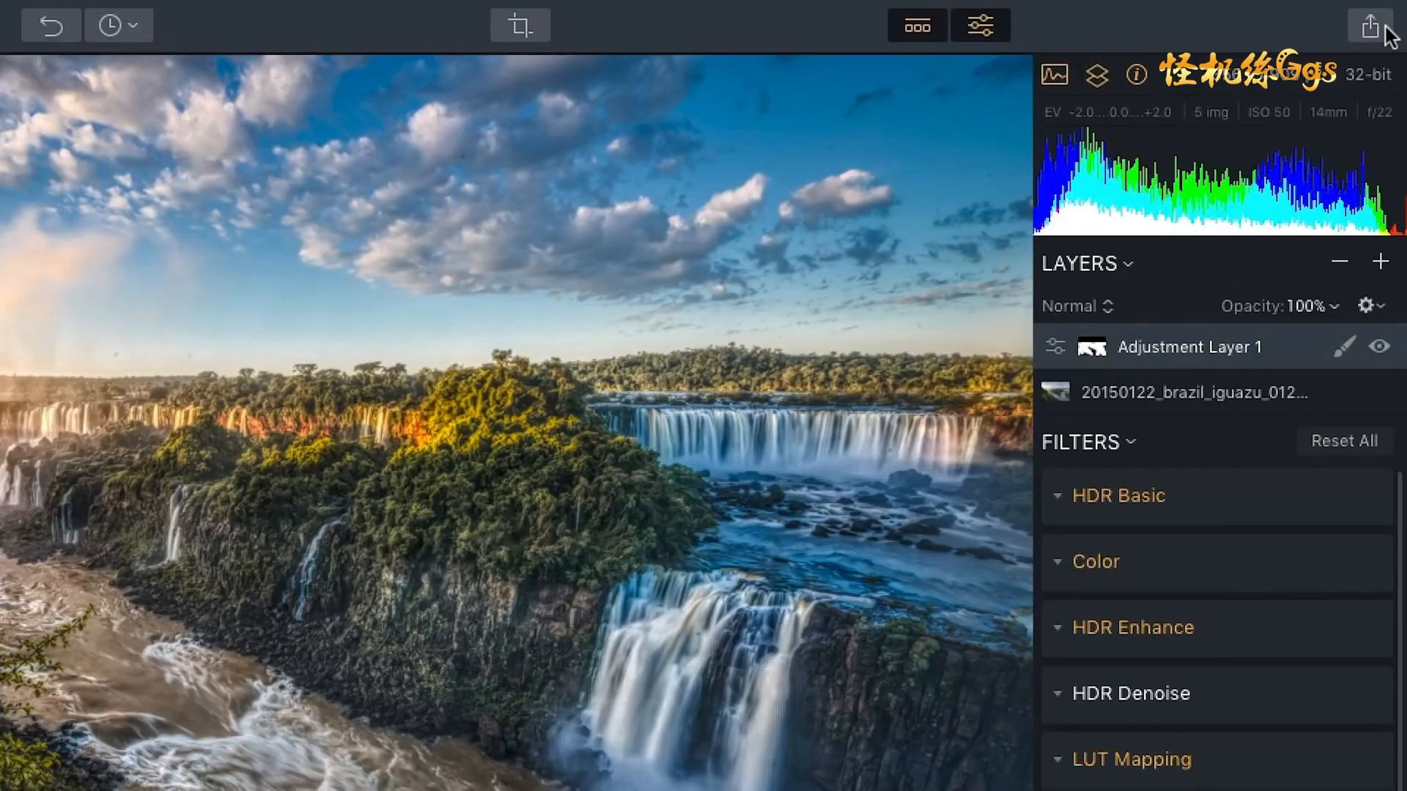
{"action": "left_click", "coordinate": [1370, 25]}
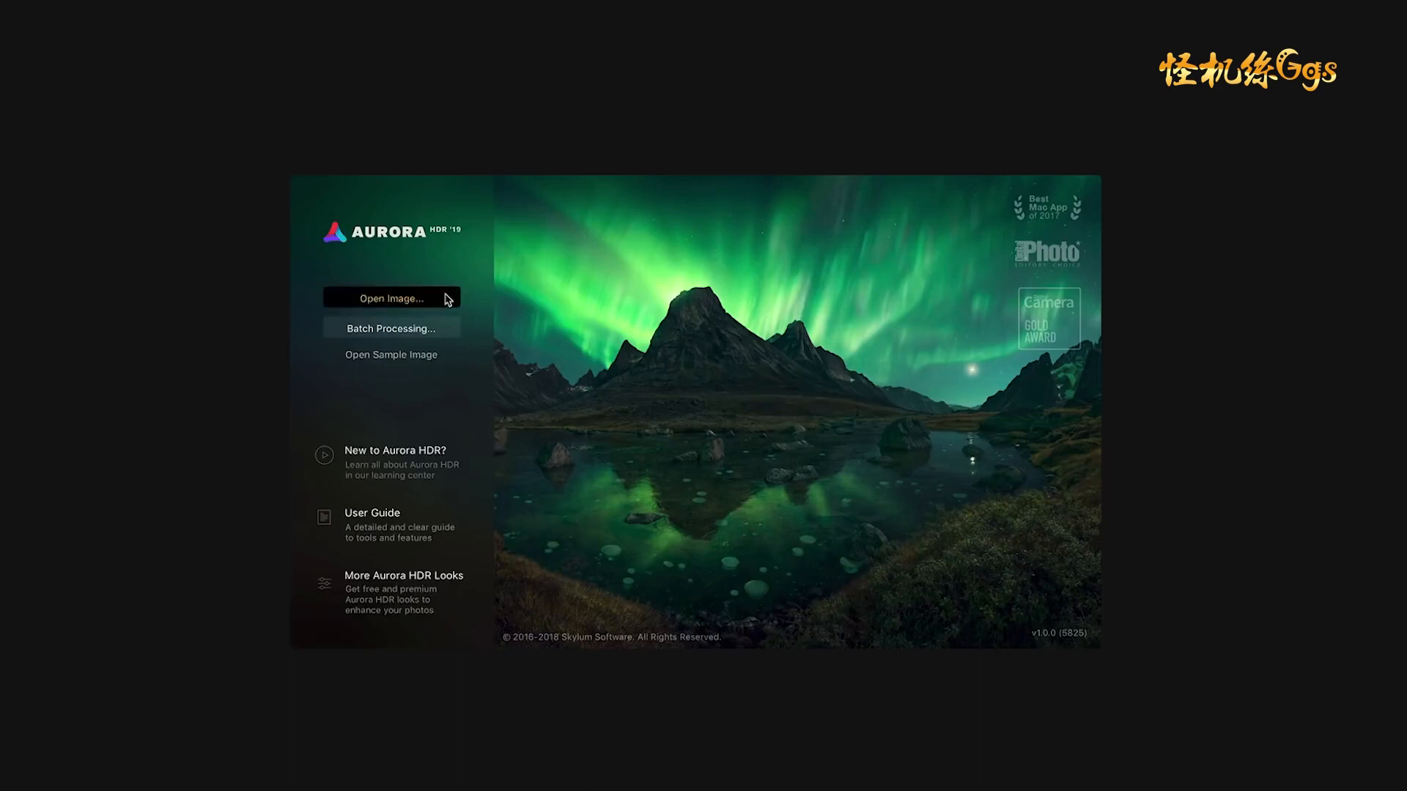
Step: Load the five bracketed Japan_Fuji JPEGs from the japan_fuji folder into the merge preview
{"action": "left_click", "coordinate": [389, 299]}
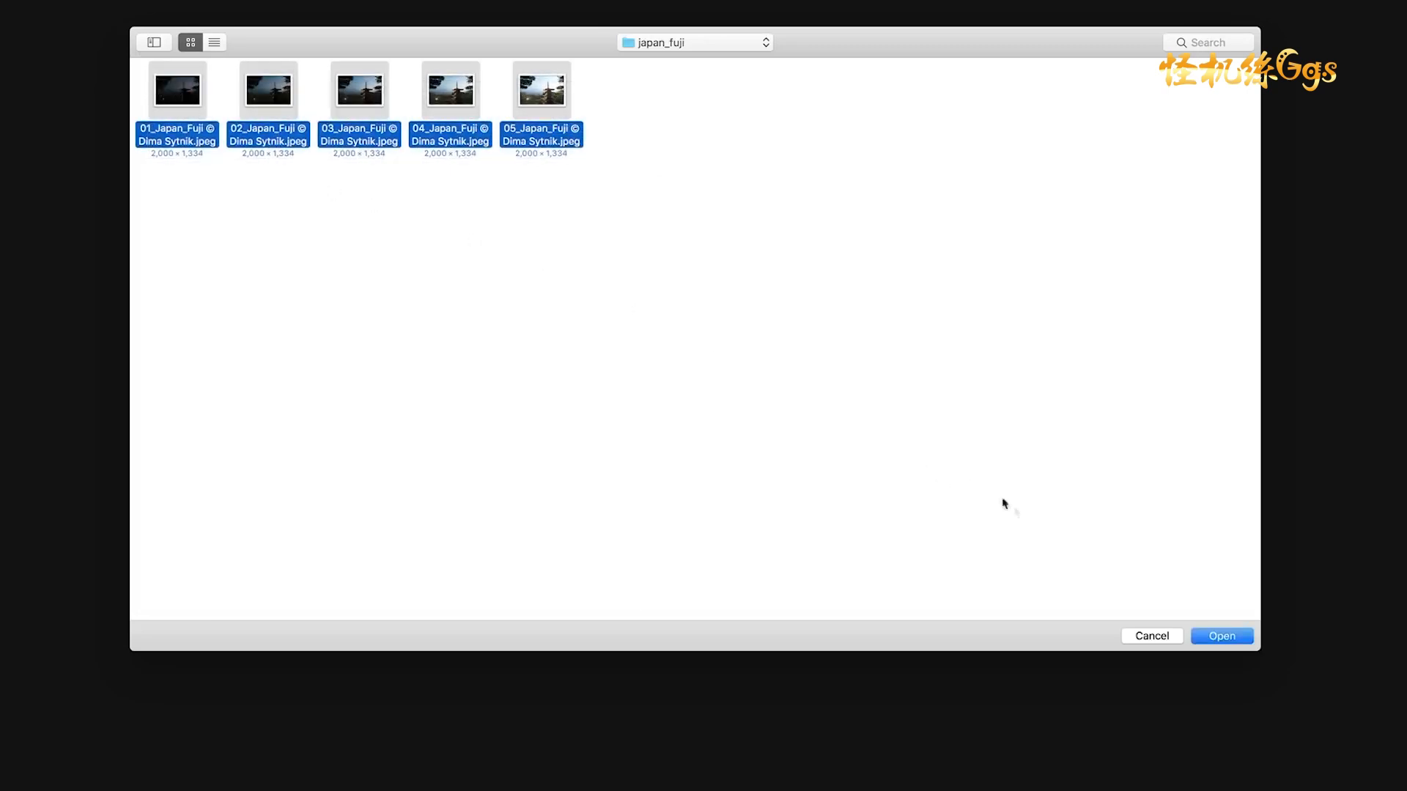
{"action": "left_click", "coordinate": [1221, 635]}
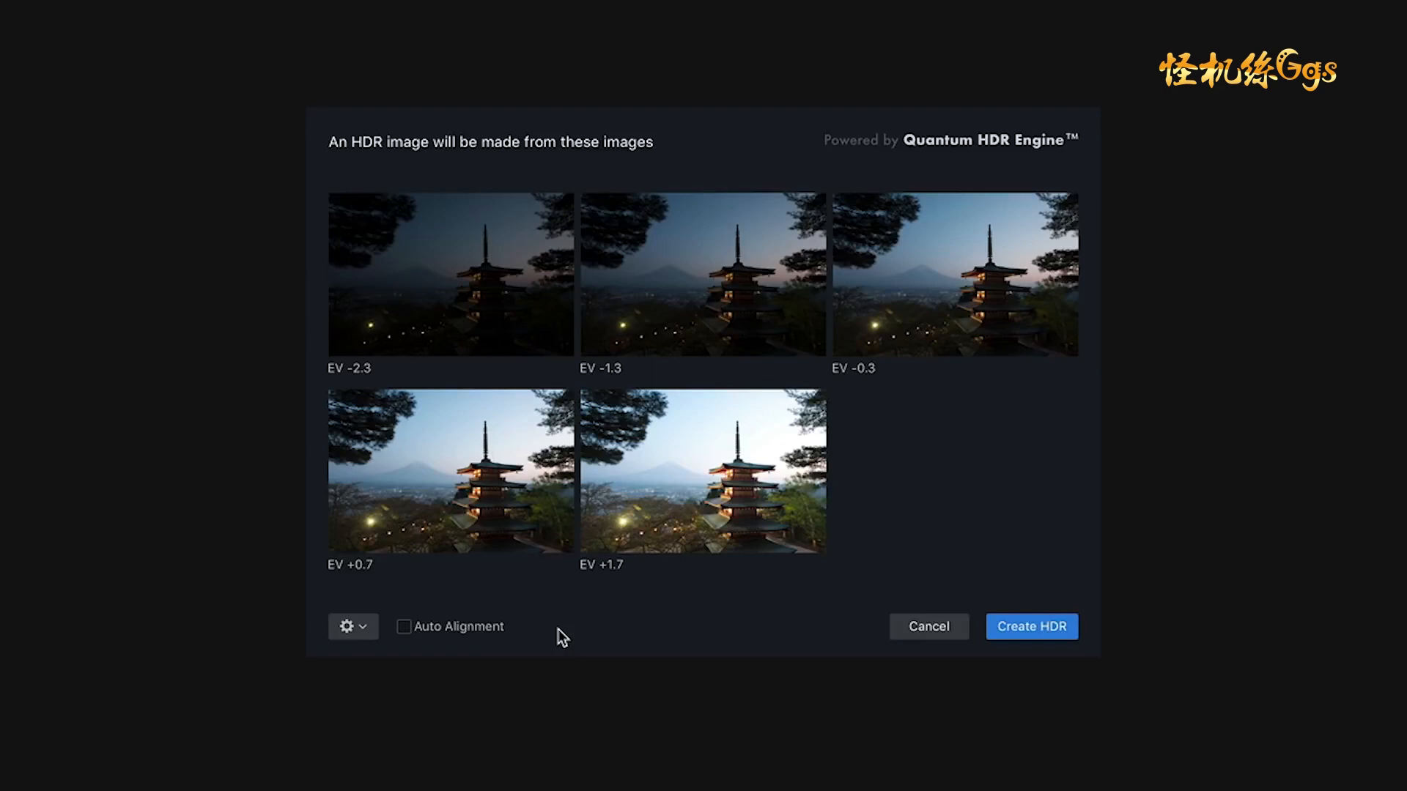
Step: Enable Auto Alignment for the five Fuji exposures
{"action": "left_click", "coordinate": [405, 625]}
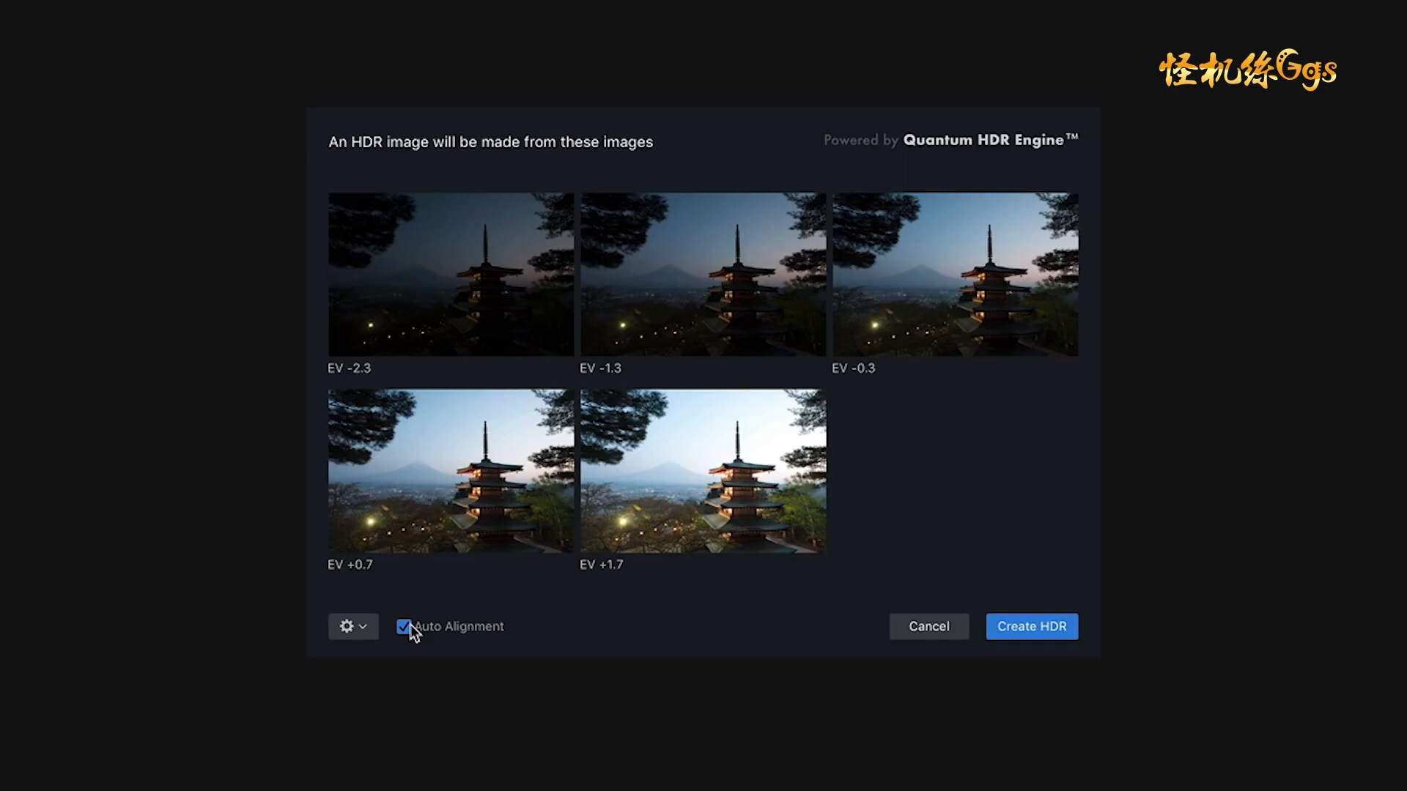
{"action": "mouse_move", "coordinate": [363, 634]}
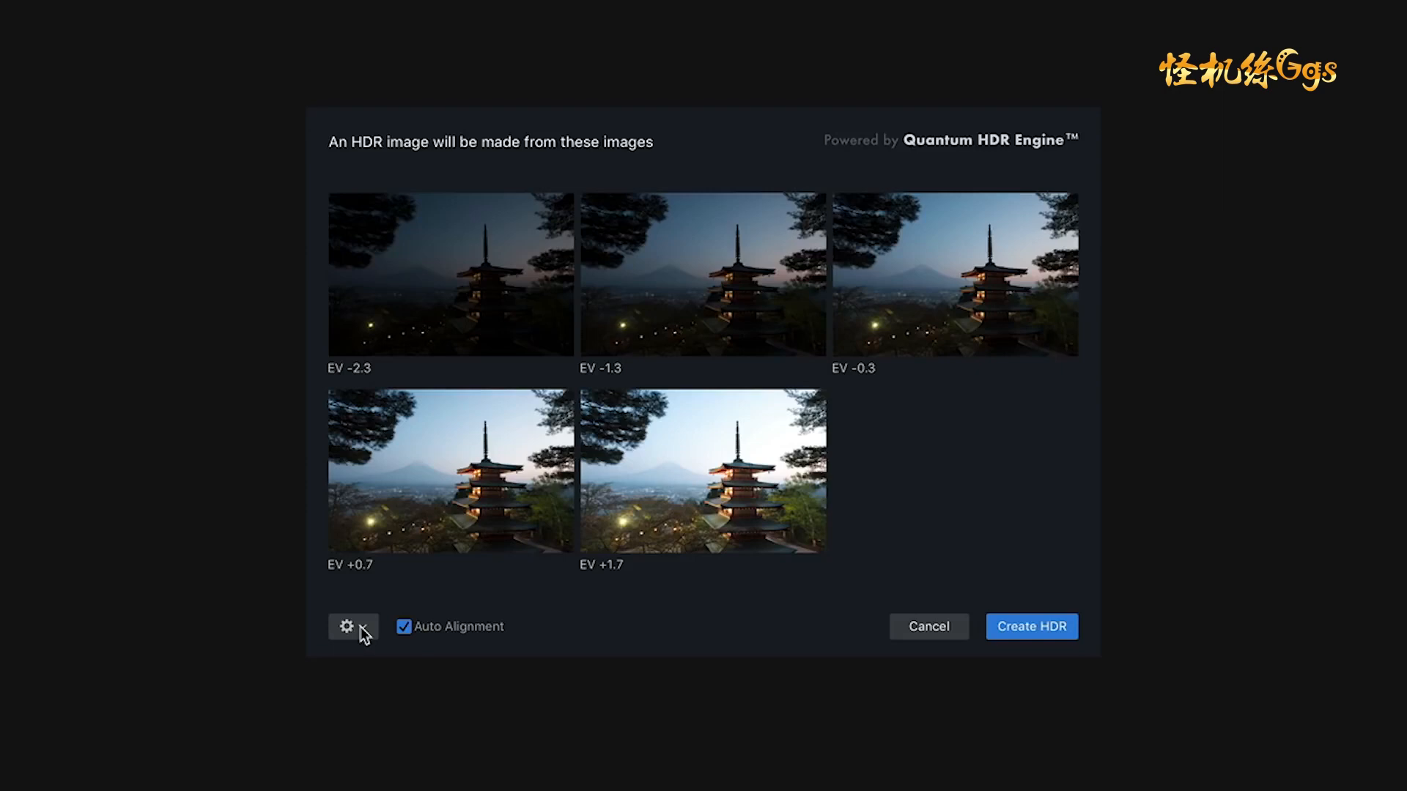
Step: Enable Ghost Reduction in the gear options and list the reference exposure choices
{"action": "left_click", "coordinate": [346, 626]}
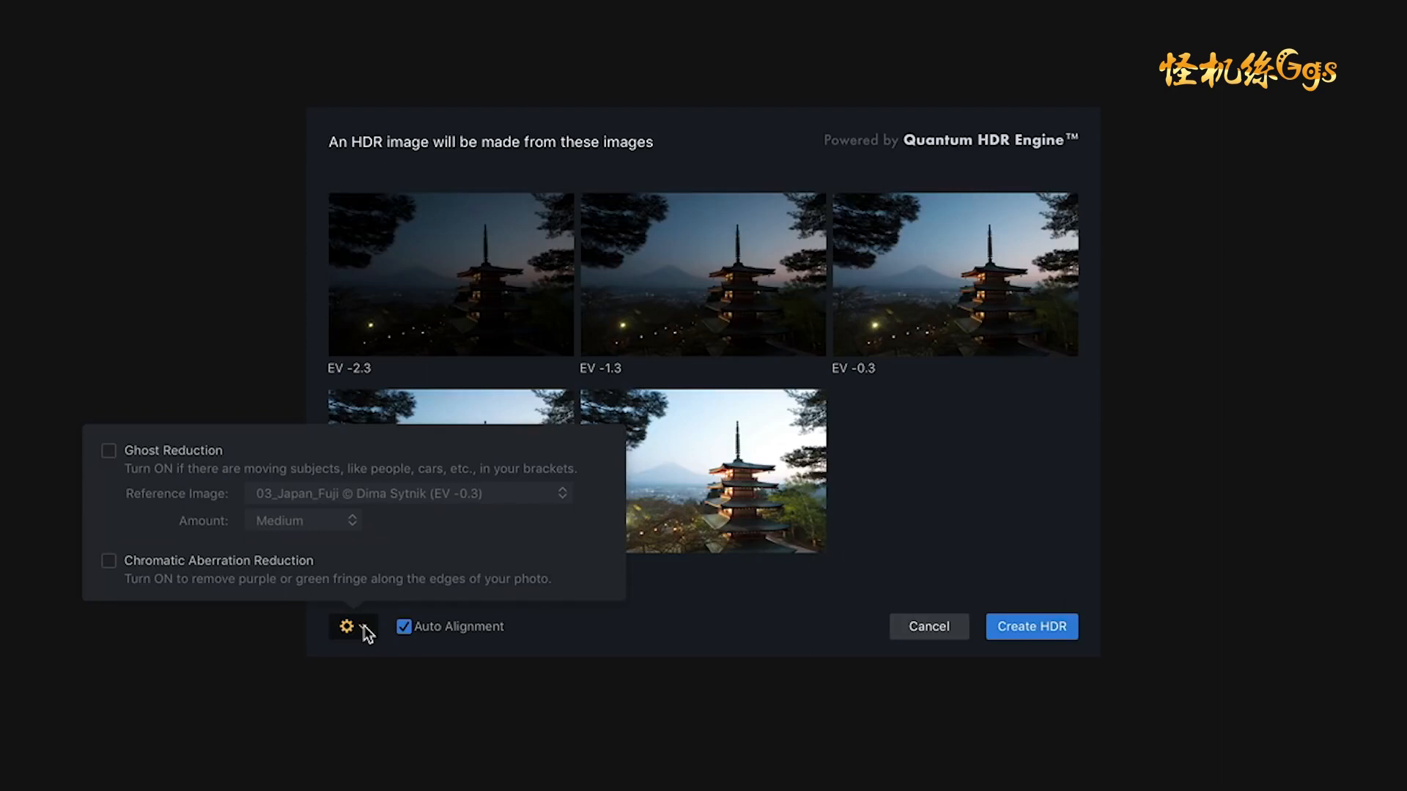
{"action": "mouse_move", "coordinate": [422, 682]}
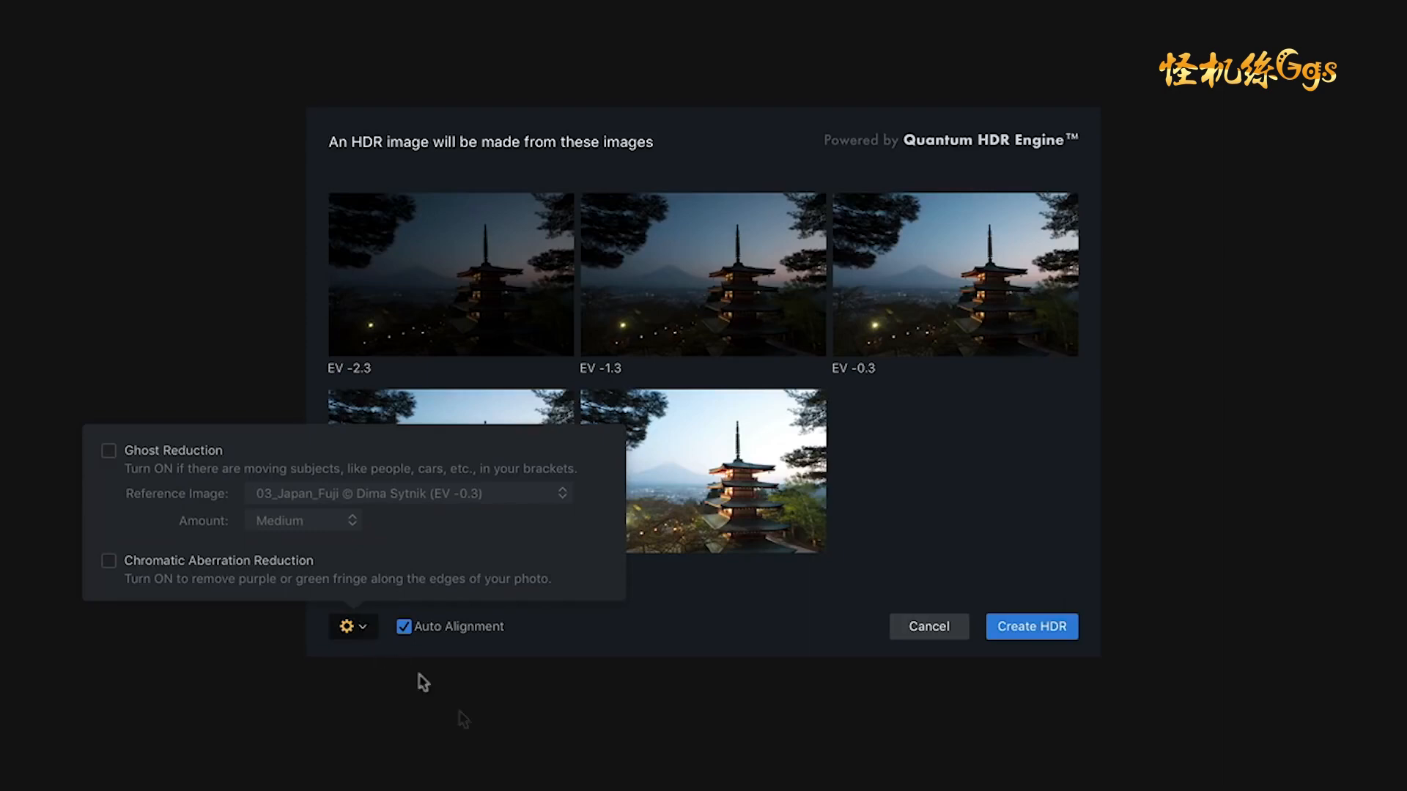
{"action": "left_click", "coordinate": [107, 450]}
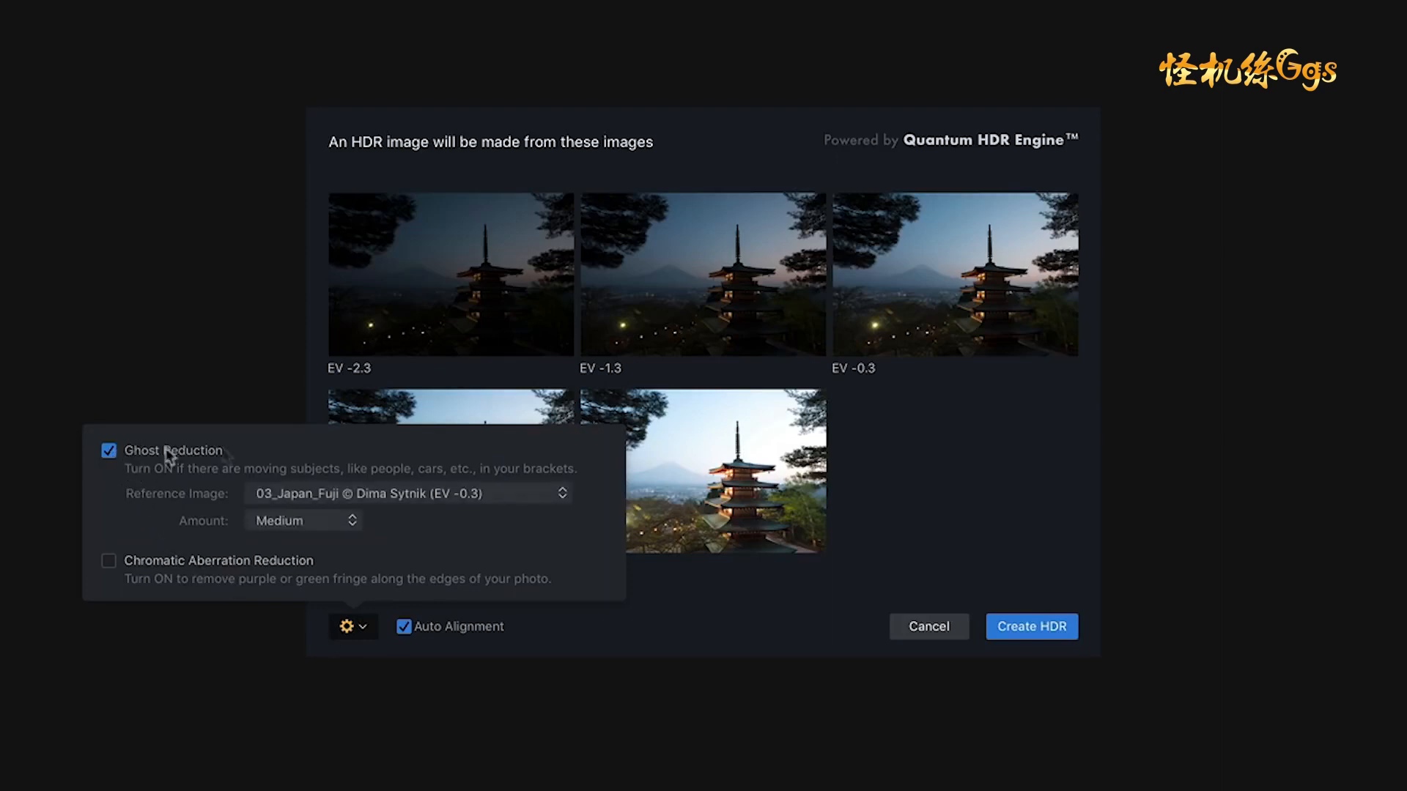
{"action": "left_click", "coordinate": [407, 494]}
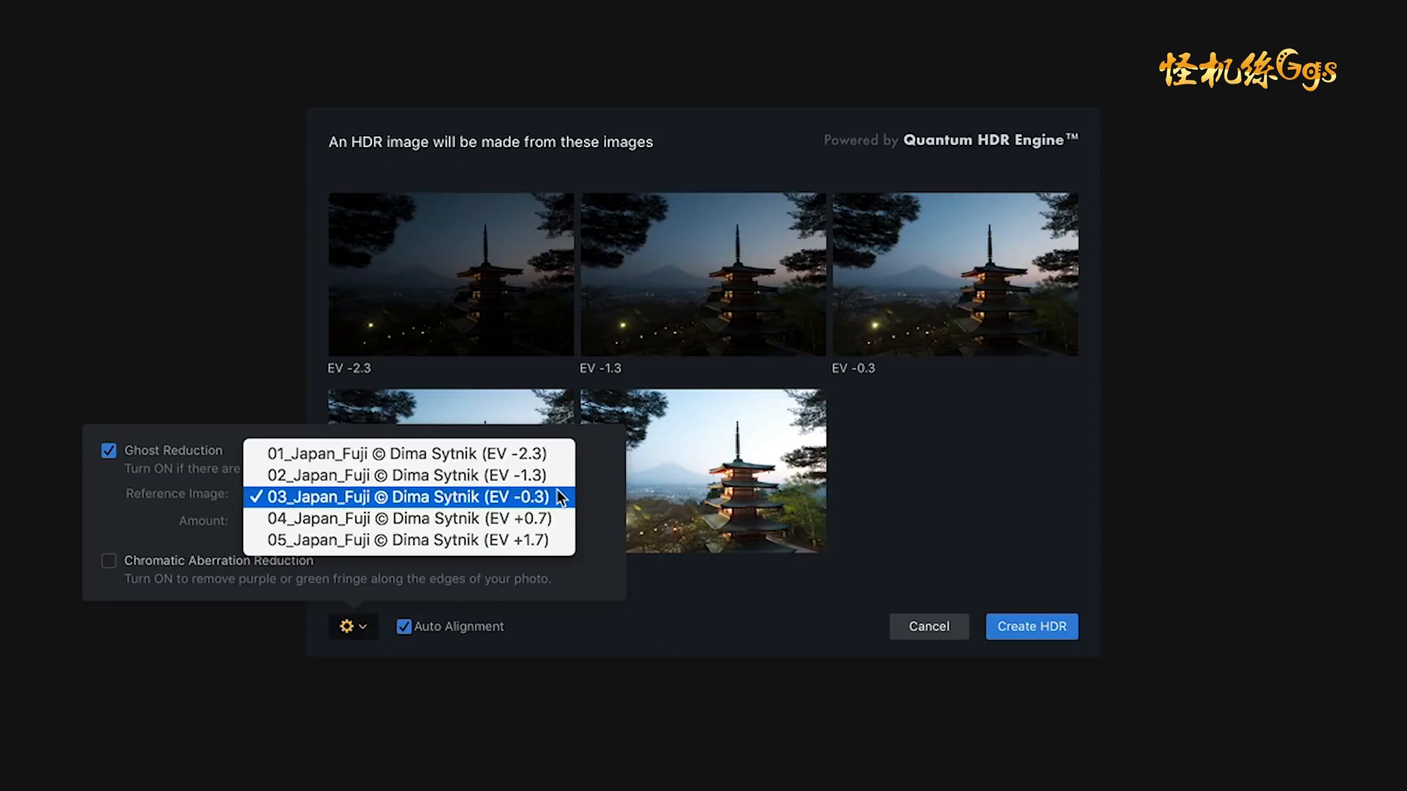
Step: Keep 03_Japan_Fuji (EV -0.3) as the ghost reduction reference image
{"action": "left_click", "coordinate": [409, 497]}
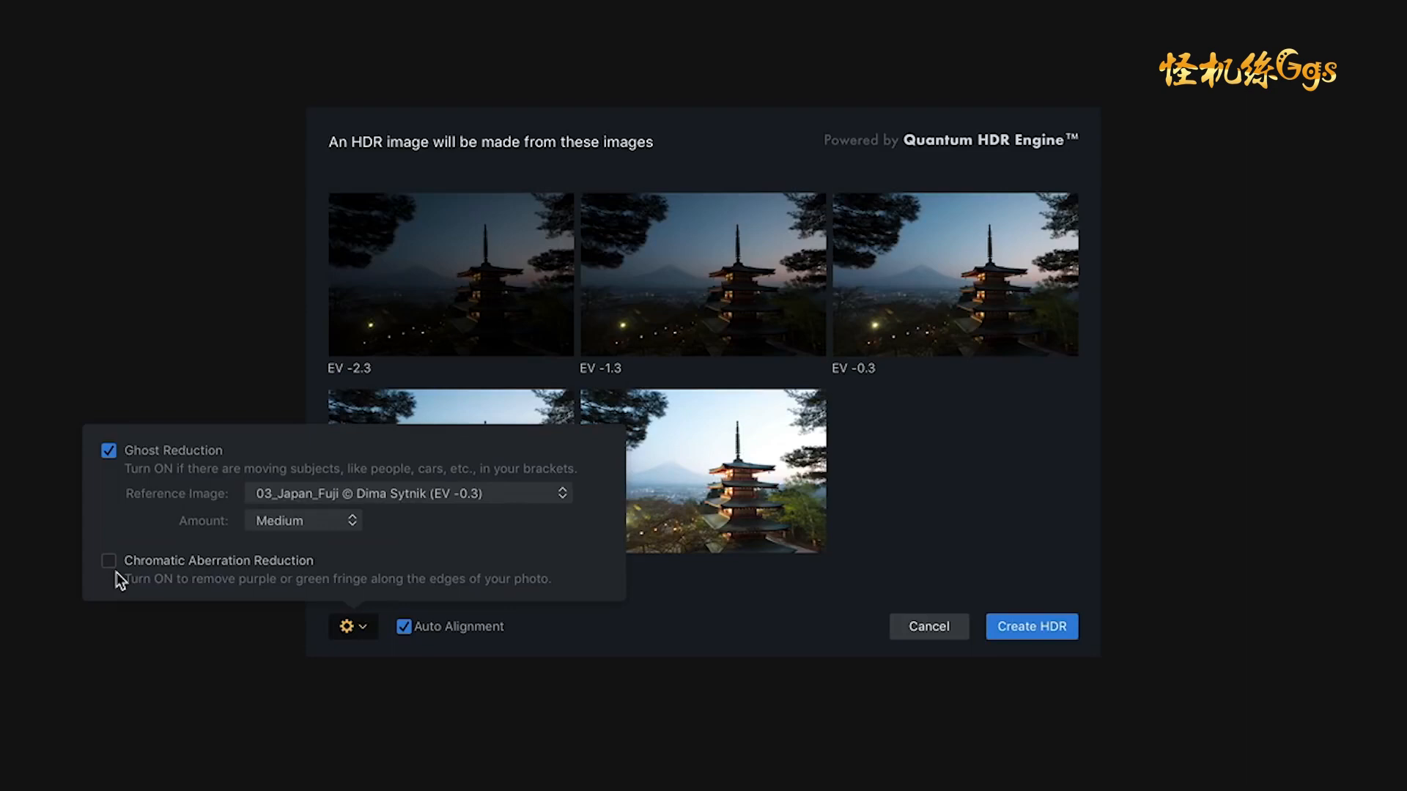
{"action": "mouse_move", "coordinate": [1030, 626]}
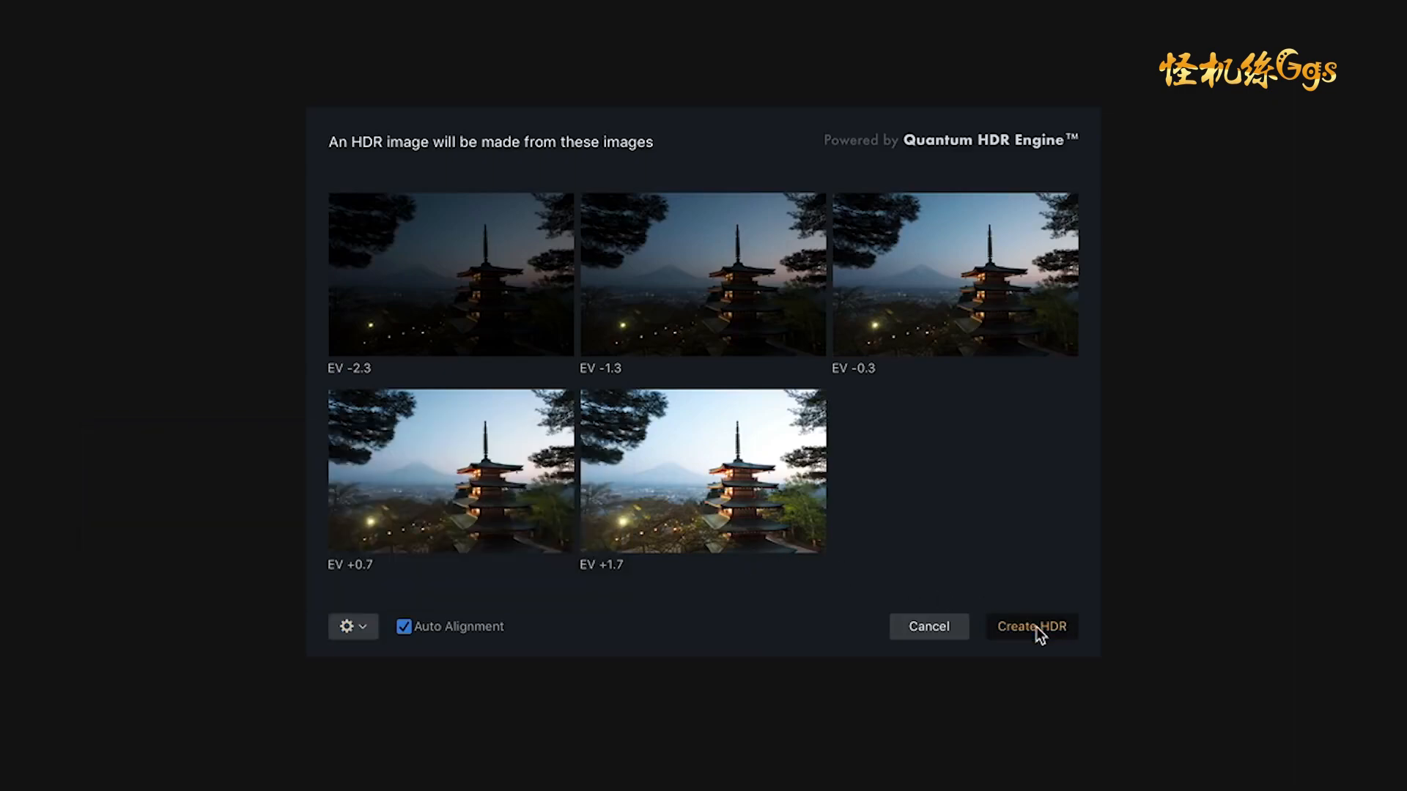
Step: Create the HDR so the merged pagoda and Mt. Fuji image opens in the editor
{"action": "left_click", "coordinate": [1031, 625]}
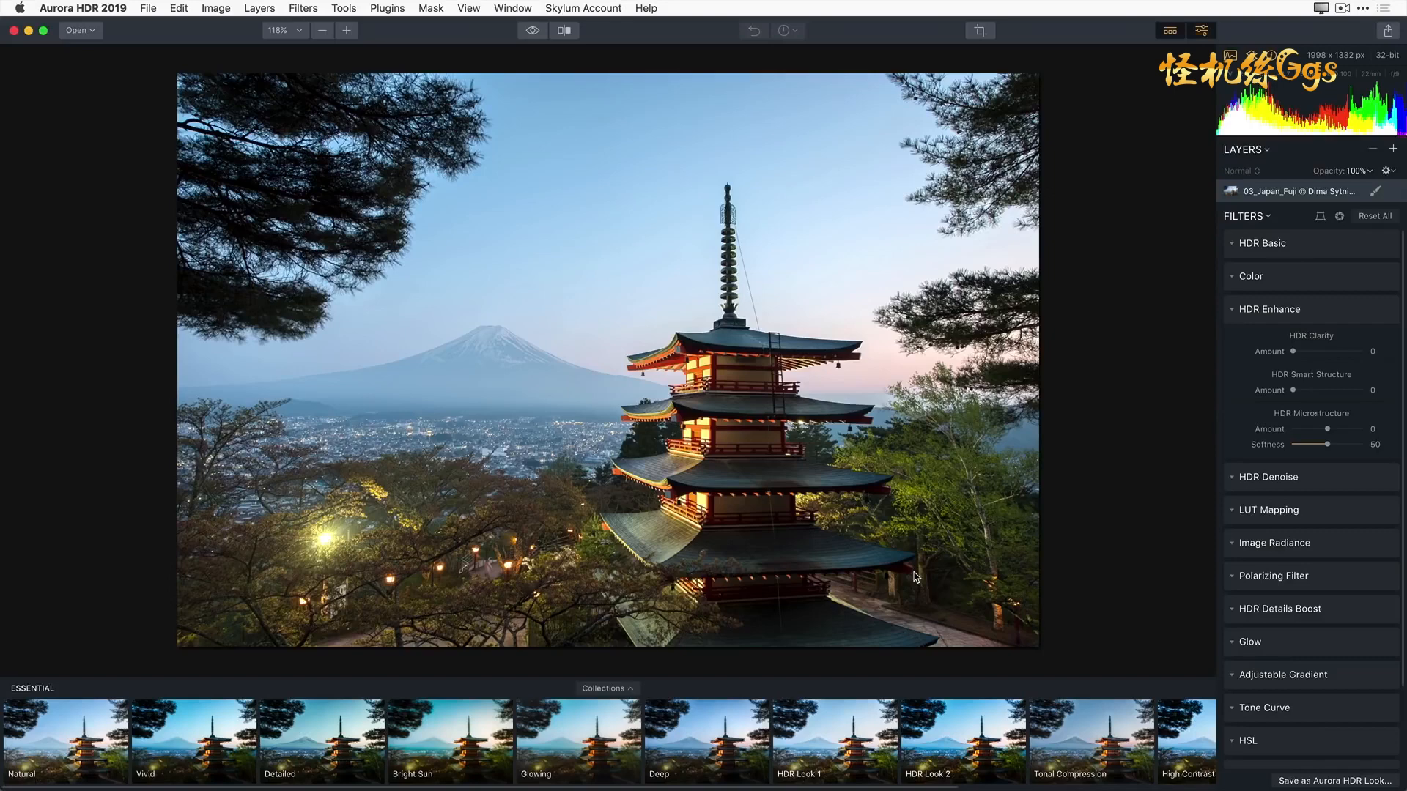
{"action": "left_click", "coordinate": [1269, 309]}
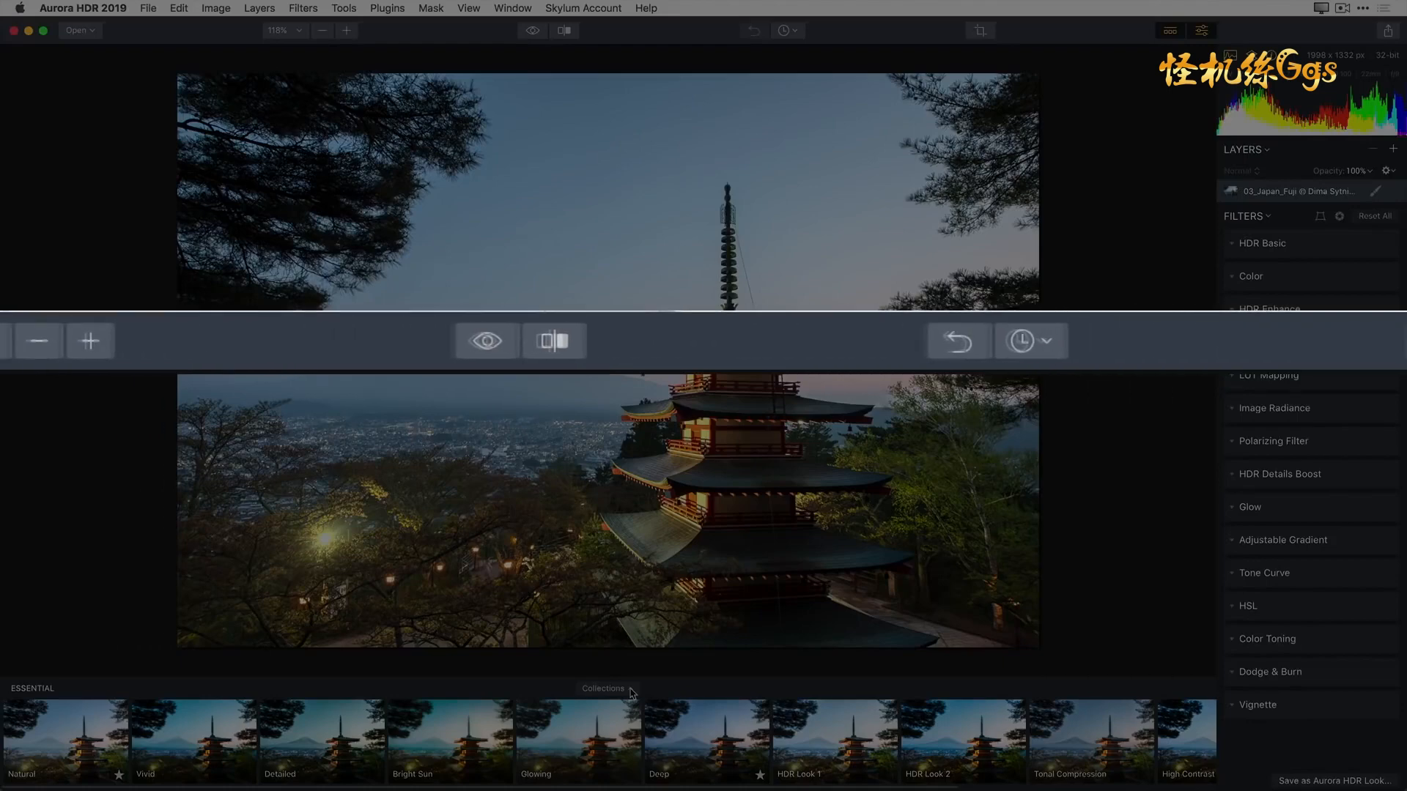
{"action": "left_click", "coordinate": [554, 340]}
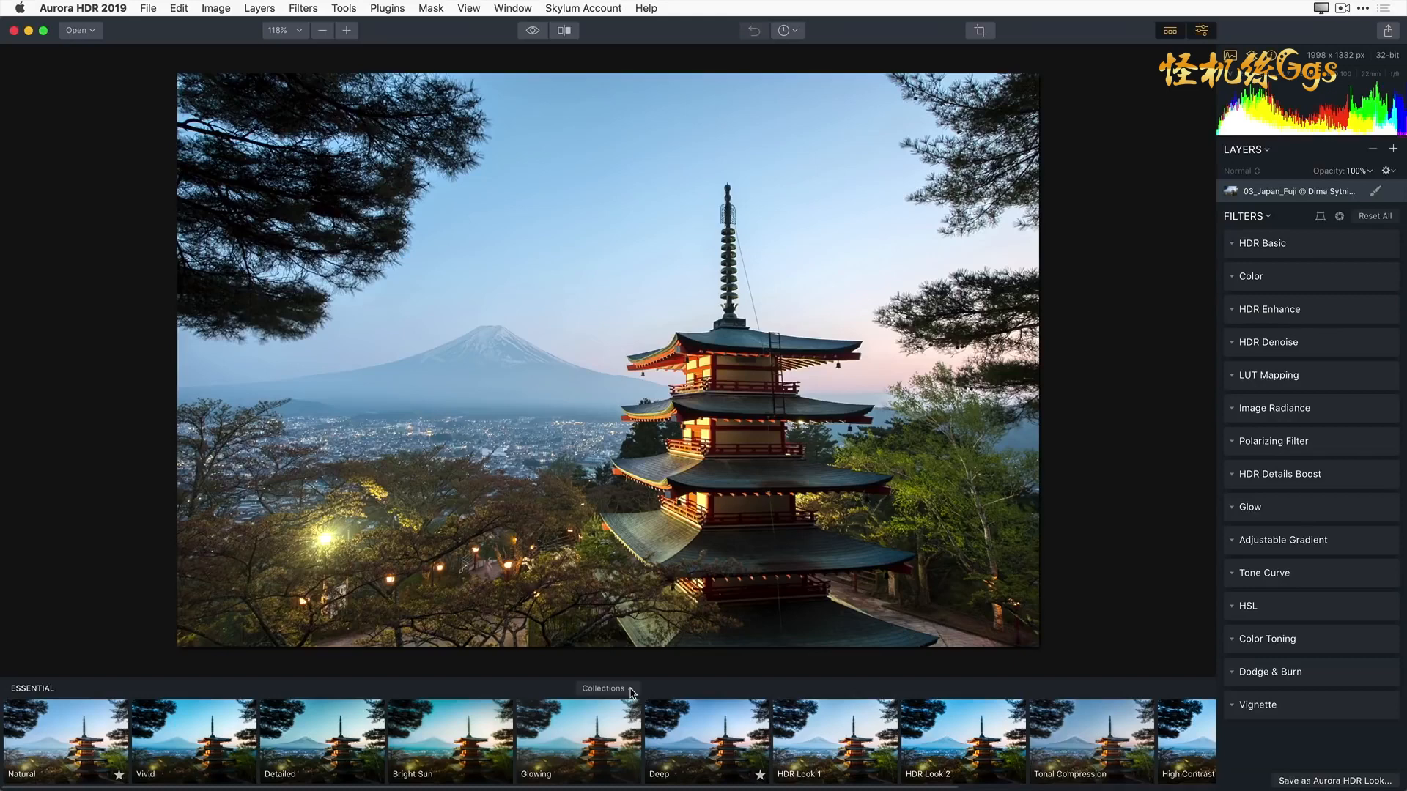
{"action": "left_click", "coordinate": [603, 689]}
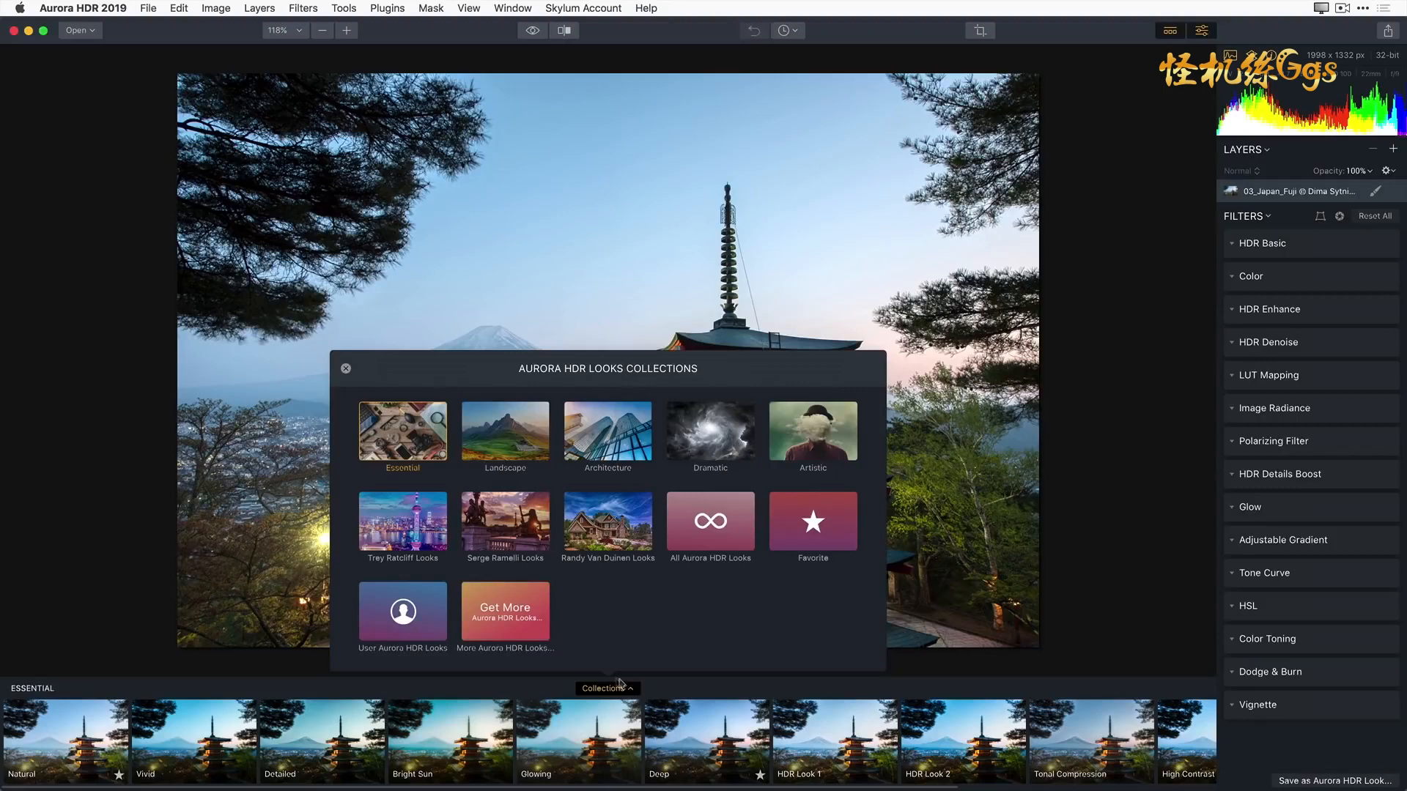
{"action": "mouse_move", "coordinate": [402, 440]}
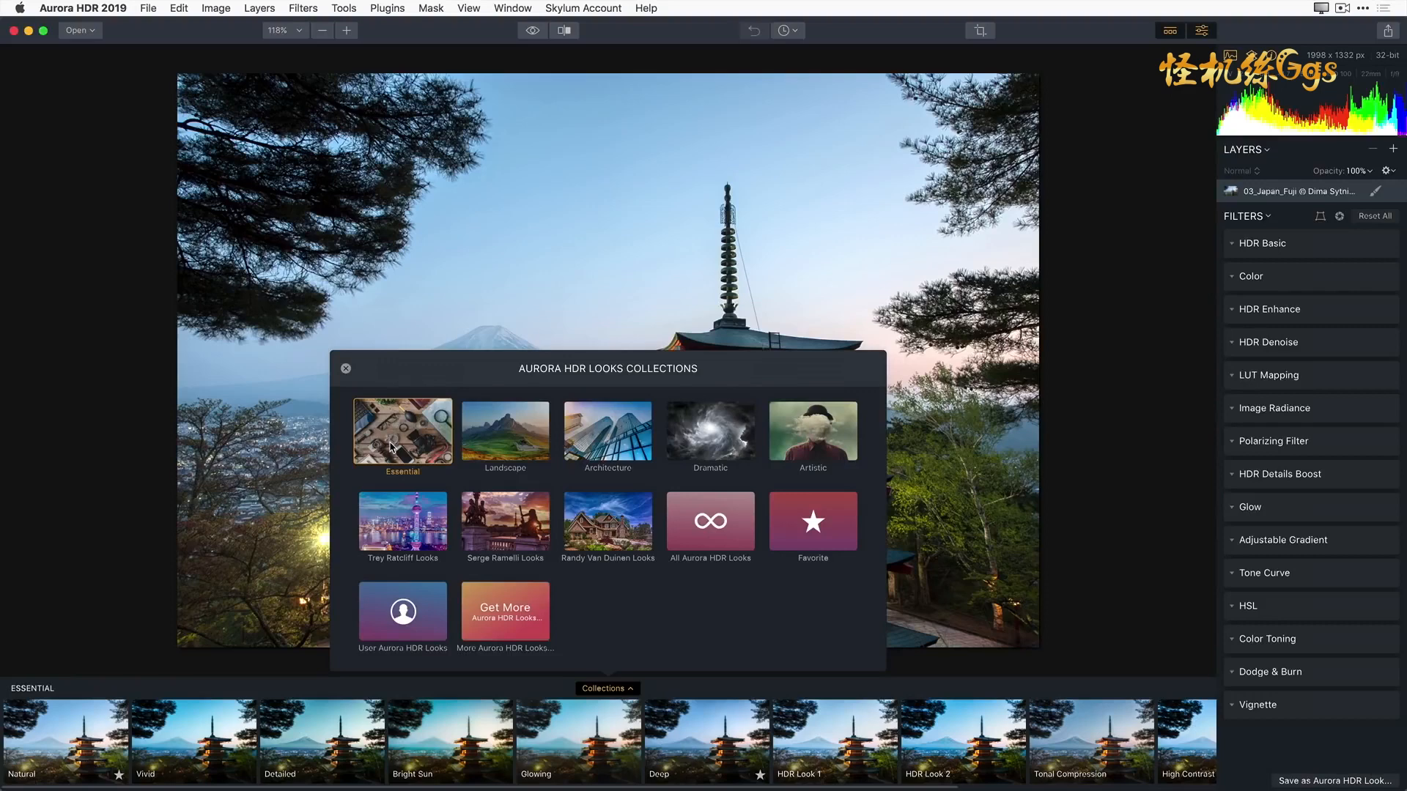
{"action": "left_click", "coordinate": [345, 368]}
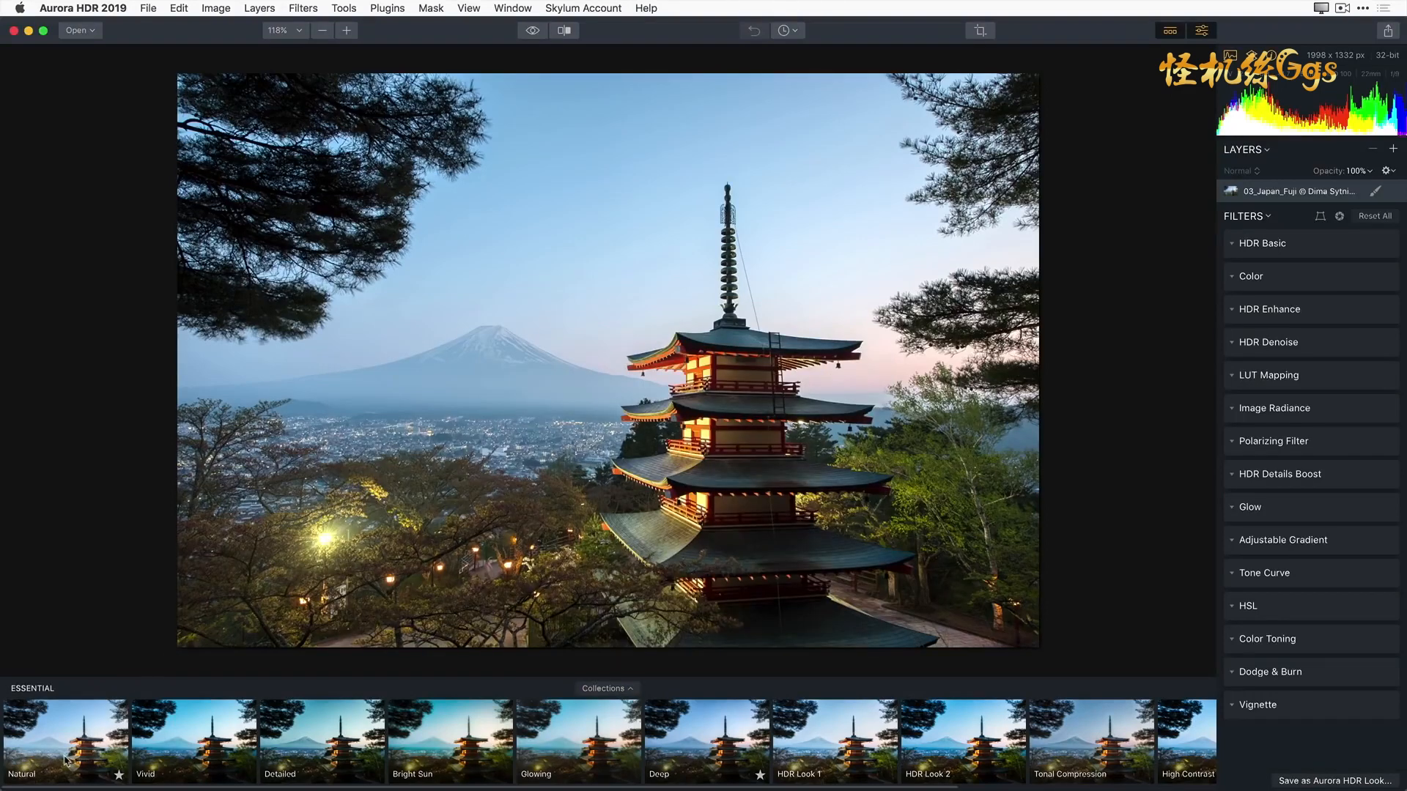
Step: Try the Natural, Vivid, Detailed, Bright Sun and Glowing looks, then settle on Deep
{"action": "left_click", "coordinate": [66, 741]}
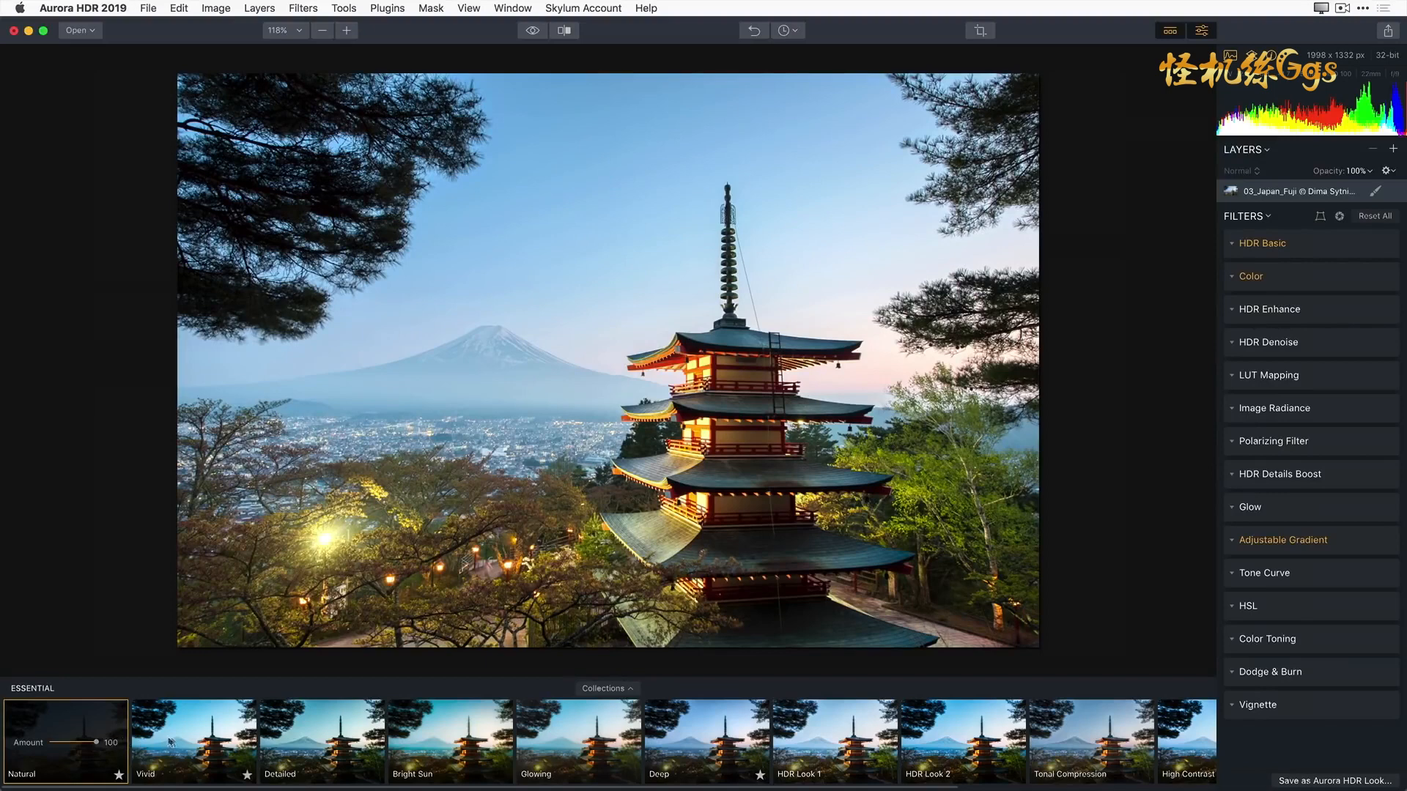
{"action": "left_click", "coordinate": [194, 742]}
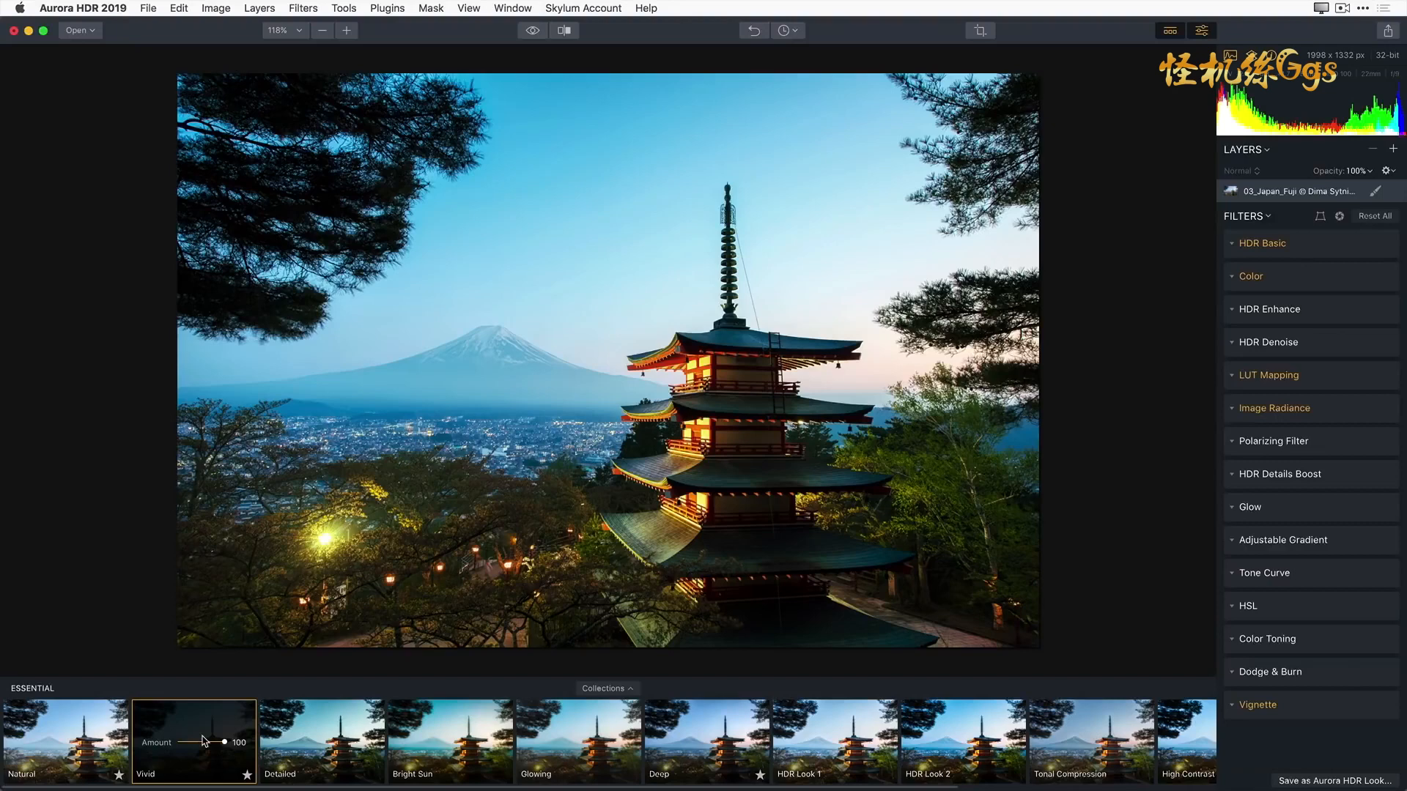
{"action": "left_click", "coordinate": [321, 741]}
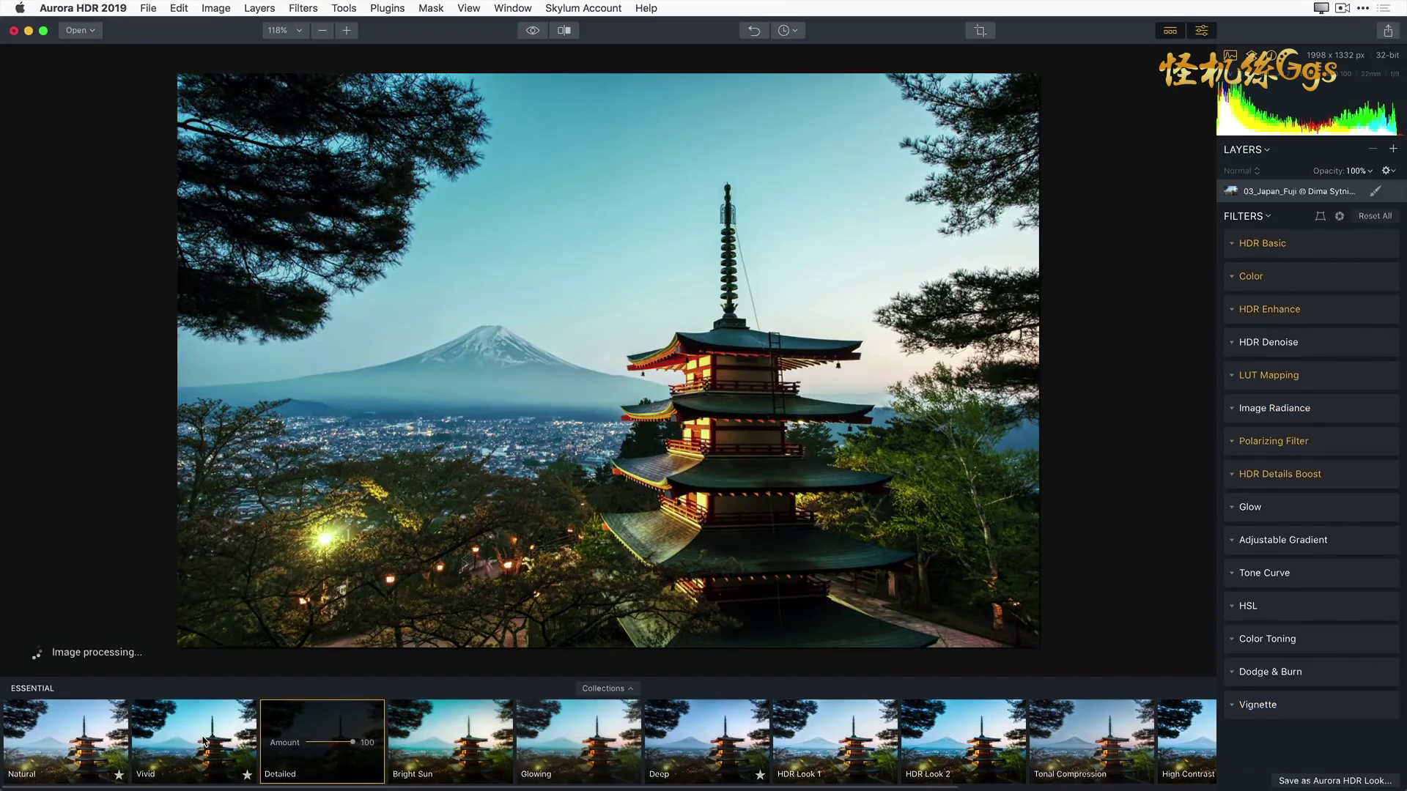
{"action": "left_click", "coordinate": [450, 740]}
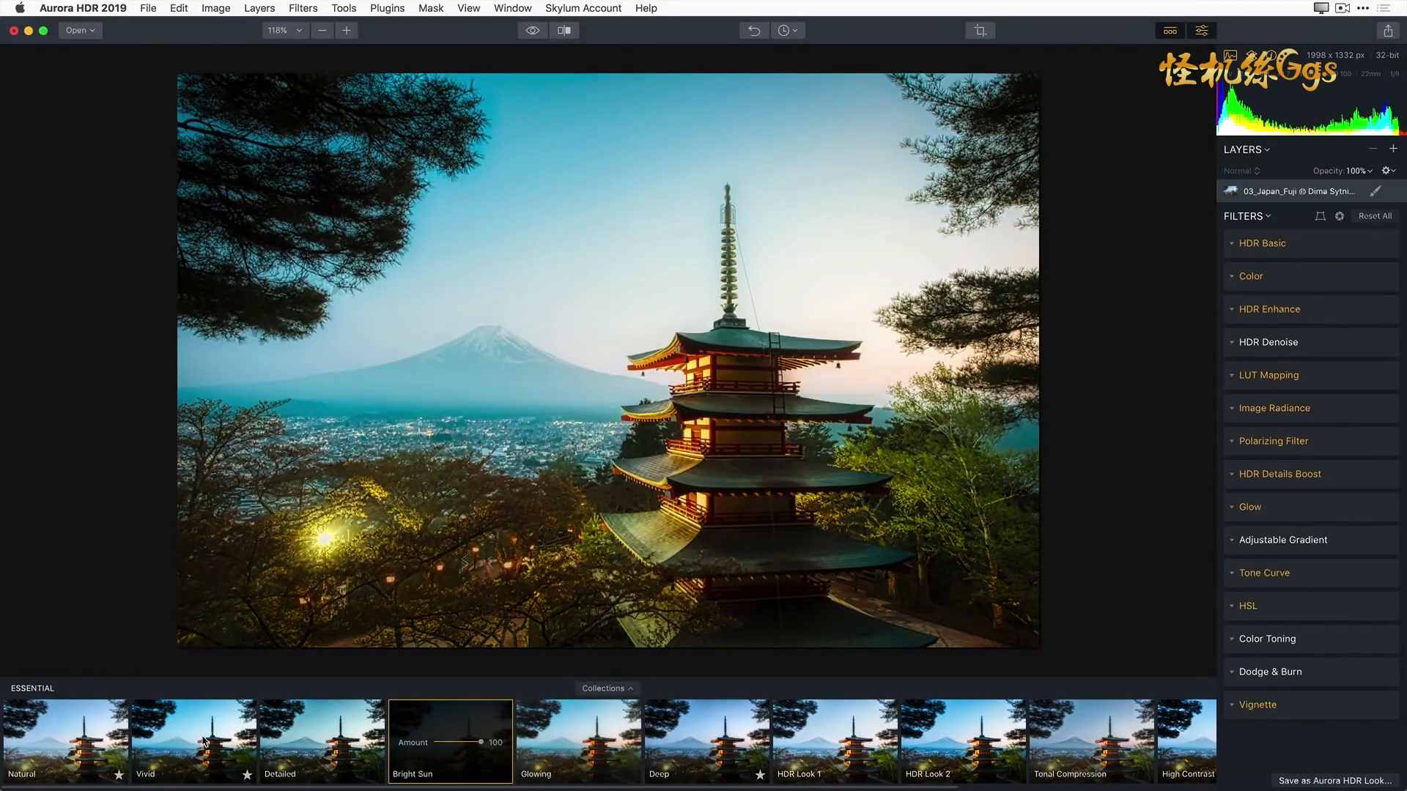
{"action": "left_click", "coordinate": [577, 741]}
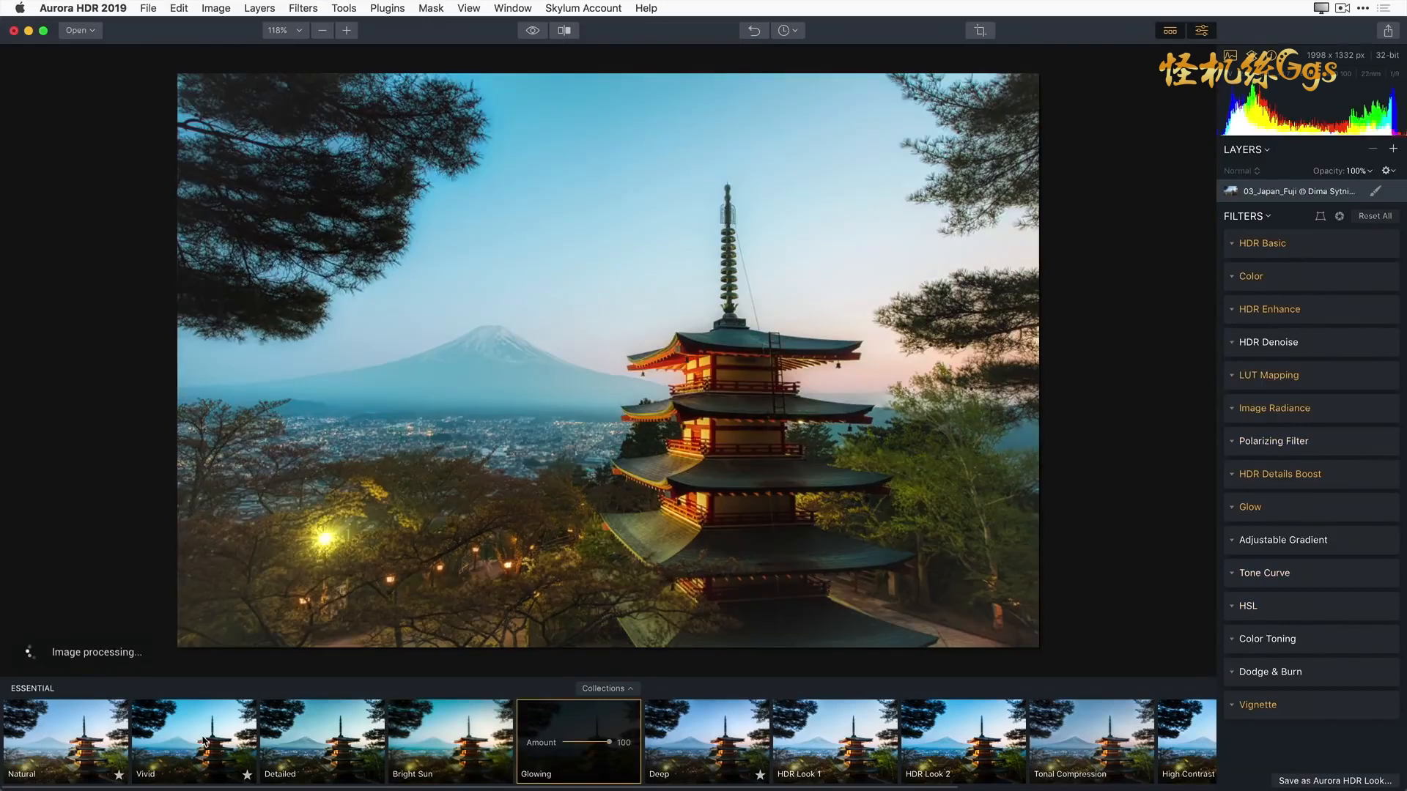
{"action": "left_click", "coordinate": [706, 741]}
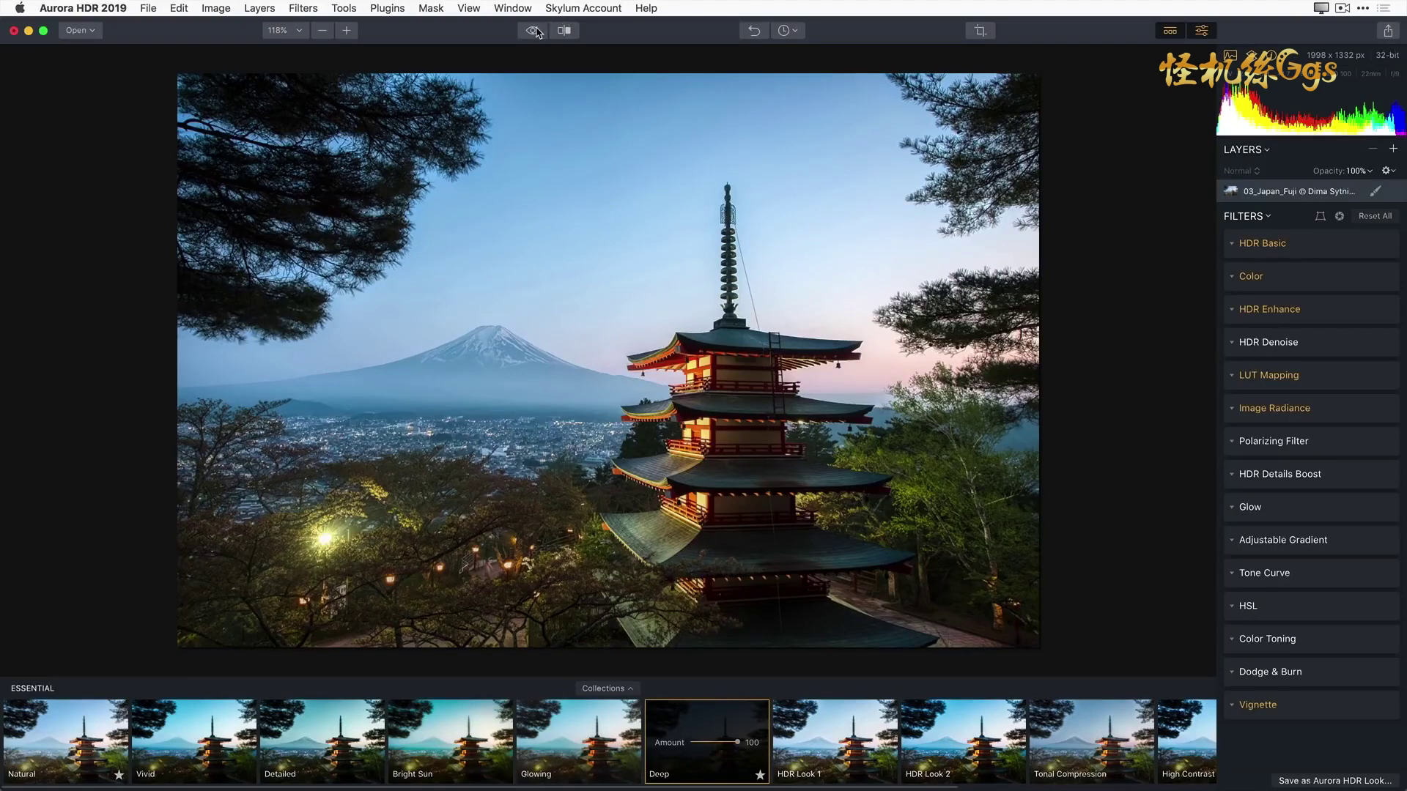
{"action": "left_click", "coordinate": [531, 29]}
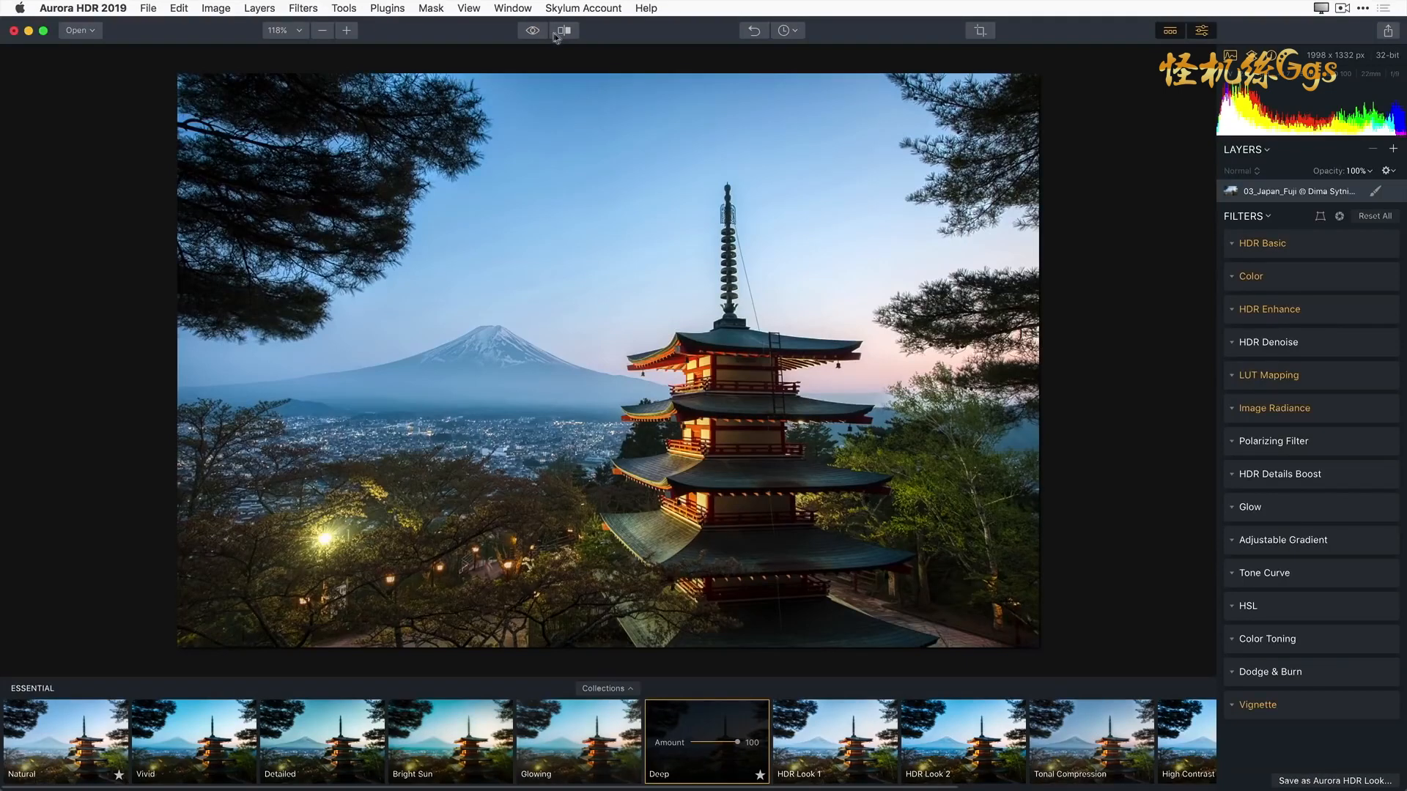
{"action": "left_click", "coordinate": [563, 31]}
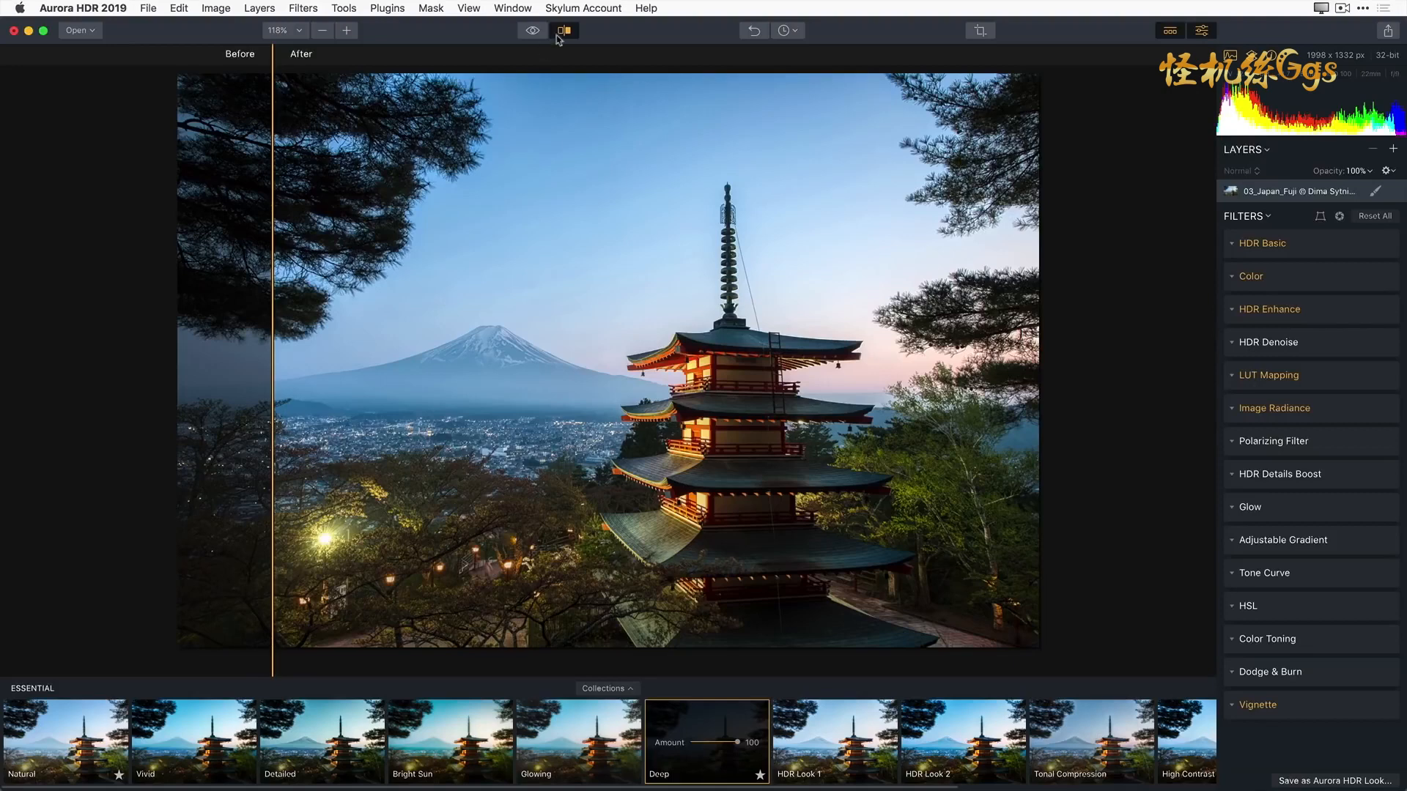
{"action": "left_click", "coordinate": [563, 31]}
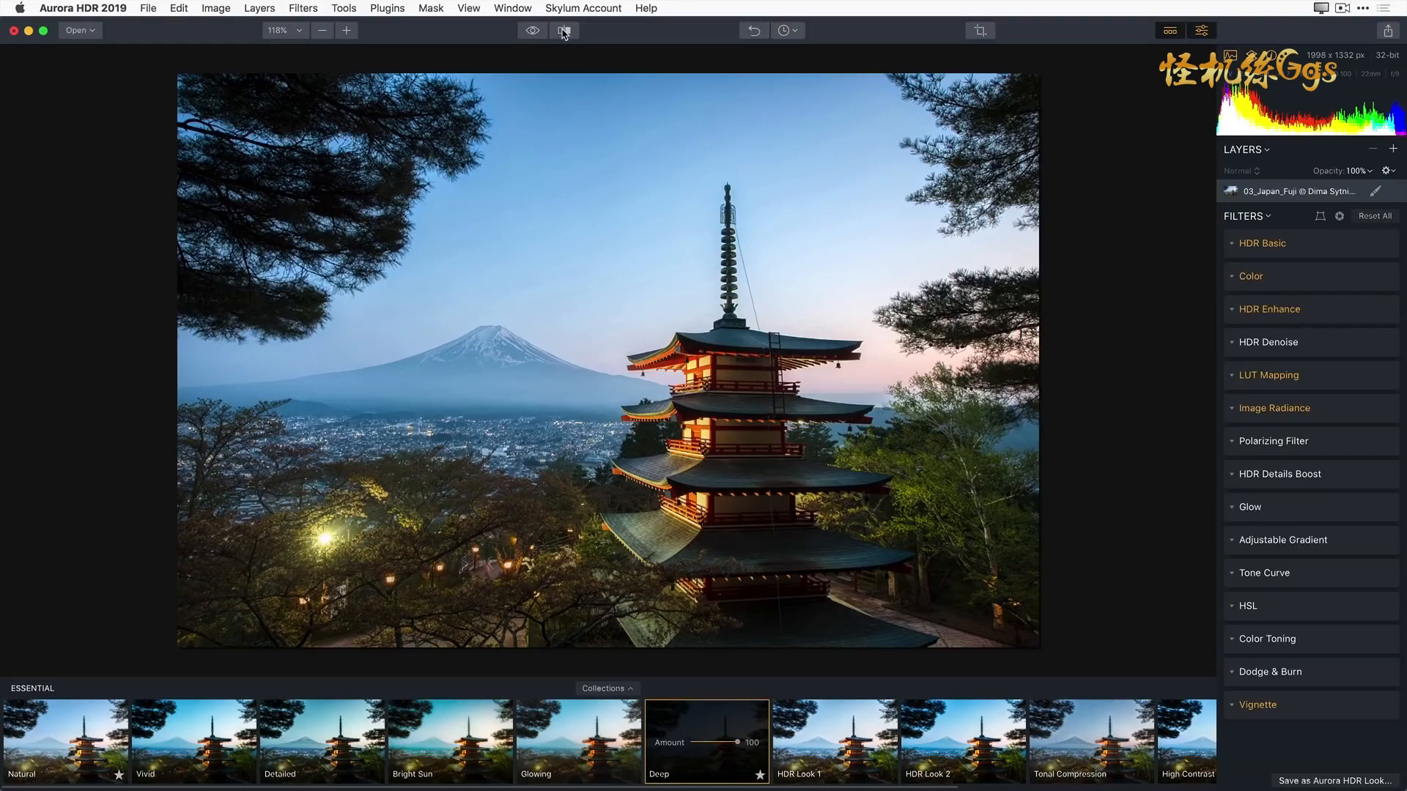
{"action": "left_click", "coordinate": [563, 31]}
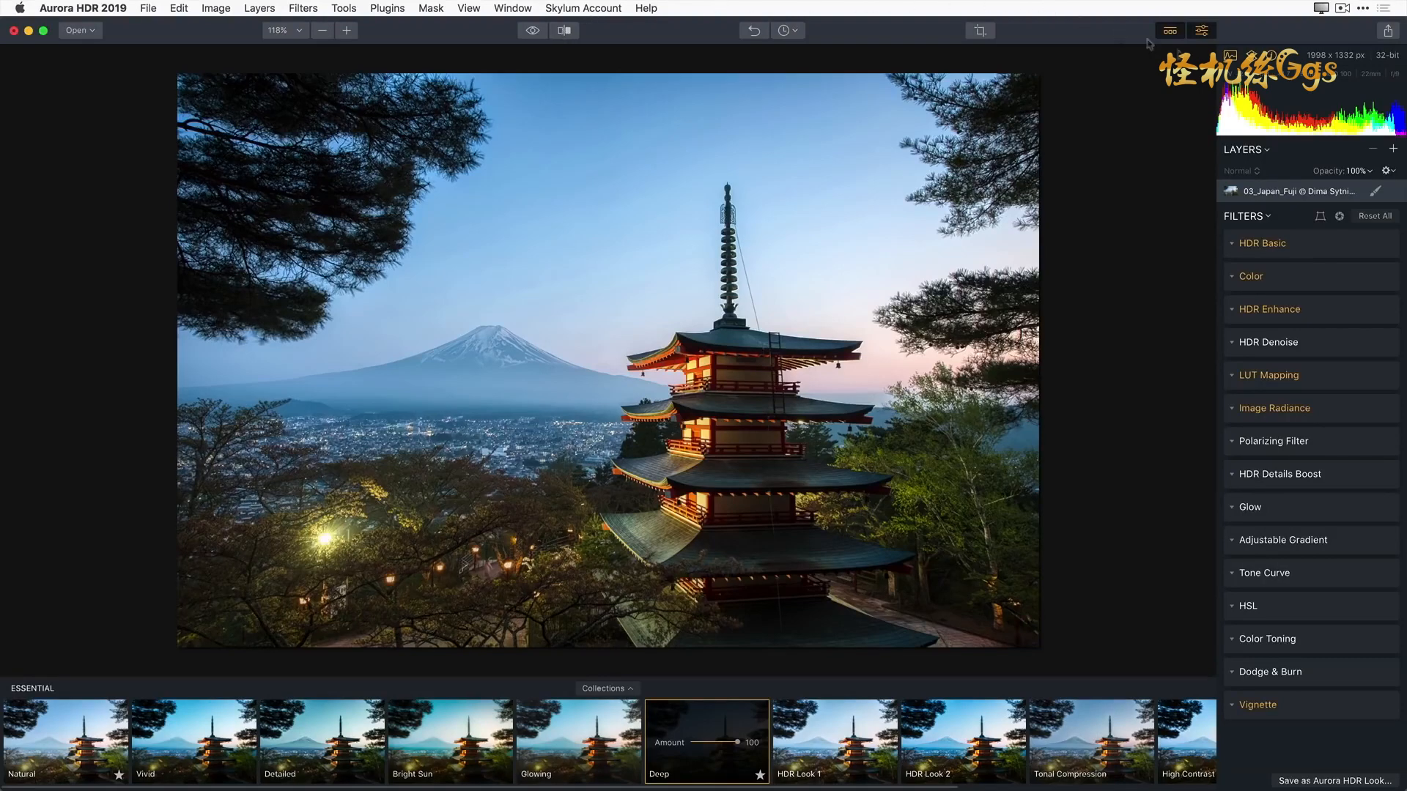
Step: Expand the HDR Basic and LUT Mapping filters to view the Deep look's tone settings
{"action": "left_click", "coordinate": [1262, 244]}
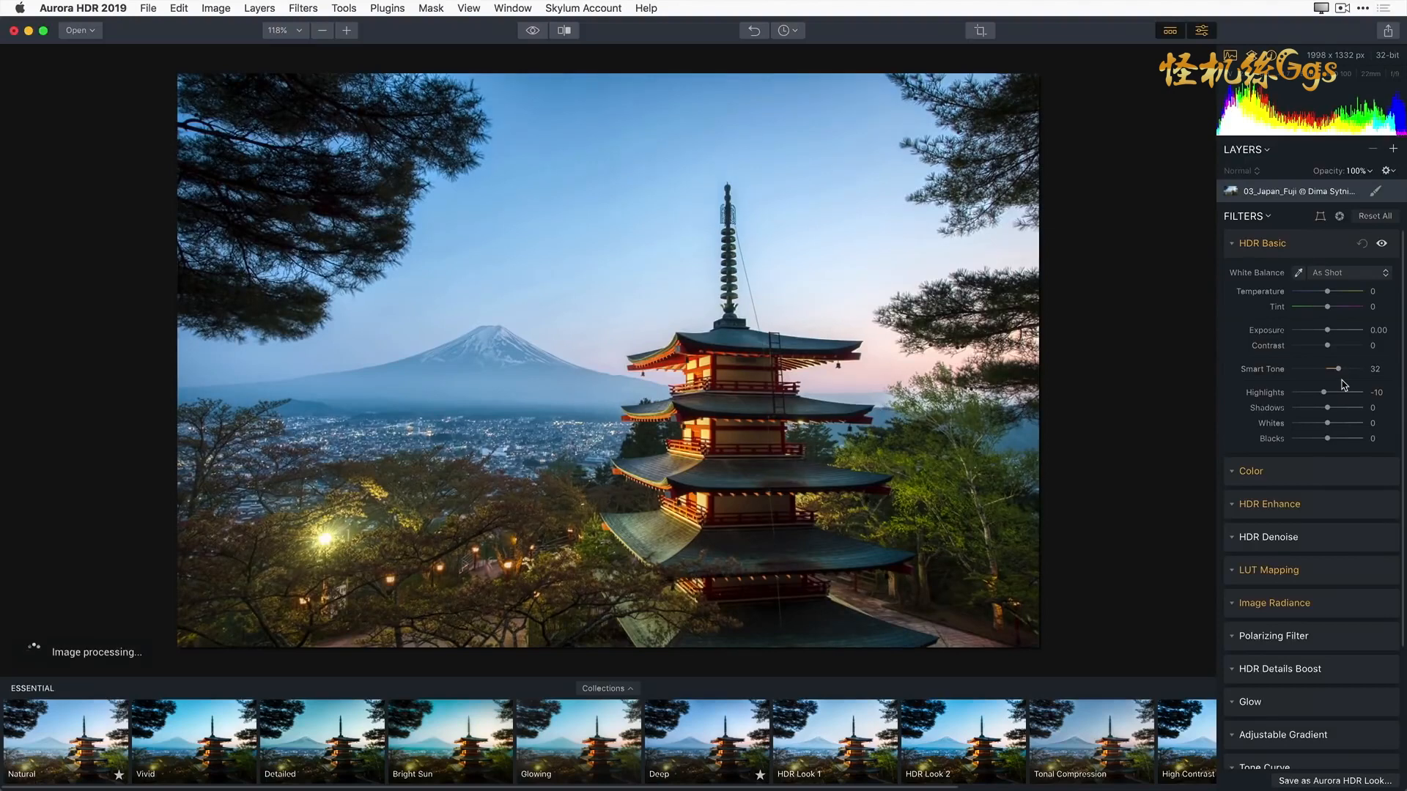
{"action": "left_click", "coordinate": [1269, 570]}
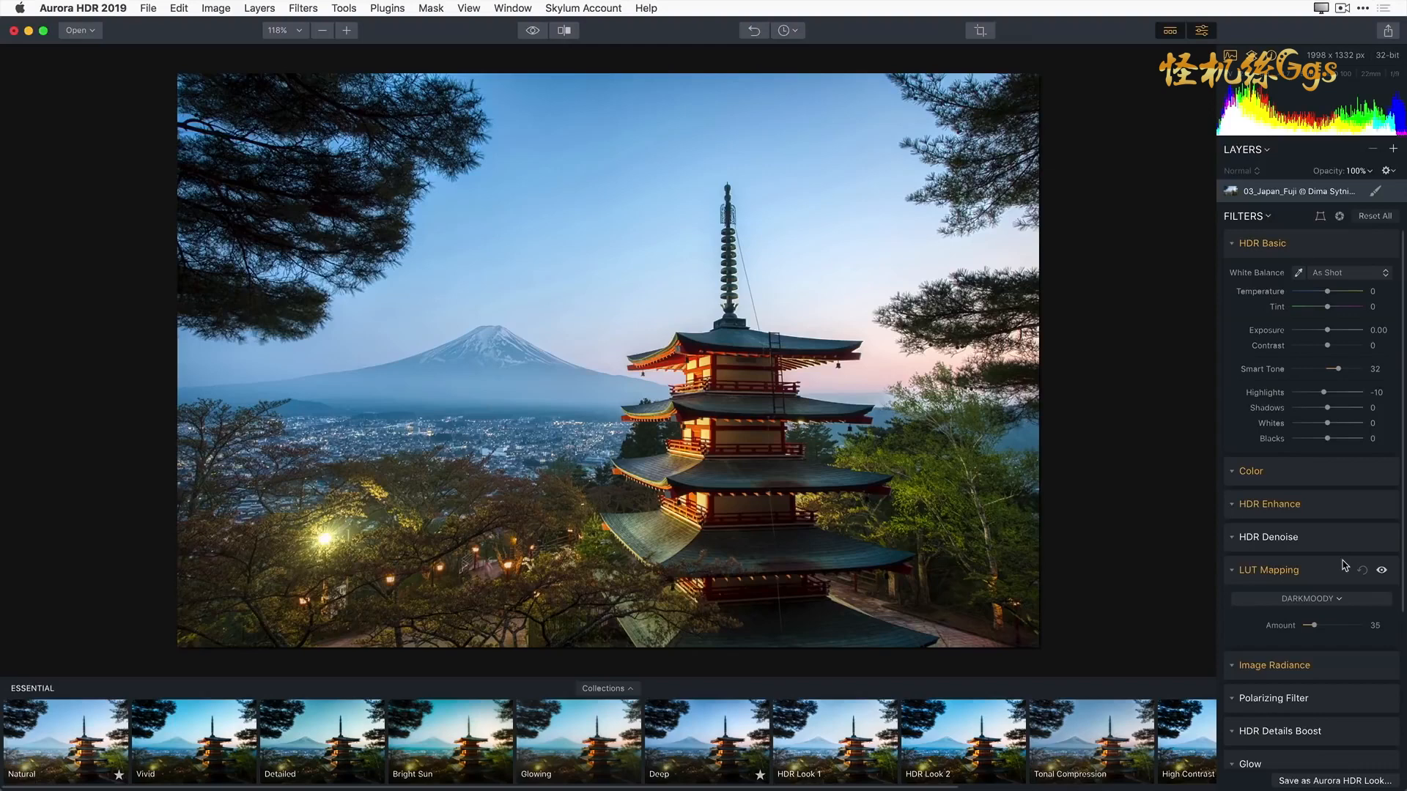
{"action": "mouse_move", "coordinate": [1318, 629]}
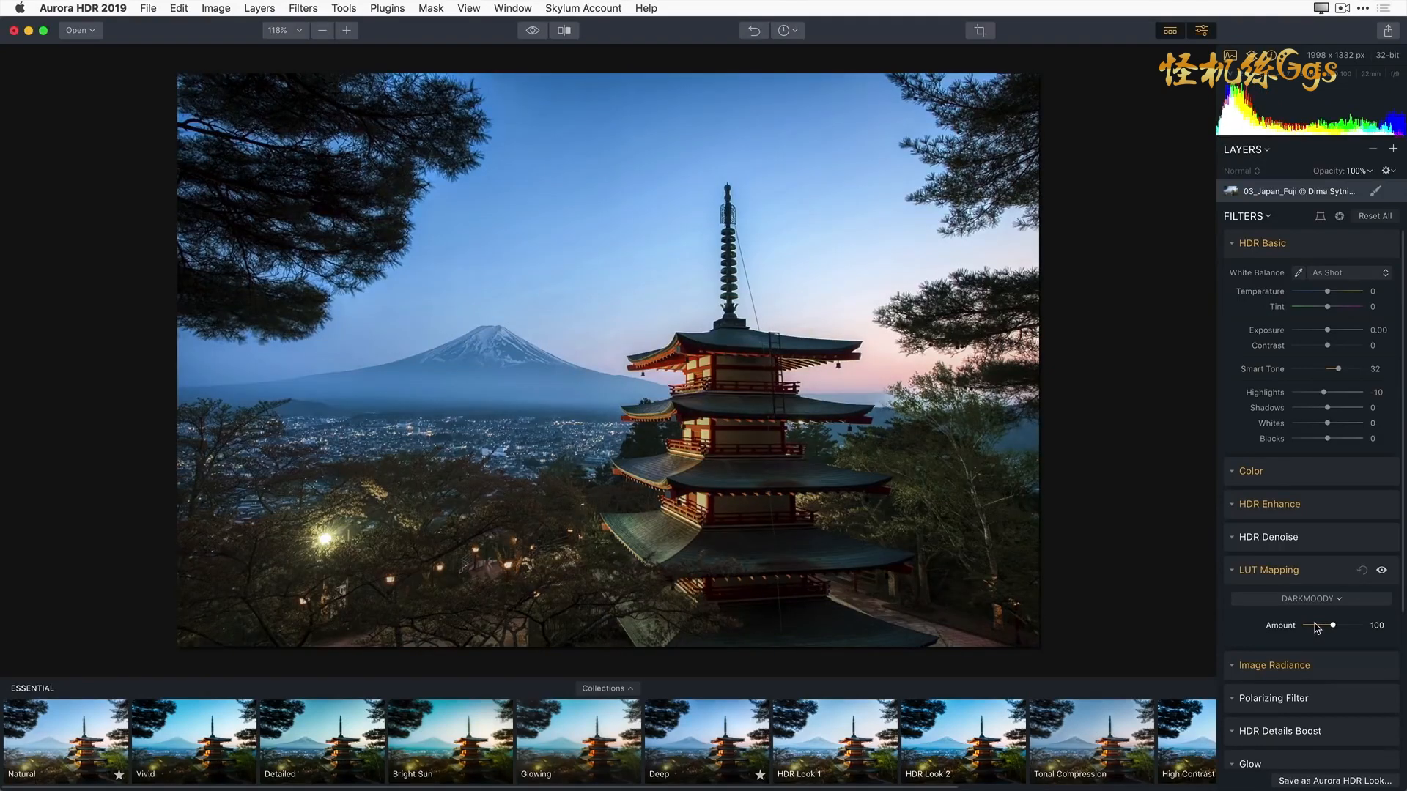
Step: Try the Glorious, Calm and Forgotten LUTs, then apply Spartan for a sepia tone
{"action": "left_click", "coordinate": [1309, 598]}
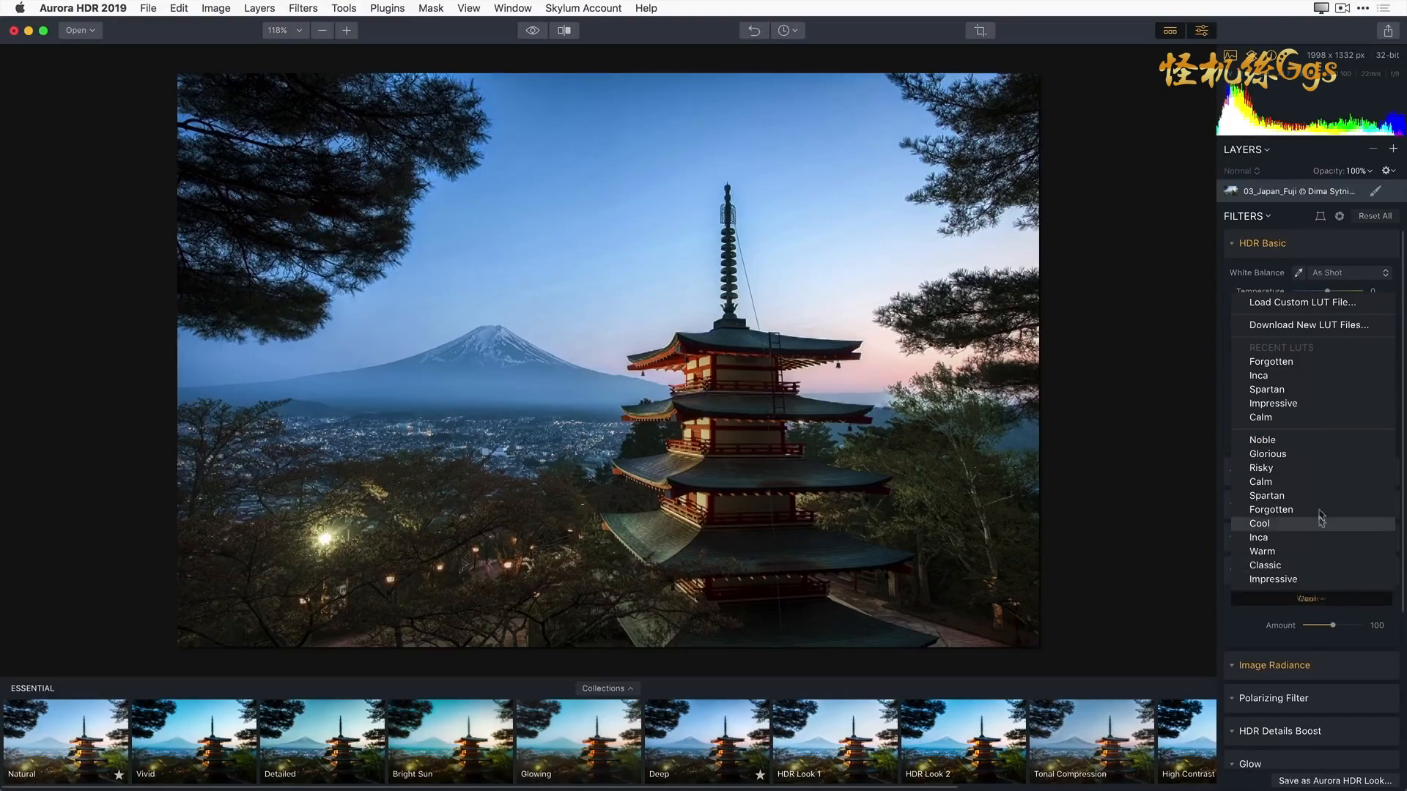
{"action": "left_click", "coordinate": [1268, 455]}
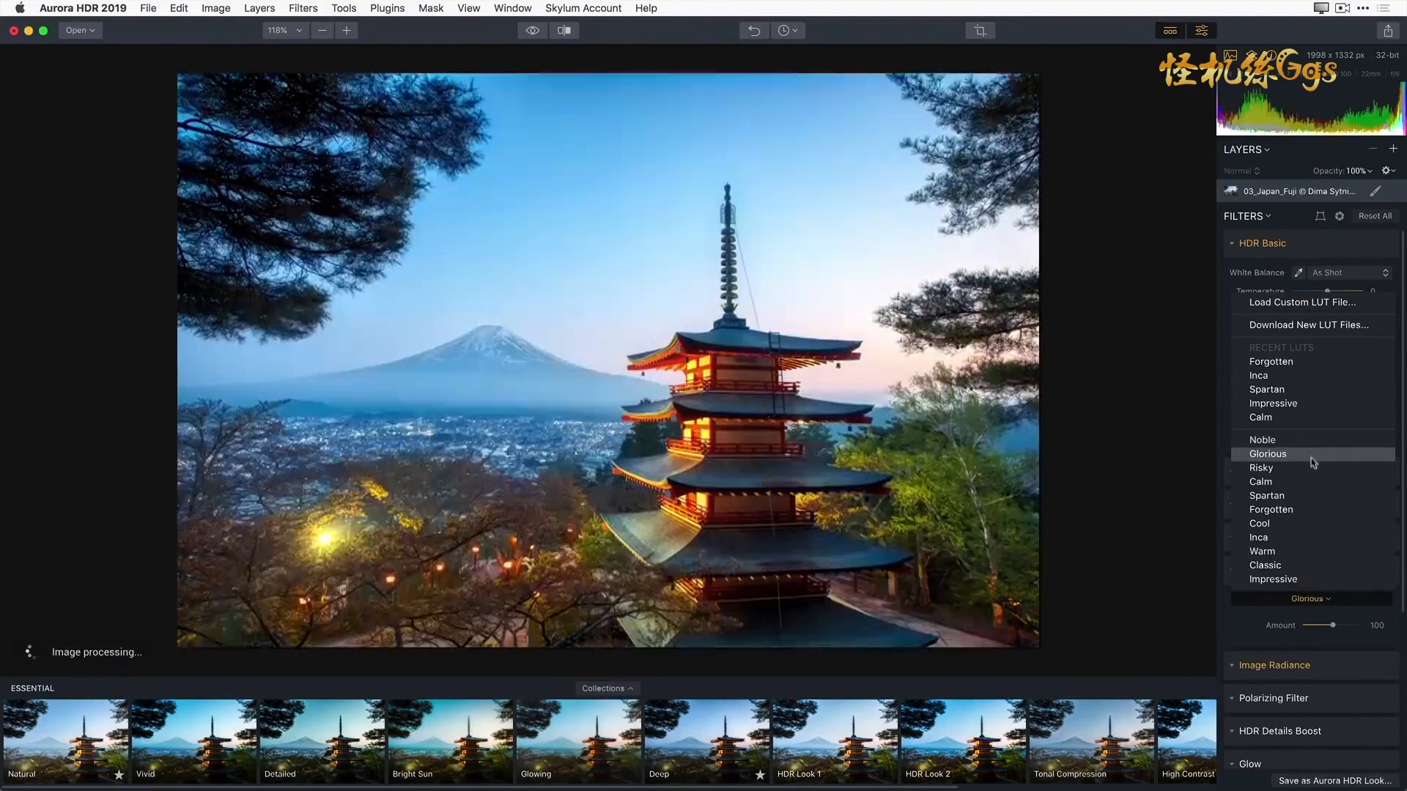
{"action": "left_click", "coordinate": [1260, 482]}
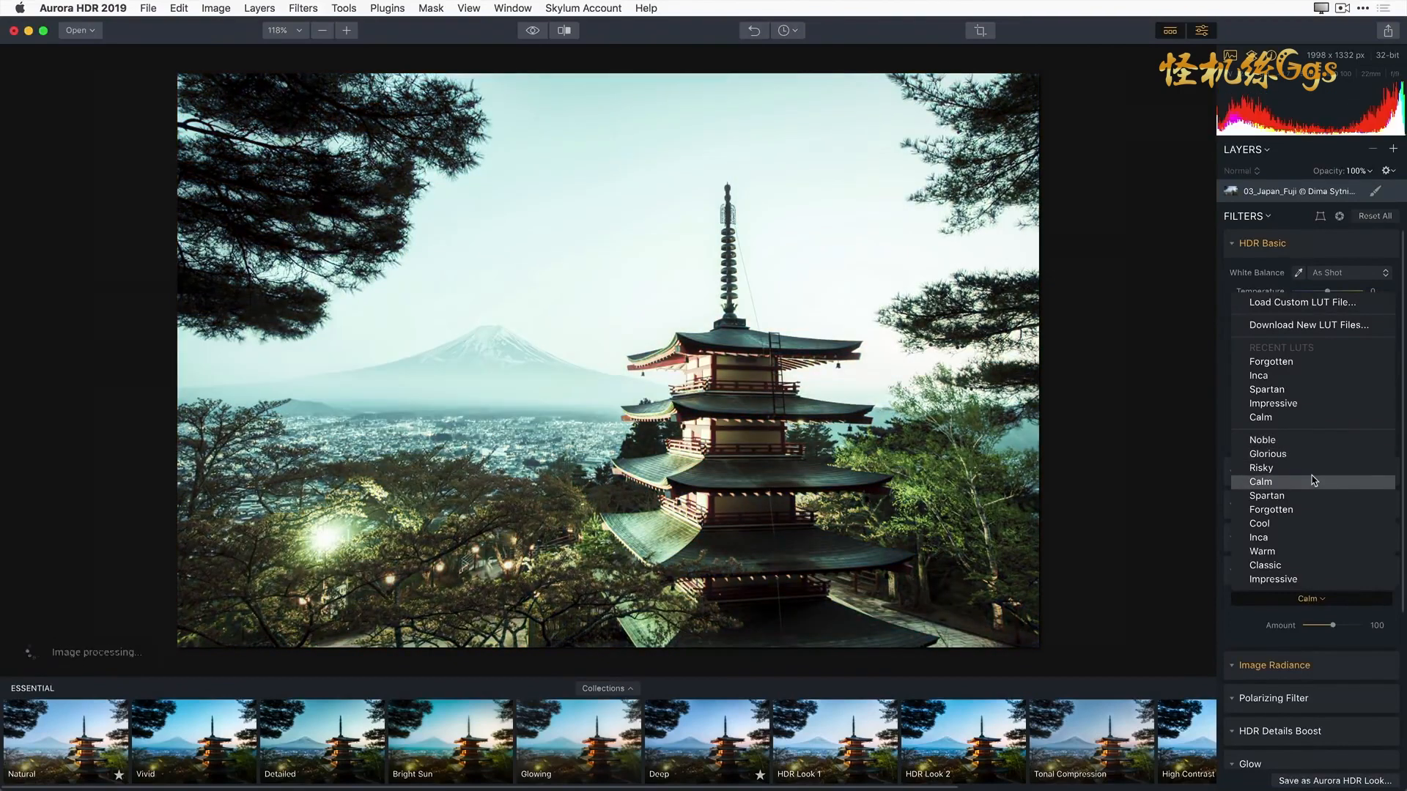
{"action": "left_click", "coordinate": [1272, 508]}
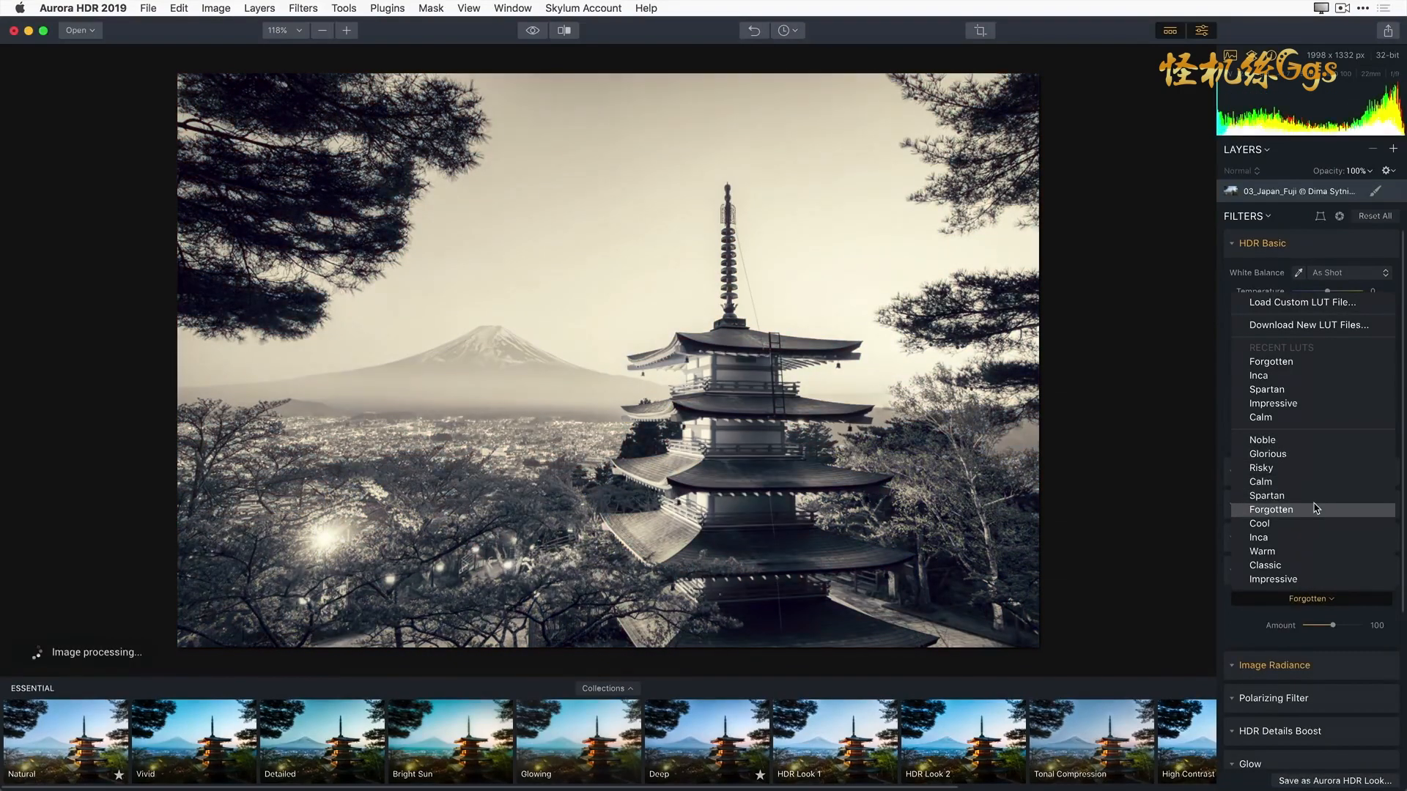
{"action": "left_click", "coordinate": [1267, 495]}
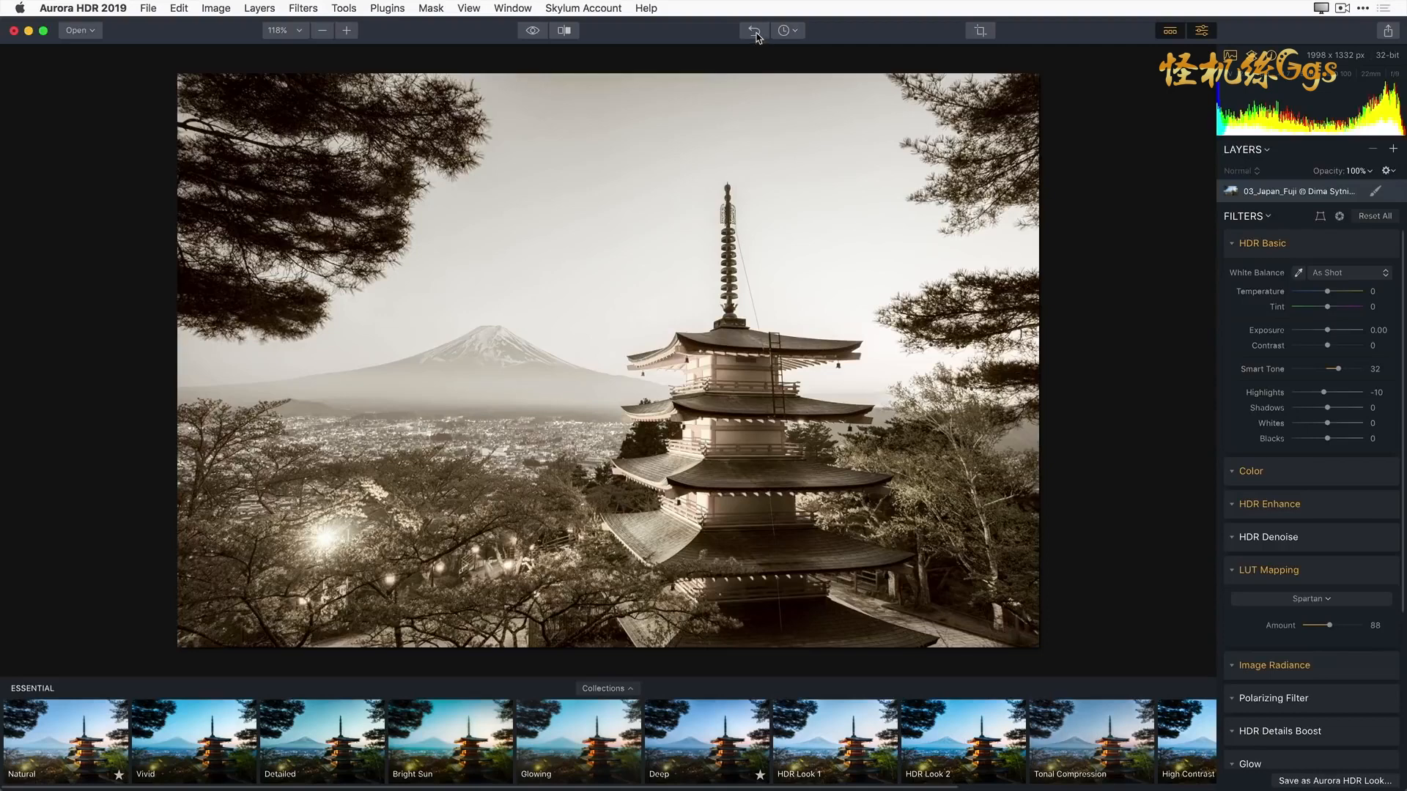
{"action": "mouse_move", "coordinate": [754, 31]}
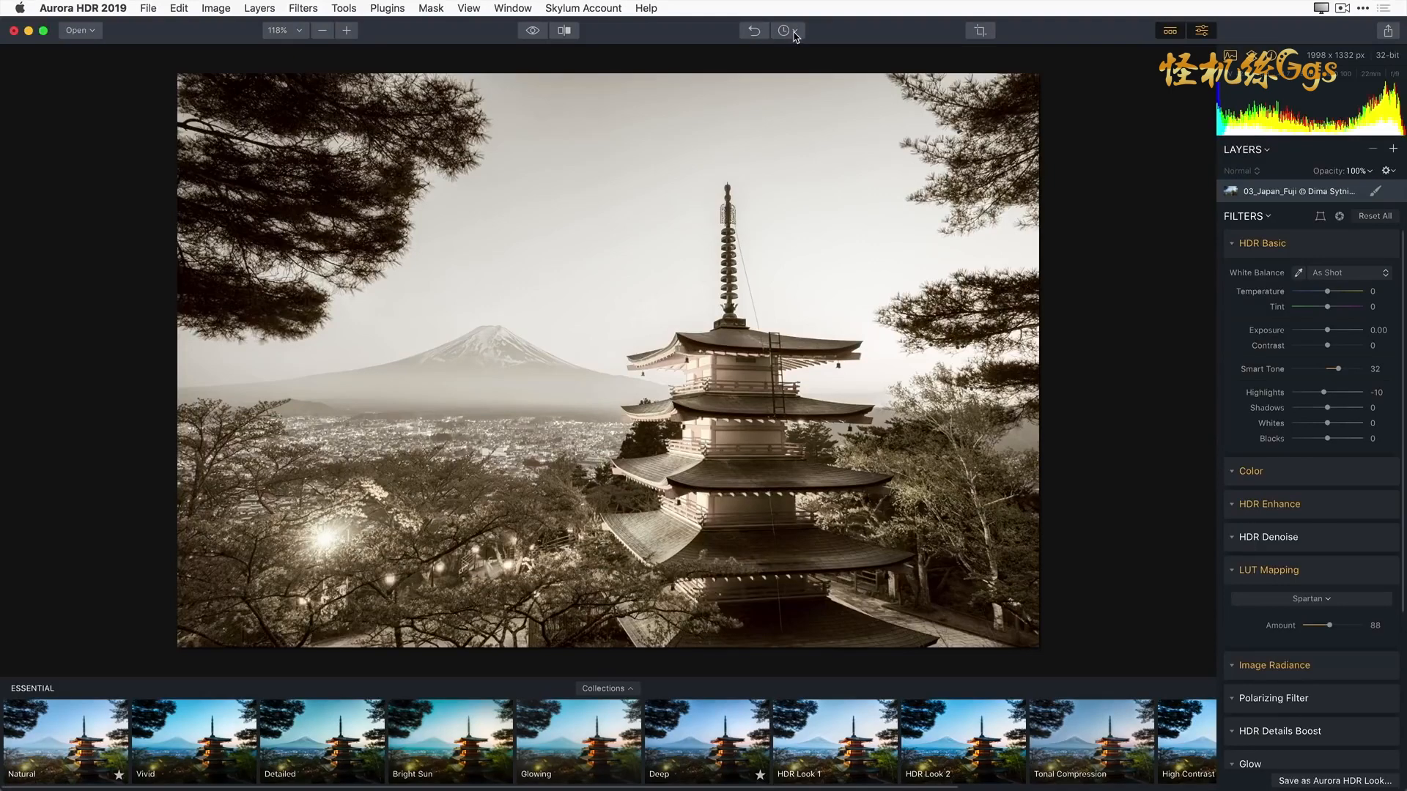
{"action": "mouse_move", "coordinate": [782, 29]}
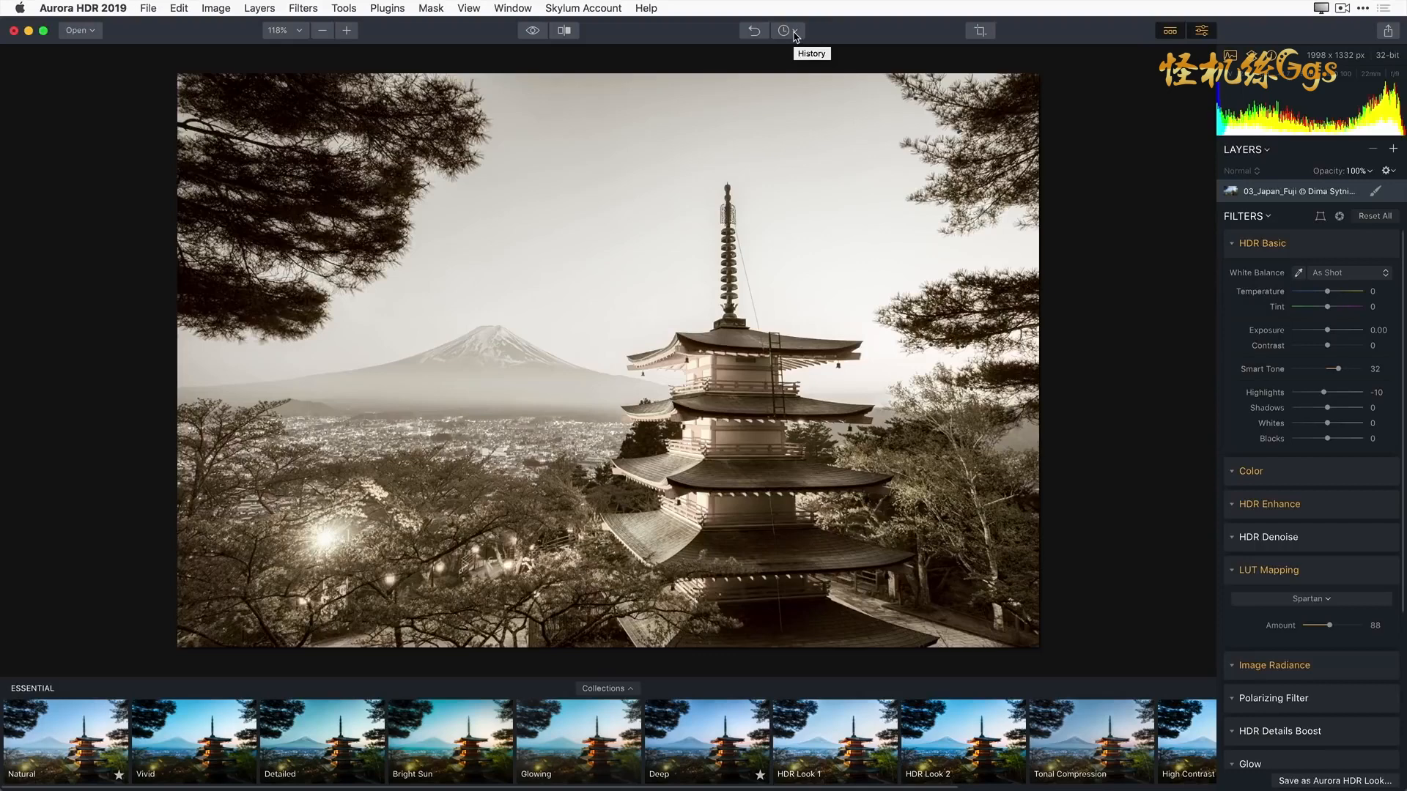
Step: Revert through edit history to the Smart Tone 32 state, dropping the Spartan LUT
{"action": "left_click", "coordinate": [783, 31]}
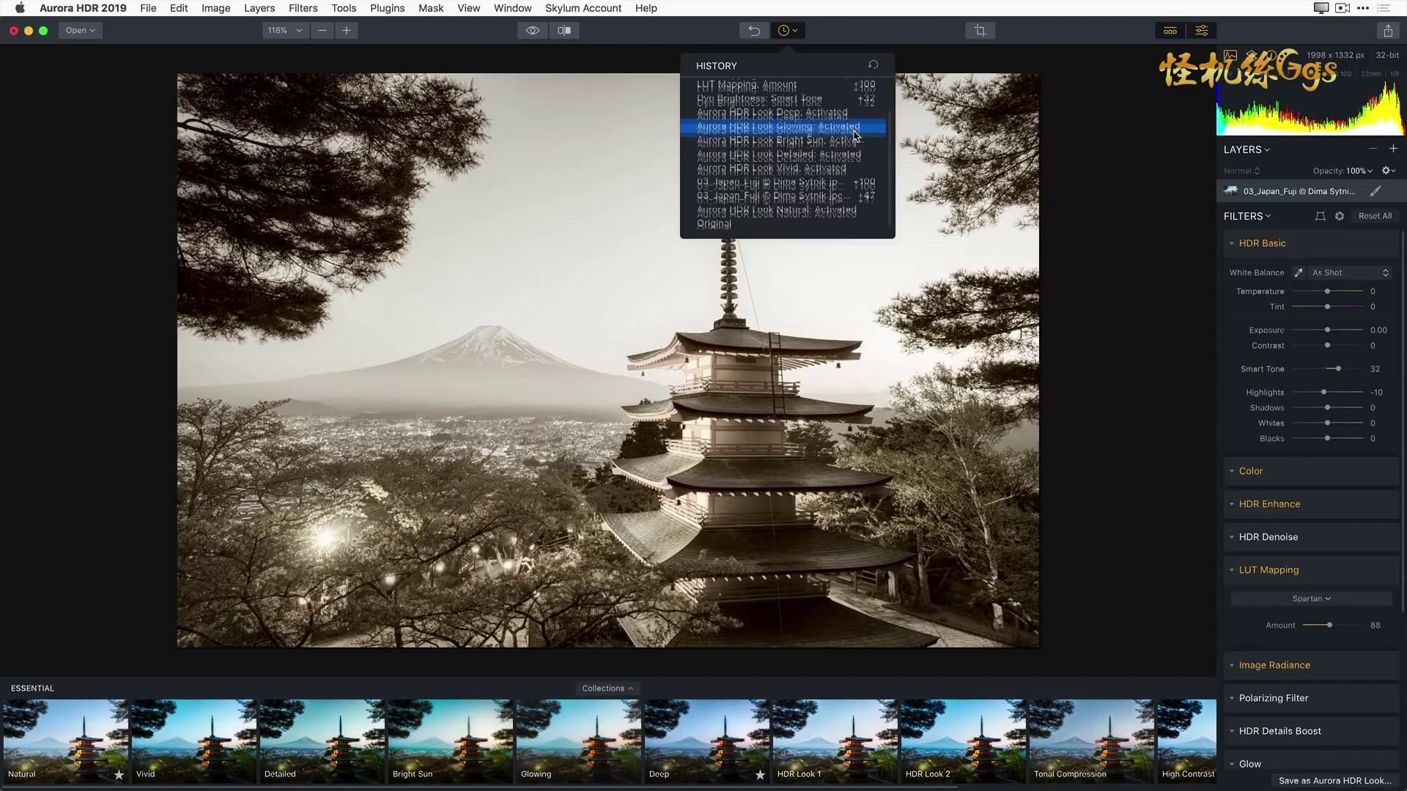
{"action": "left_click", "coordinate": [777, 126]}
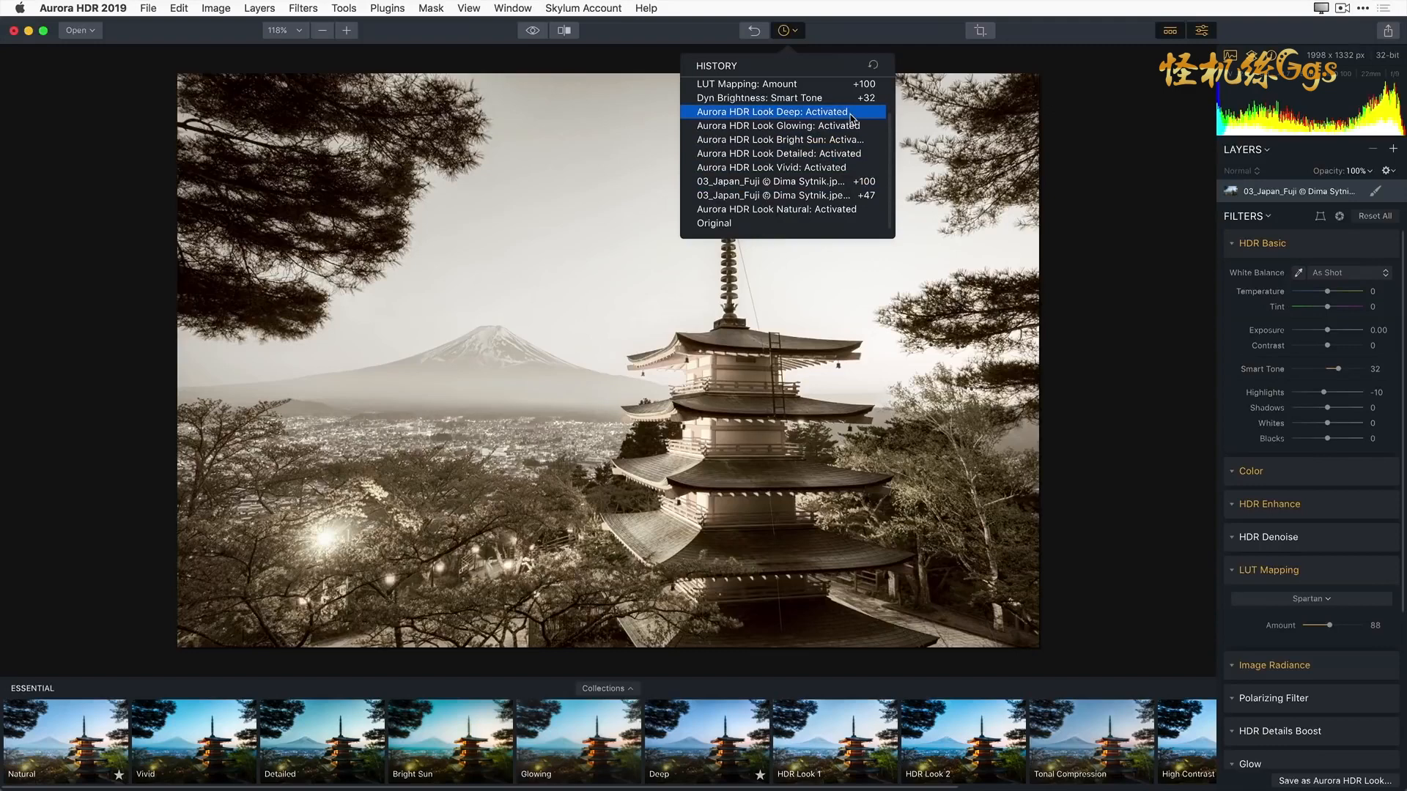
{"action": "left_click", "coordinate": [772, 111]}
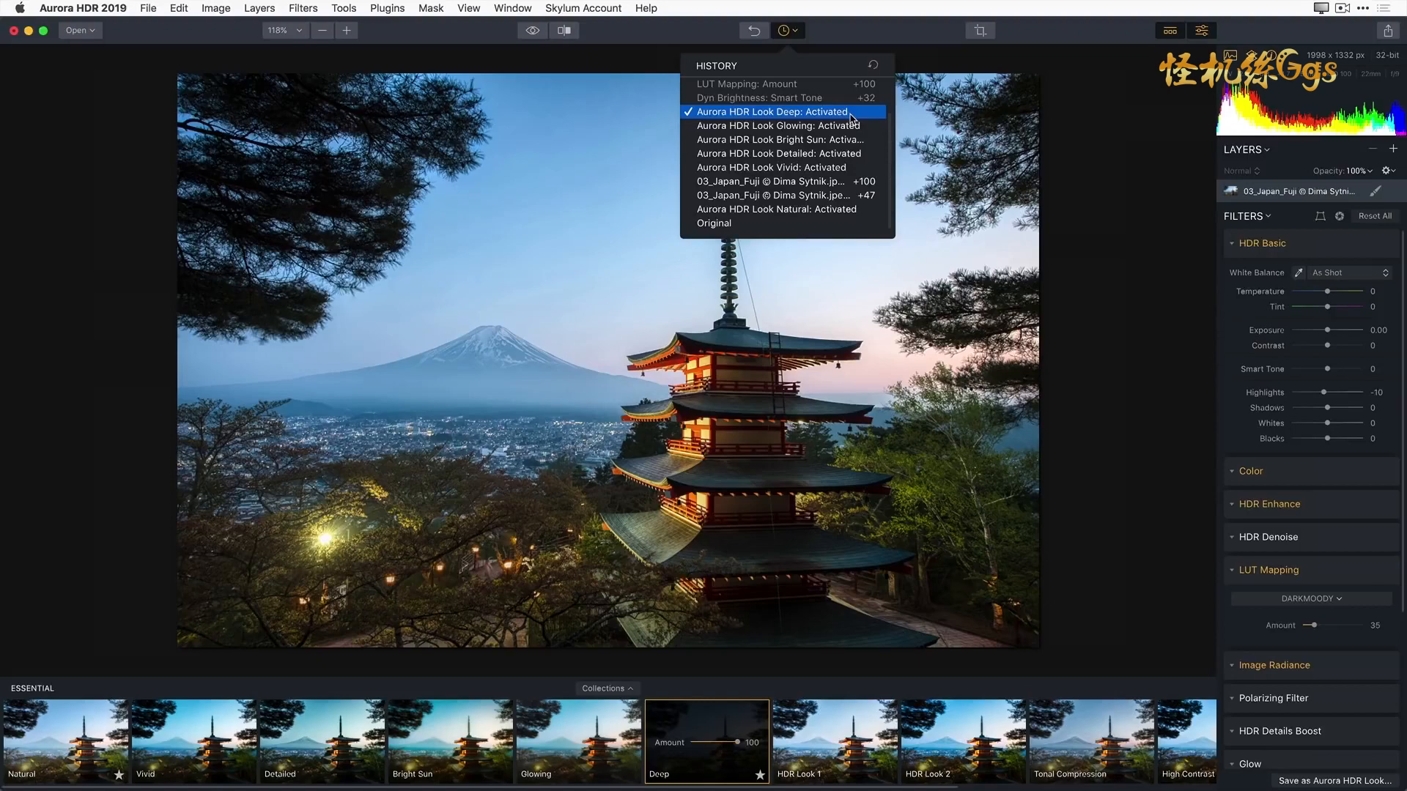
{"action": "mouse_move", "coordinate": [786, 98]}
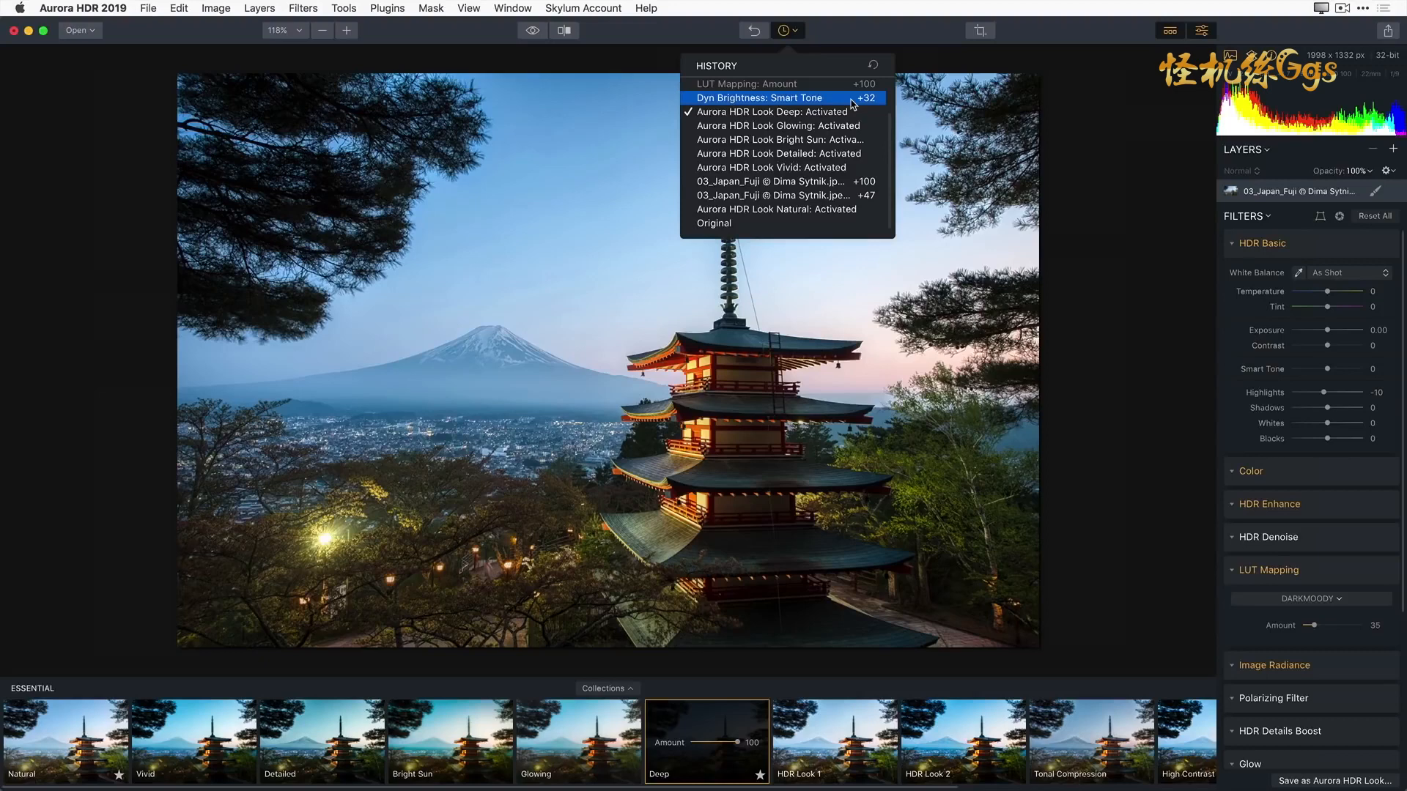
{"action": "left_click", "coordinate": [759, 98]}
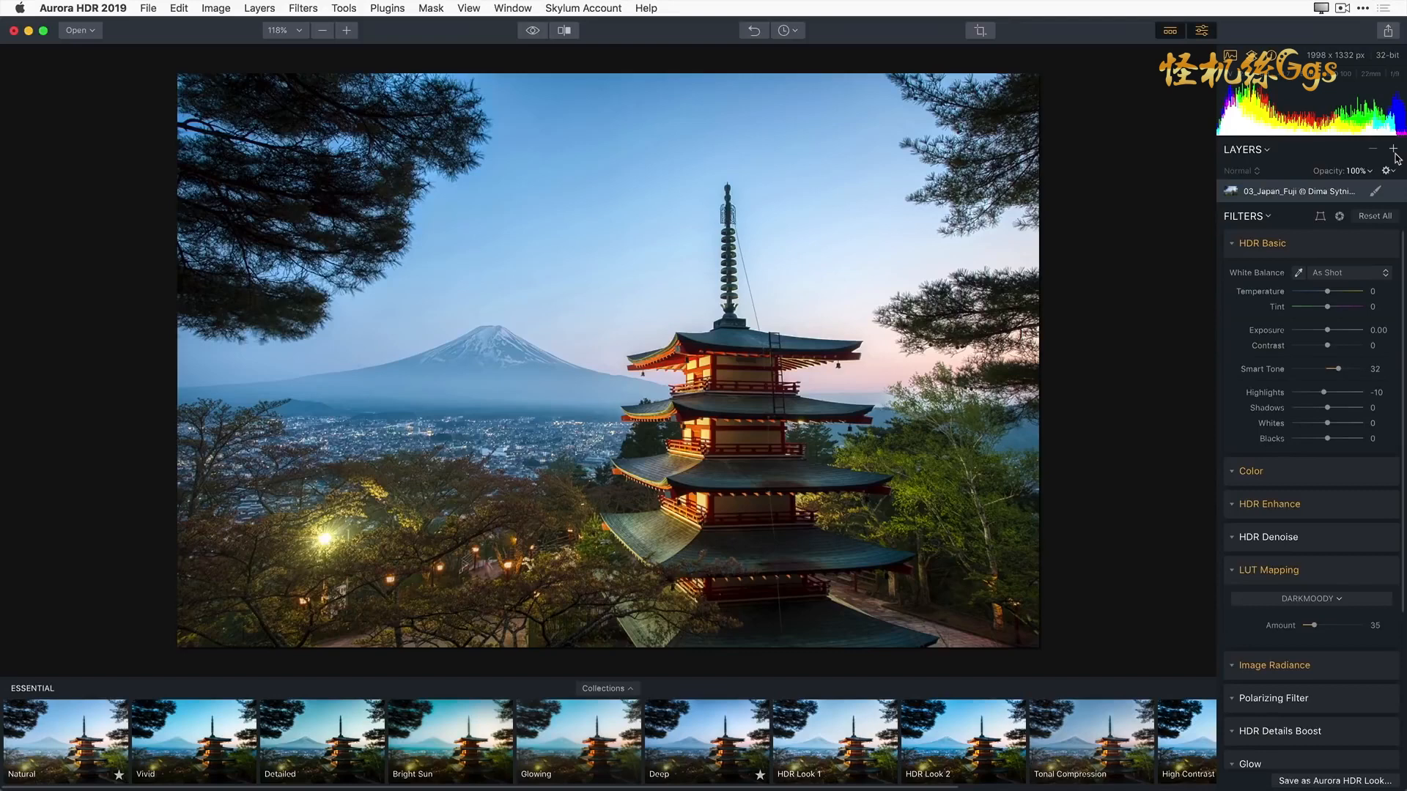
{"action": "mouse_move", "coordinate": [1393, 149]}
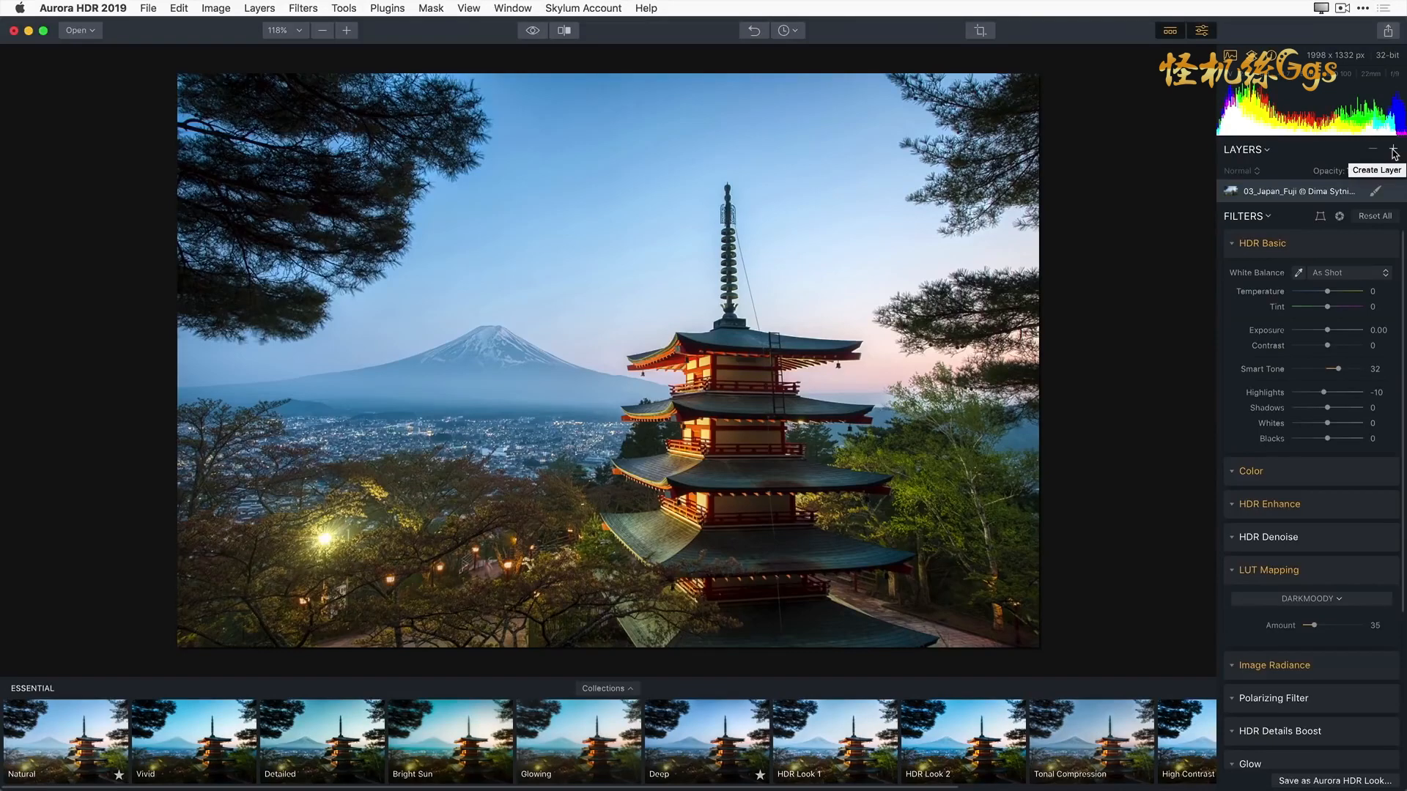
Step: Add a new adjustment layer and apply the Creative Drama look from the Dramatic collection
{"action": "left_click", "coordinate": [1393, 150]}
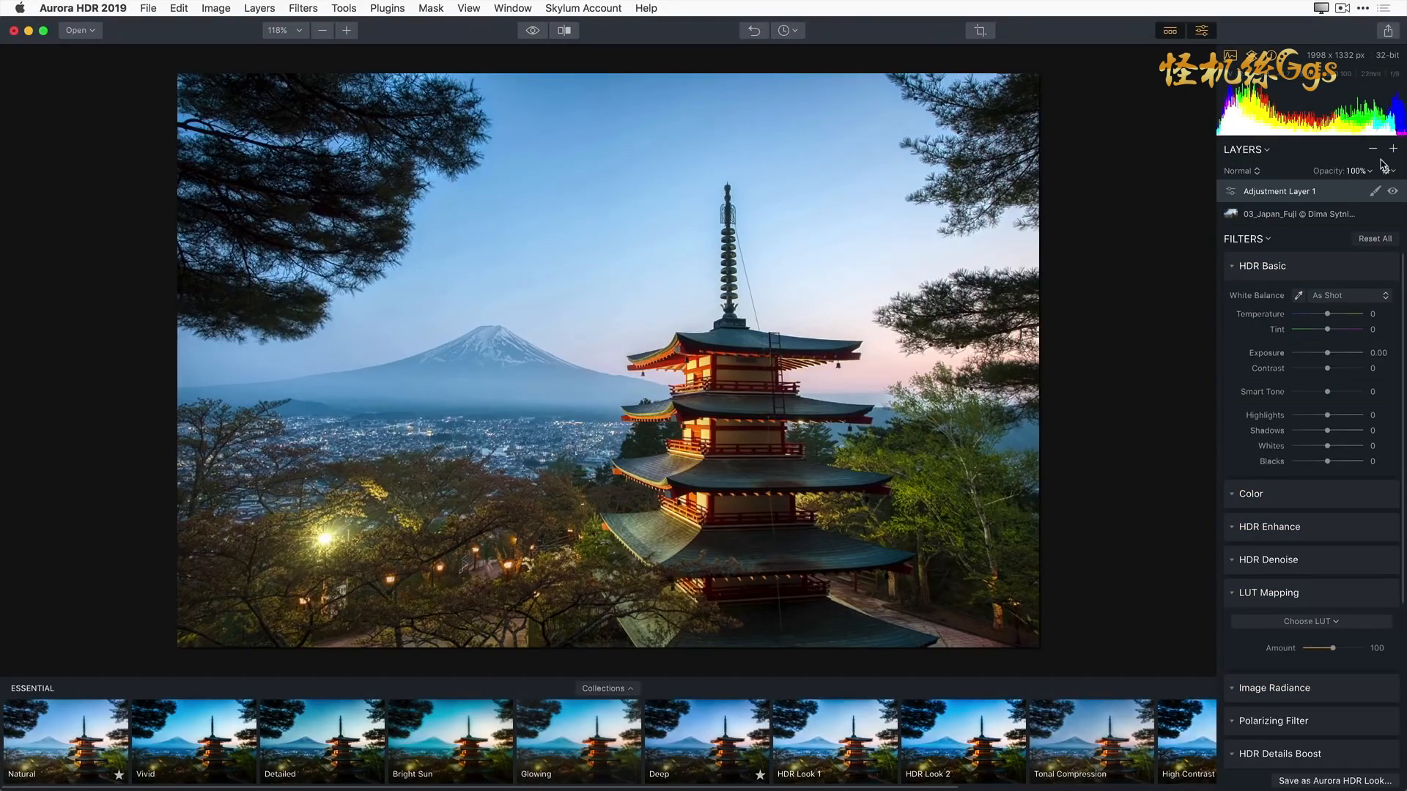
{"action": "mouse_move", "coordinate": [1156, 342]}
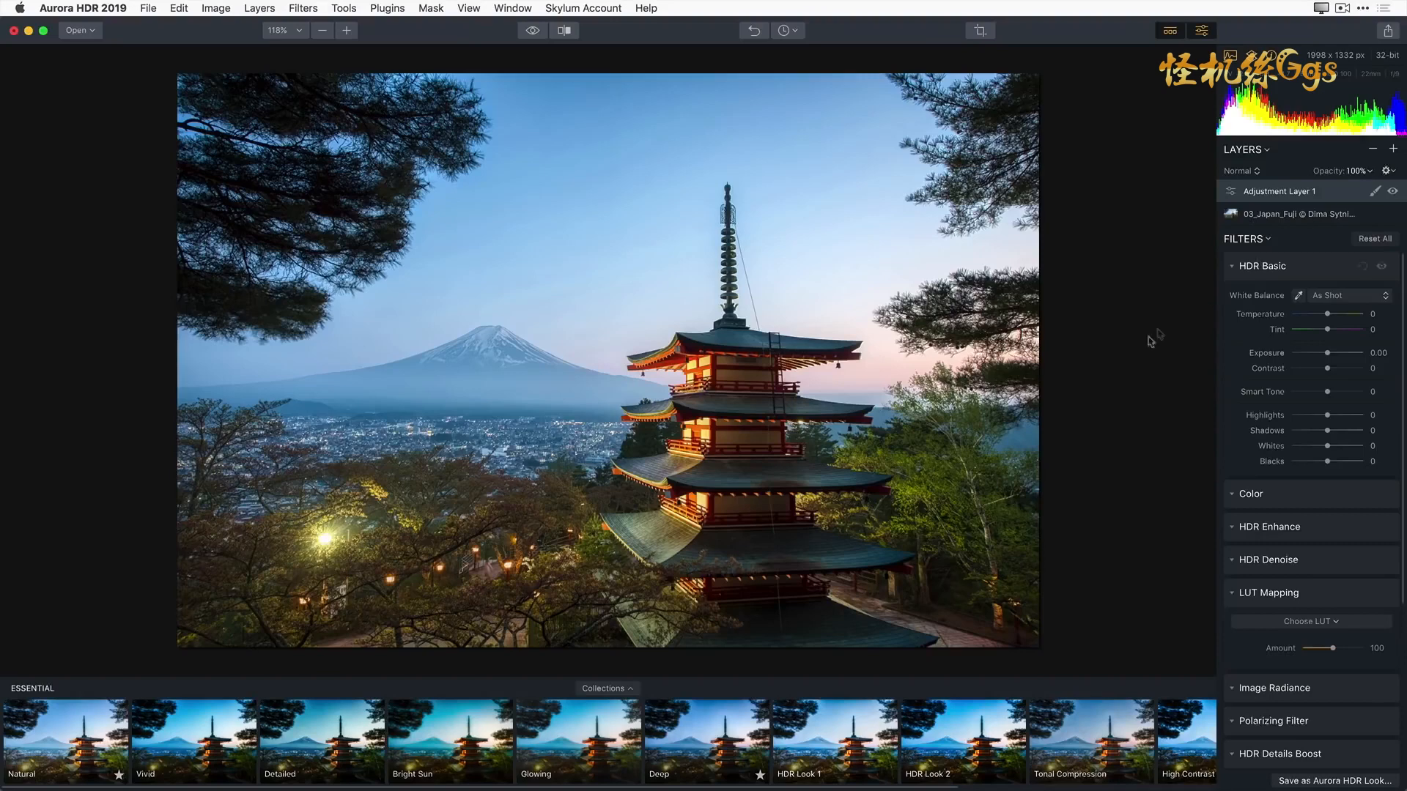
{"action": "left_click", "coordinate": [607, 689]}
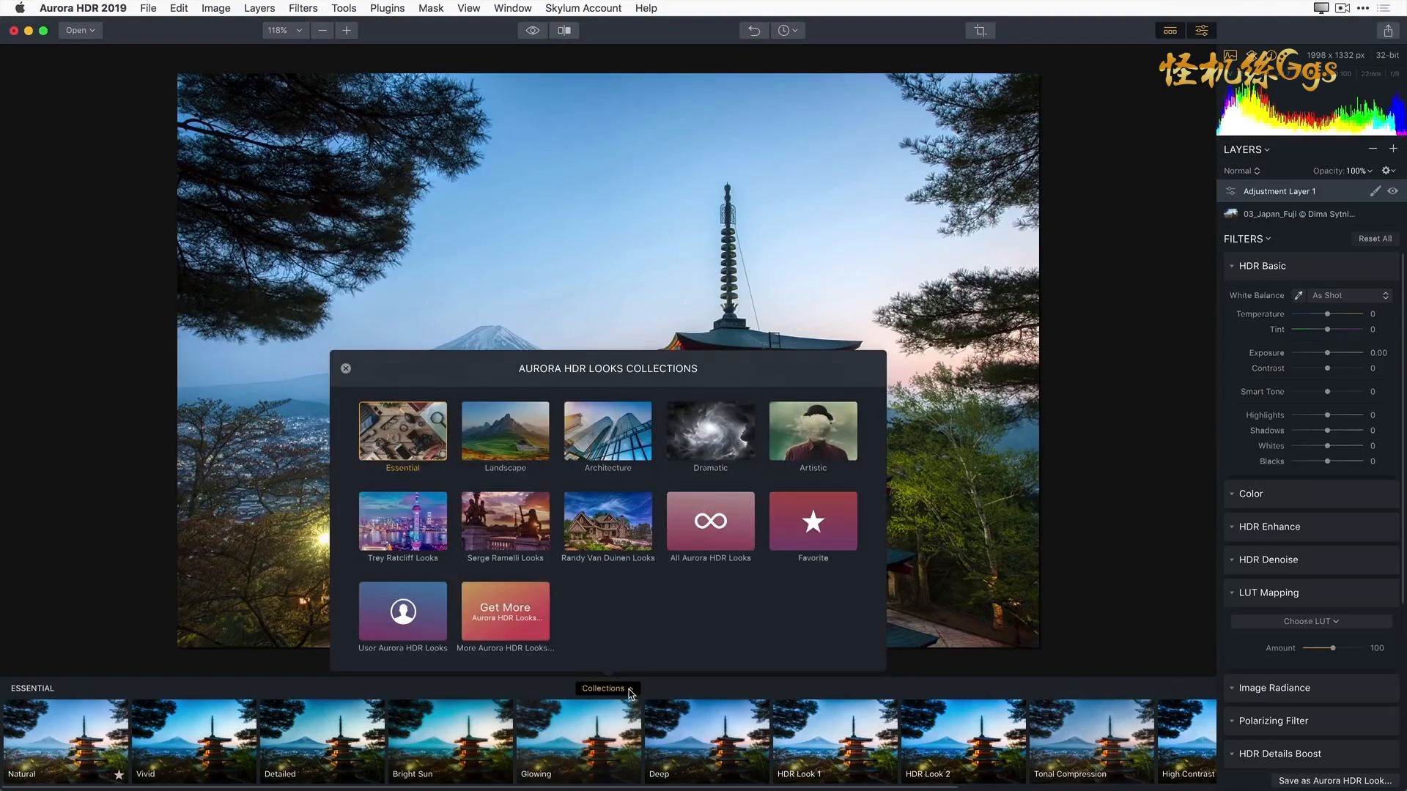
{"action": "mouse_move", "coordinate": [709, 439]}
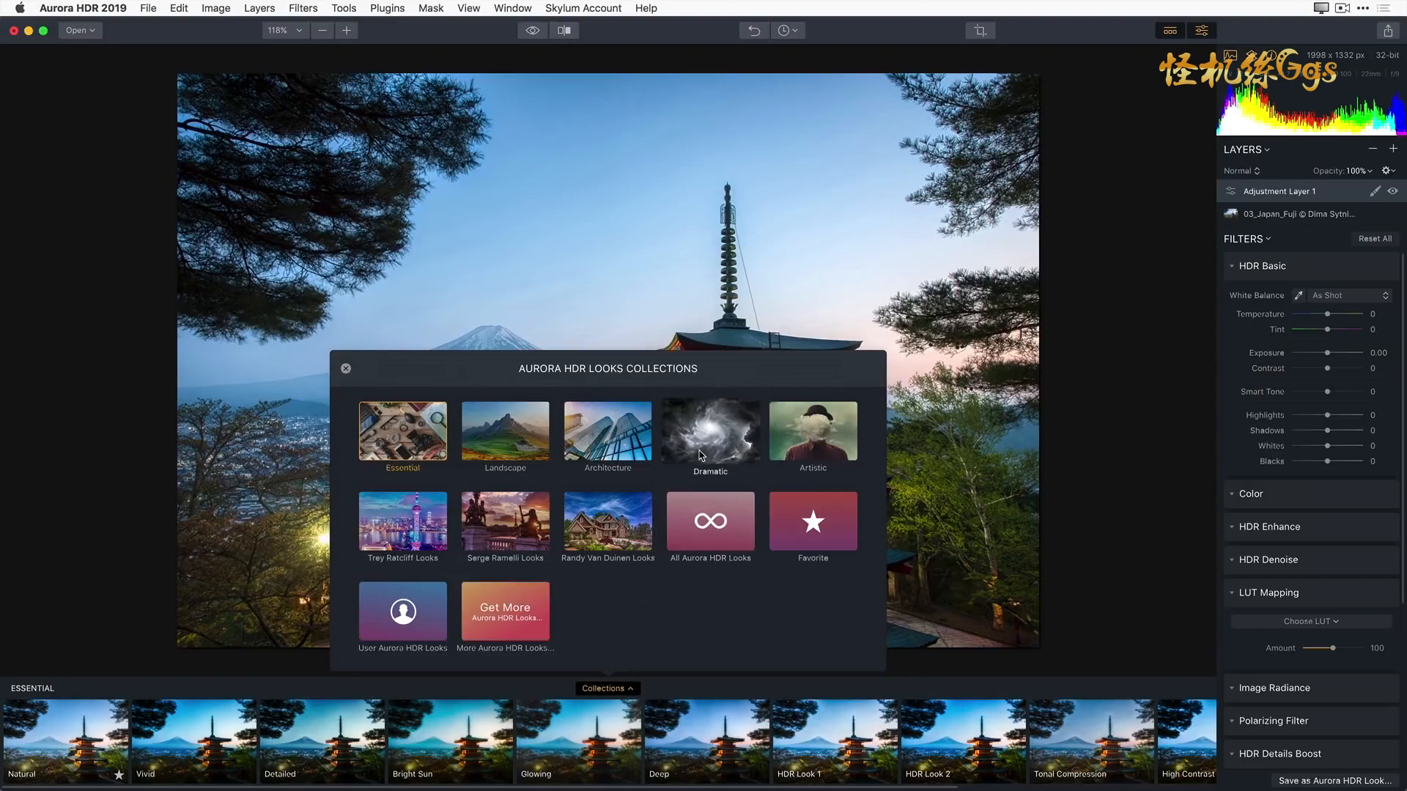
{"action": "left_click", "coordinate": [709, 436]}
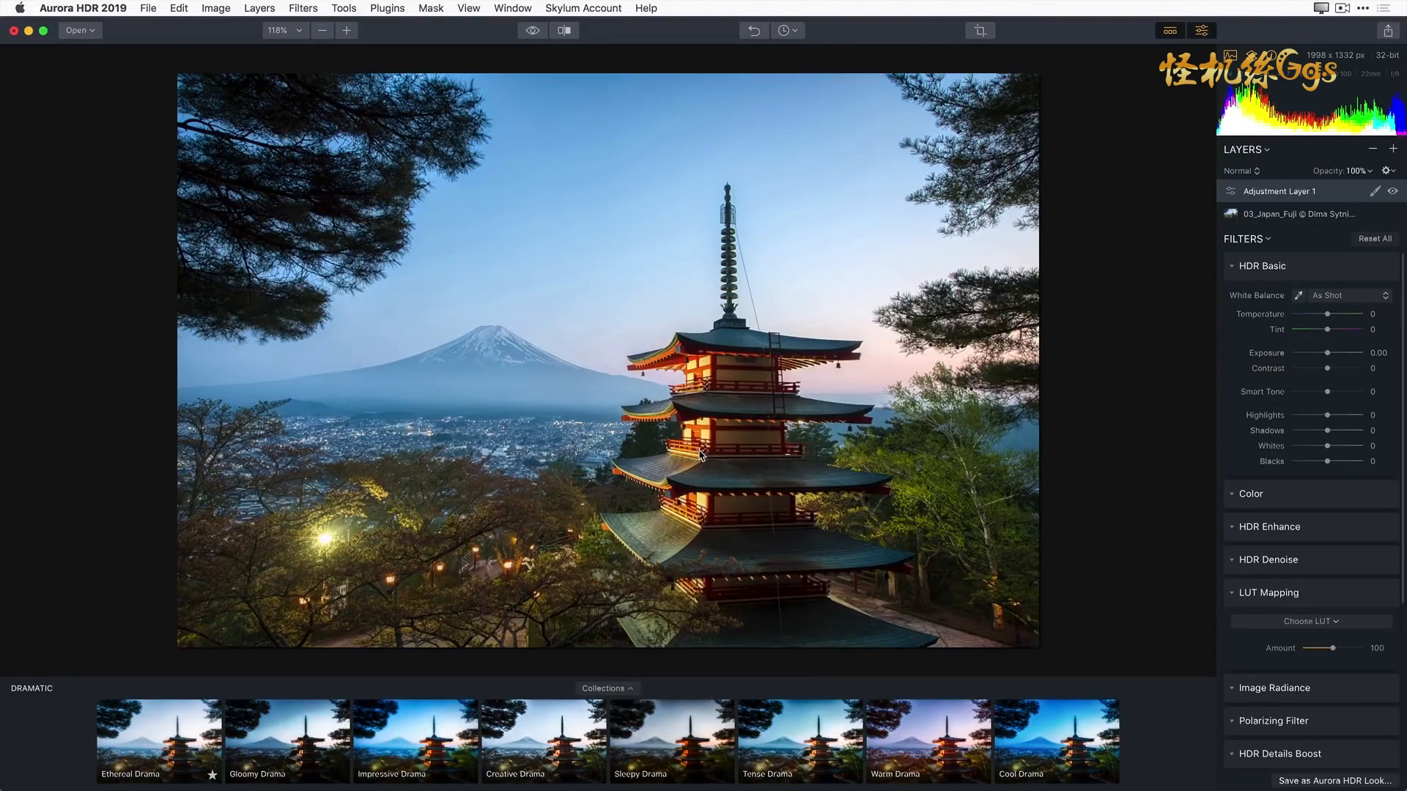
{"action": "left_click", "coordinate": [543, 740]}
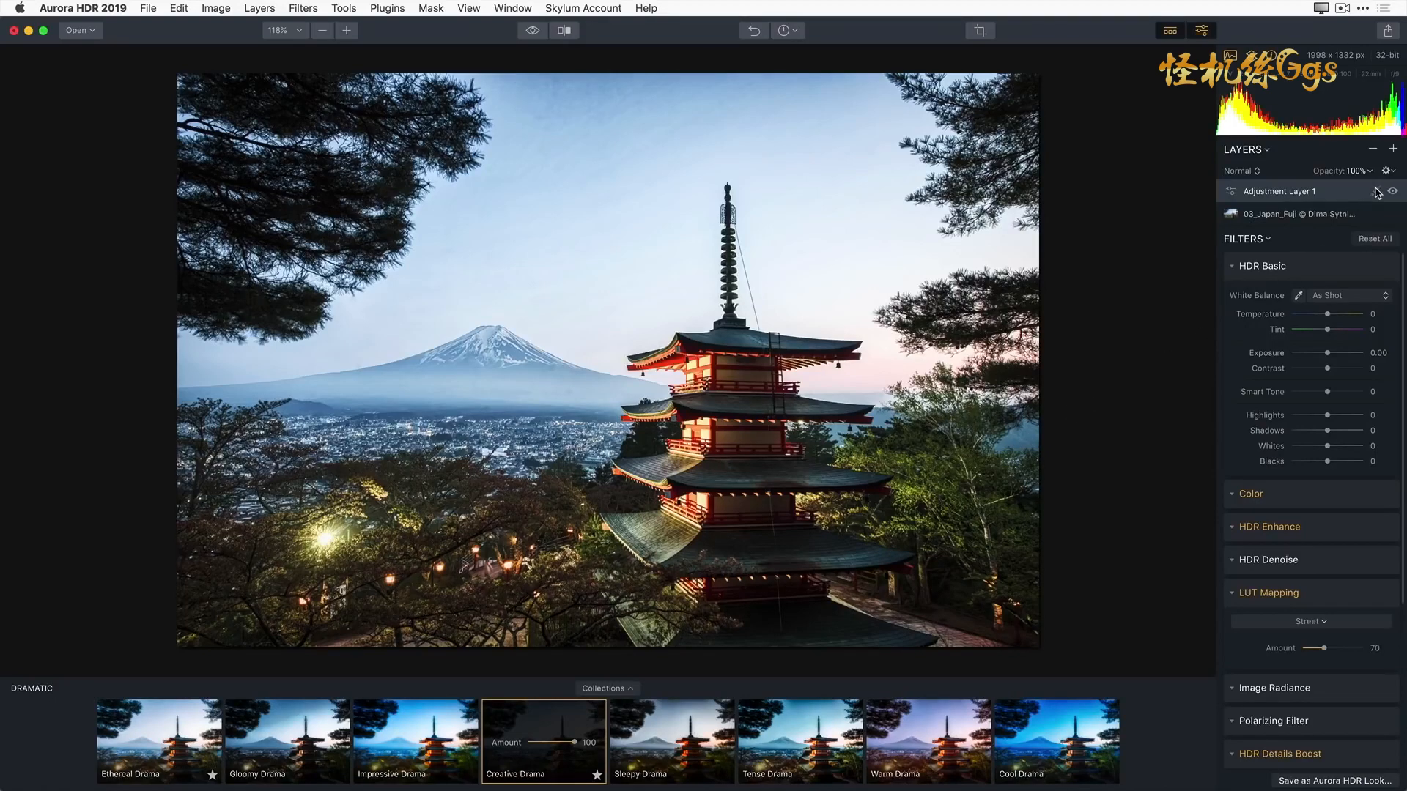
Step: Brush a mask onto the Creative Drama layer over the city and trees, erasing it from the sky
{"action": "left_click", "coordinate": [1376, 191]}
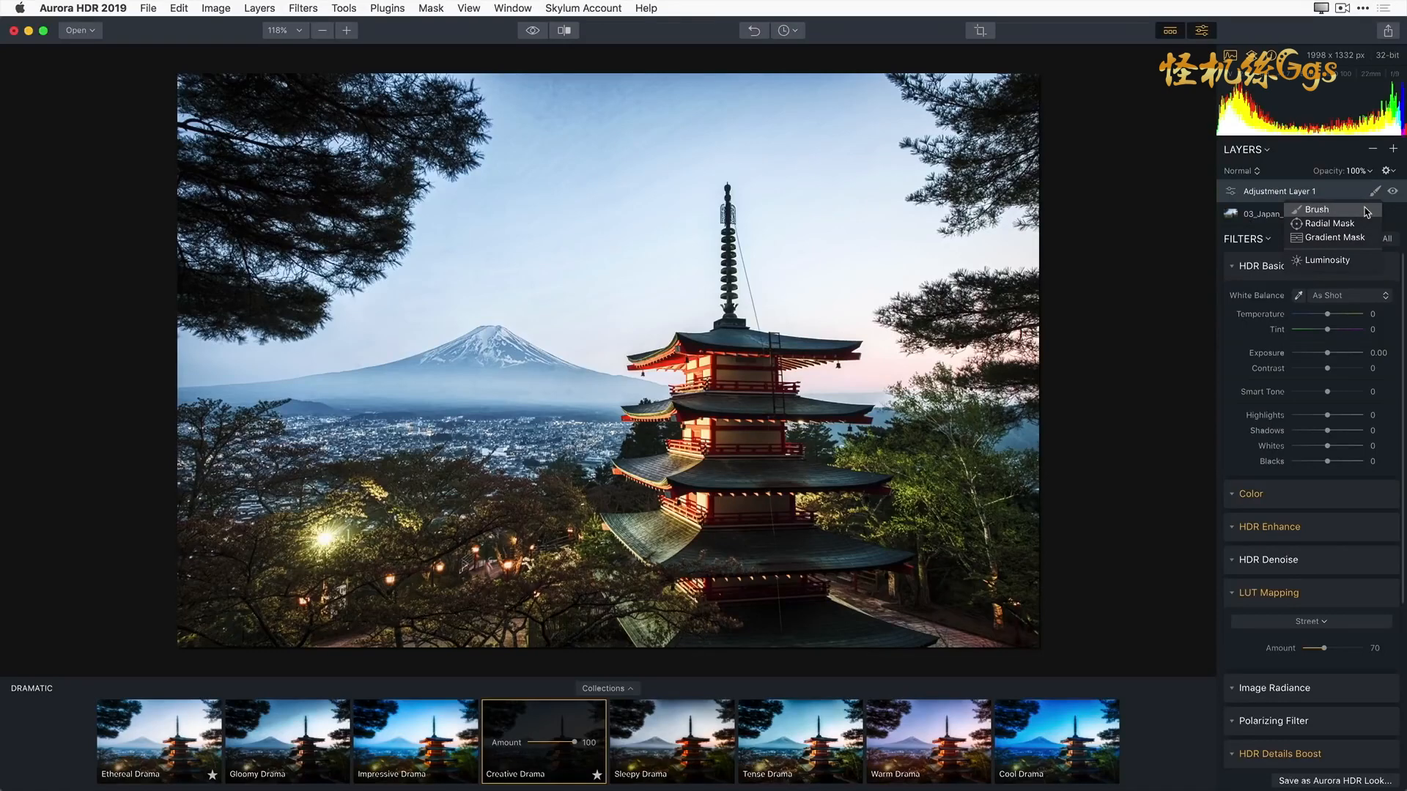
{"action": "left_click", "coordinate": [1317, 209]}
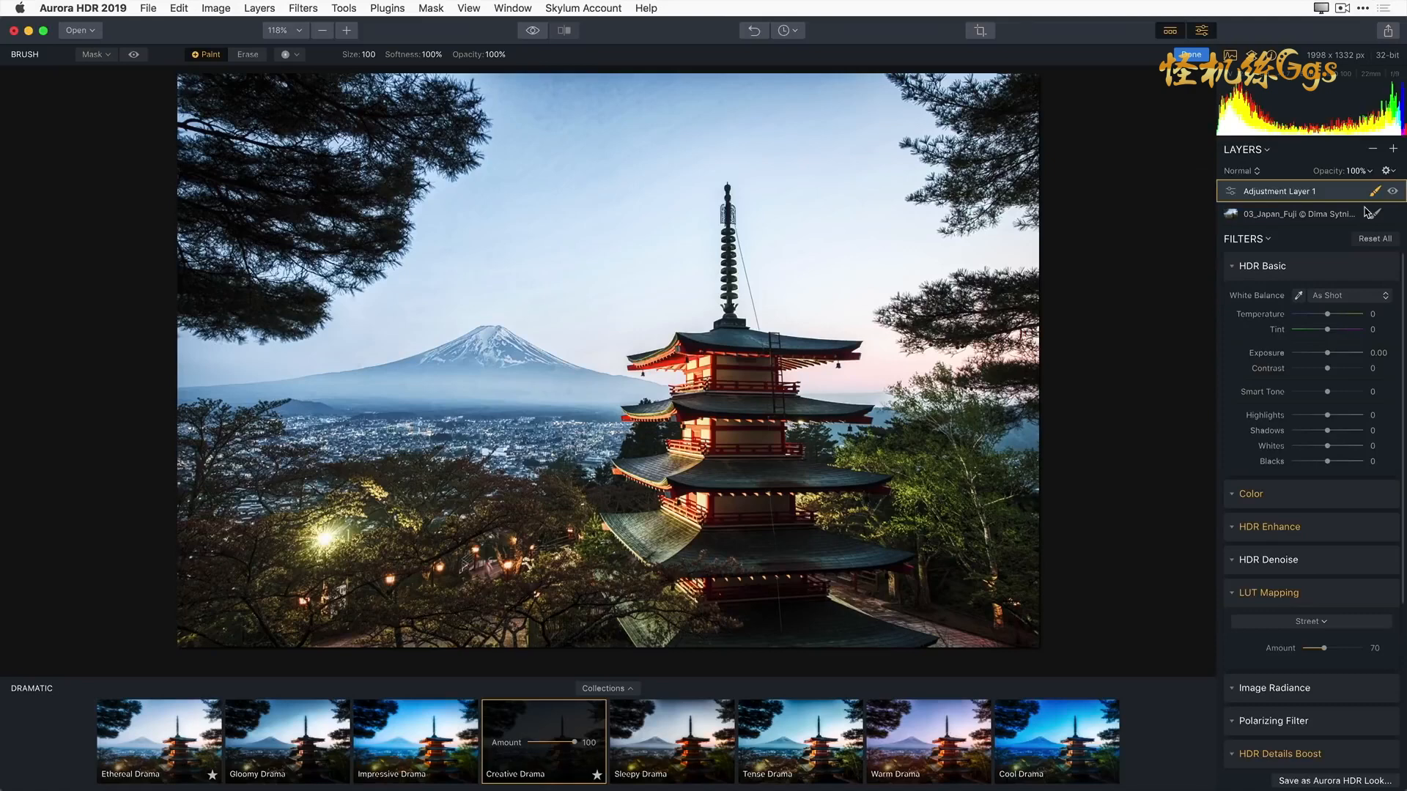
{"action": "mouse_move", "coordinate": [575, 205]}
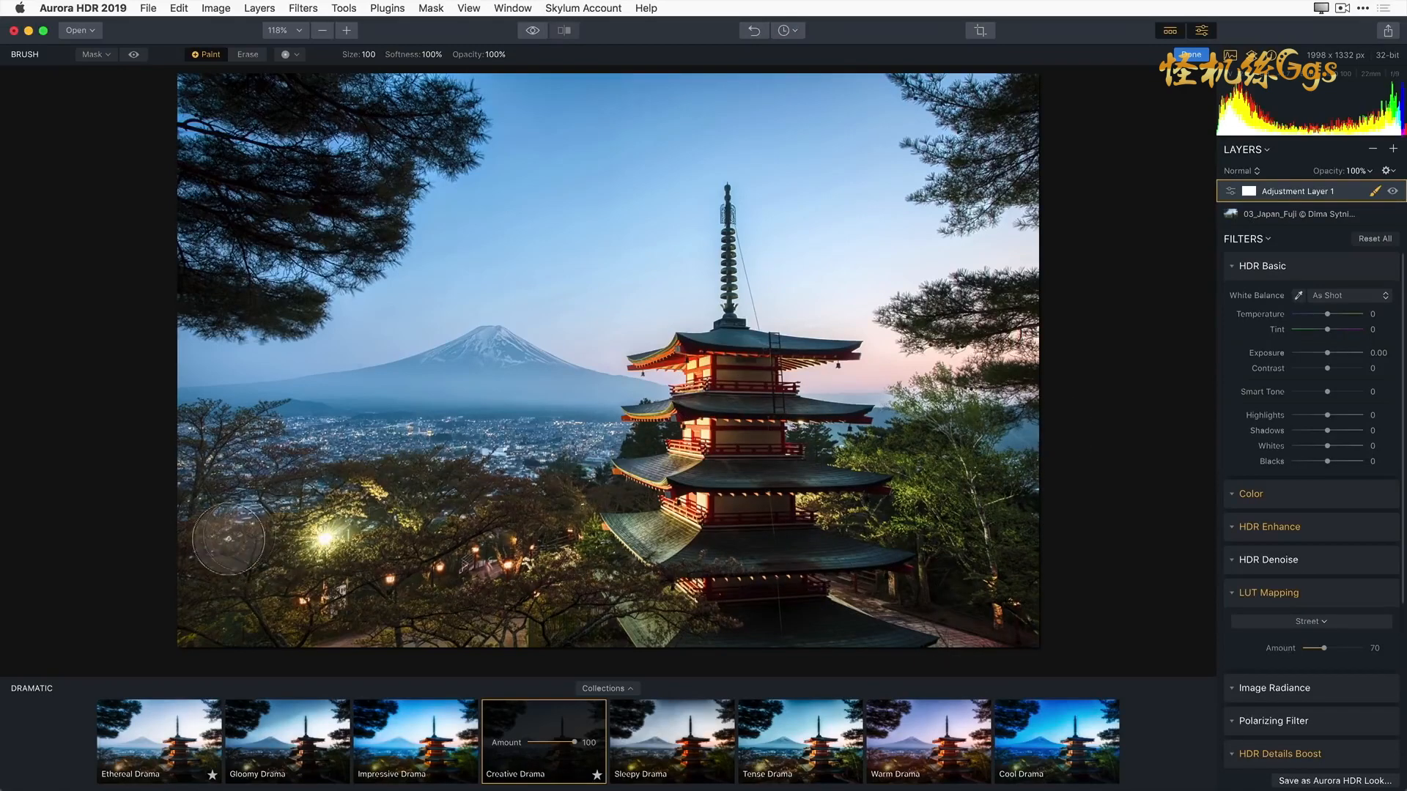
{"action": "mouse_move", "coordinate": [283, 629]}
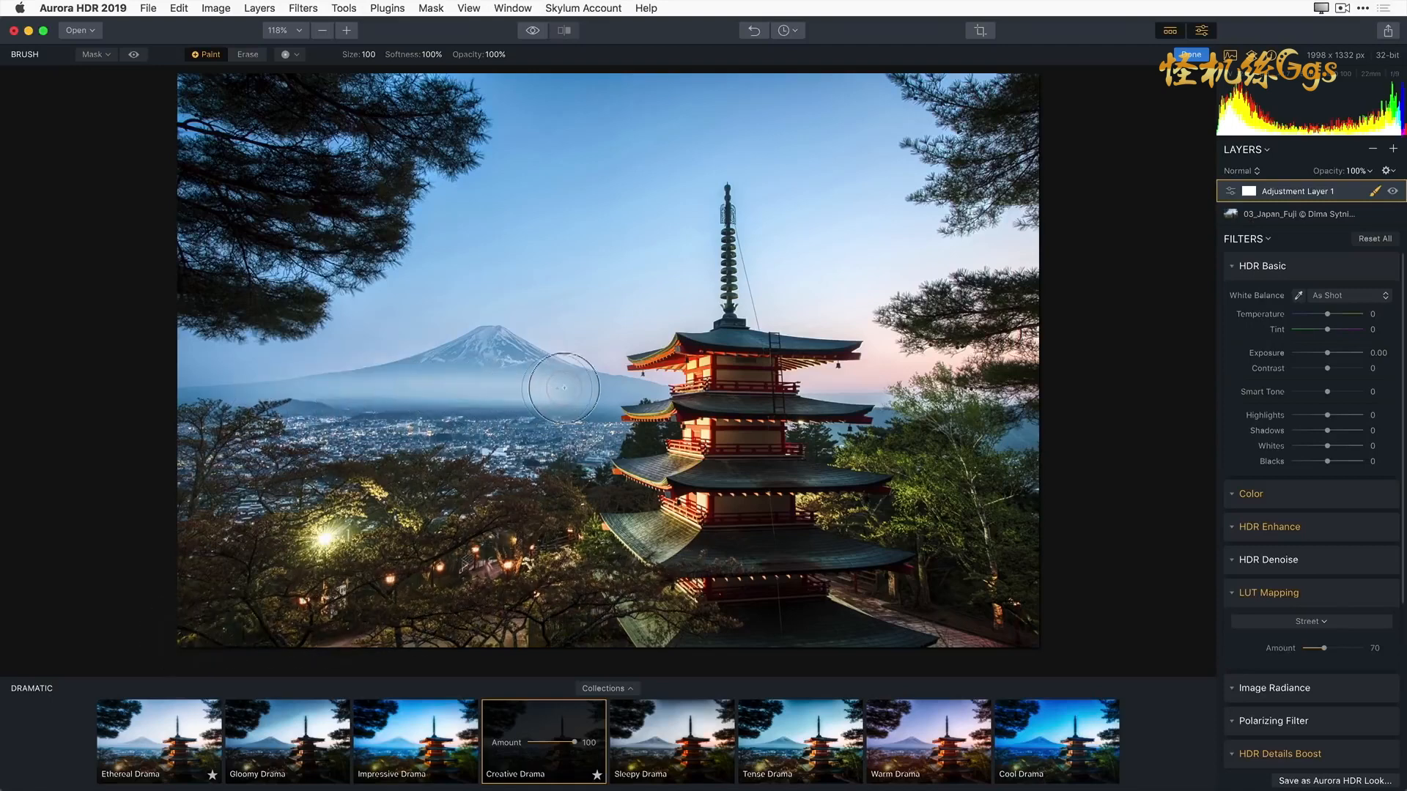
{"action": "mouse_move", "coordinate": [664, 457]}
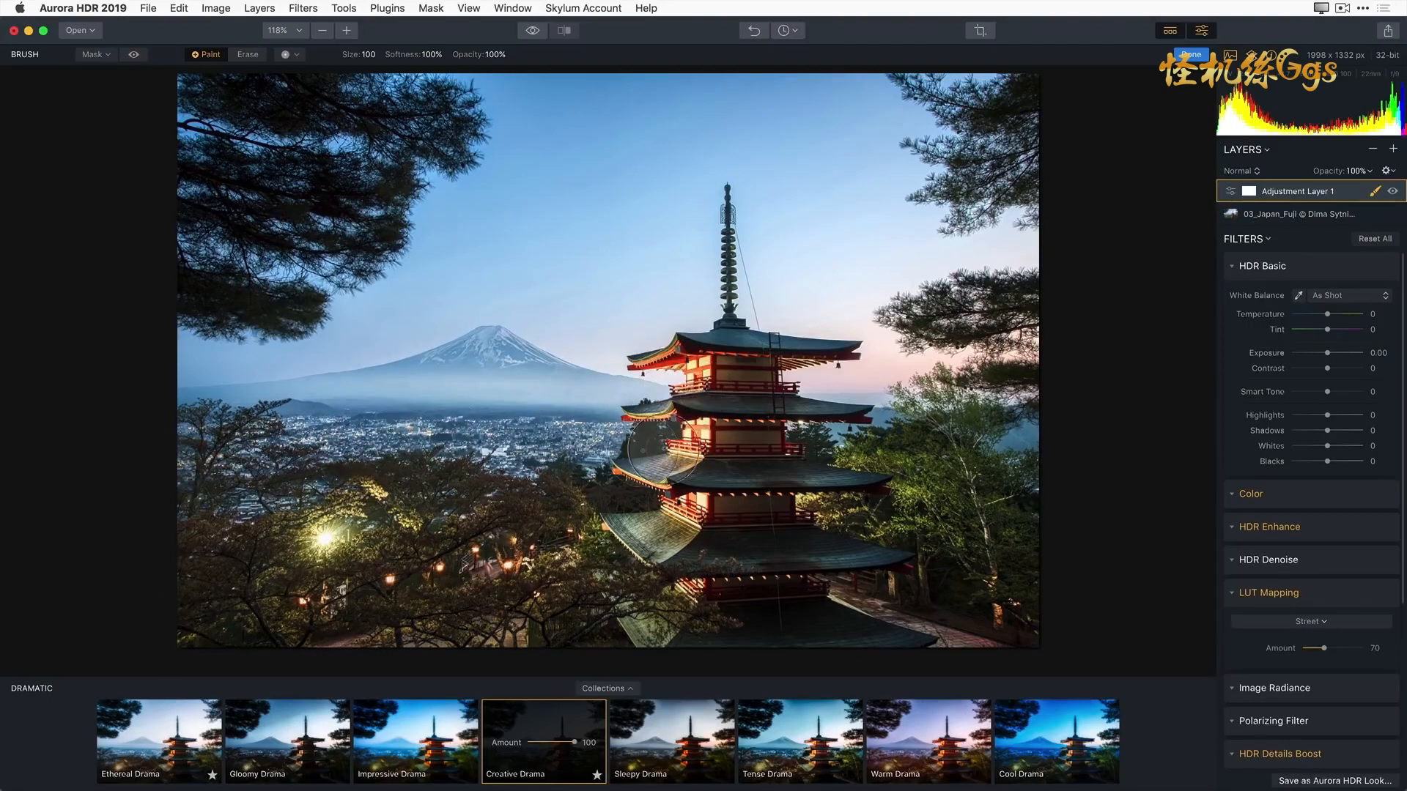
{"action": "mouse_move", "coordinate": [955, 647]}
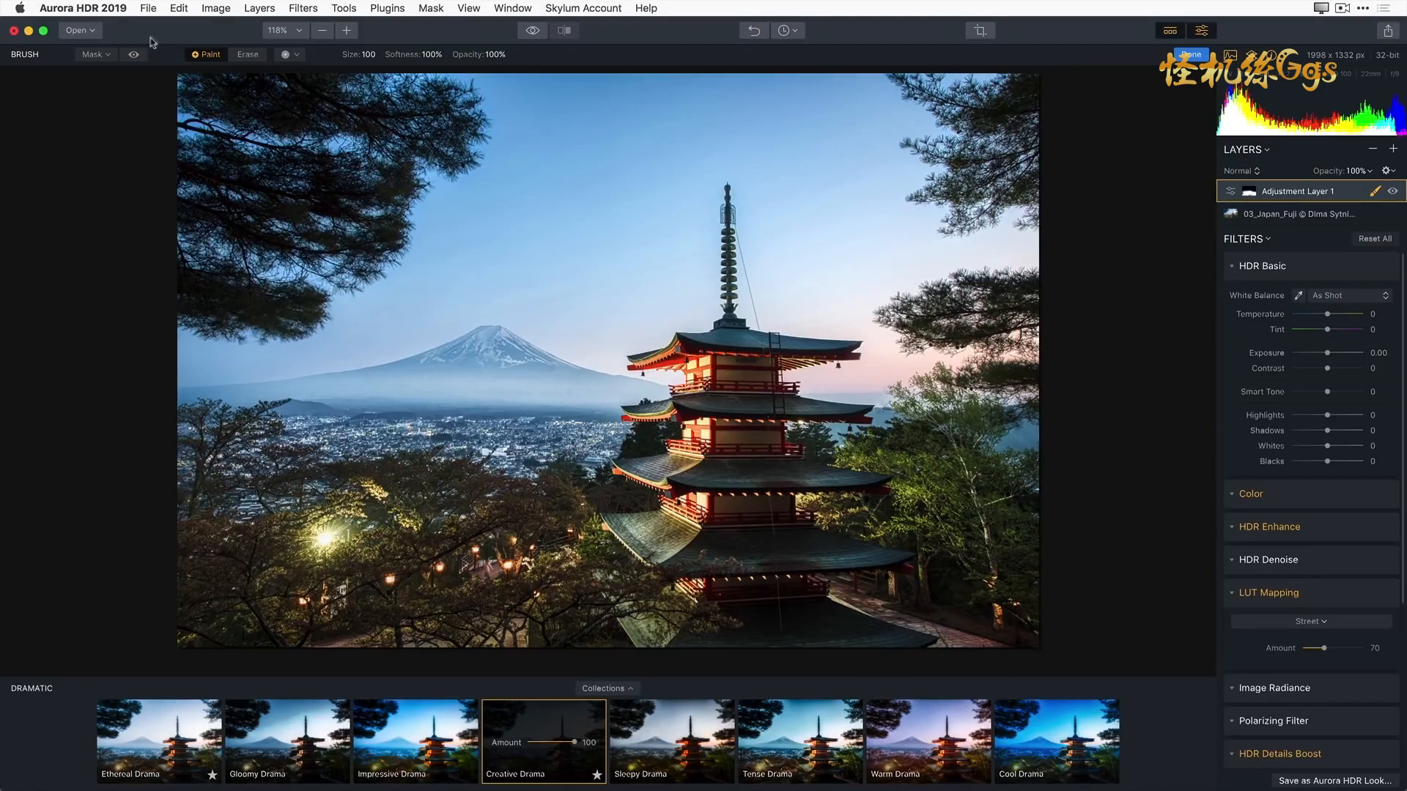
{"action": "left_click", "coordinate": [134, 54]}
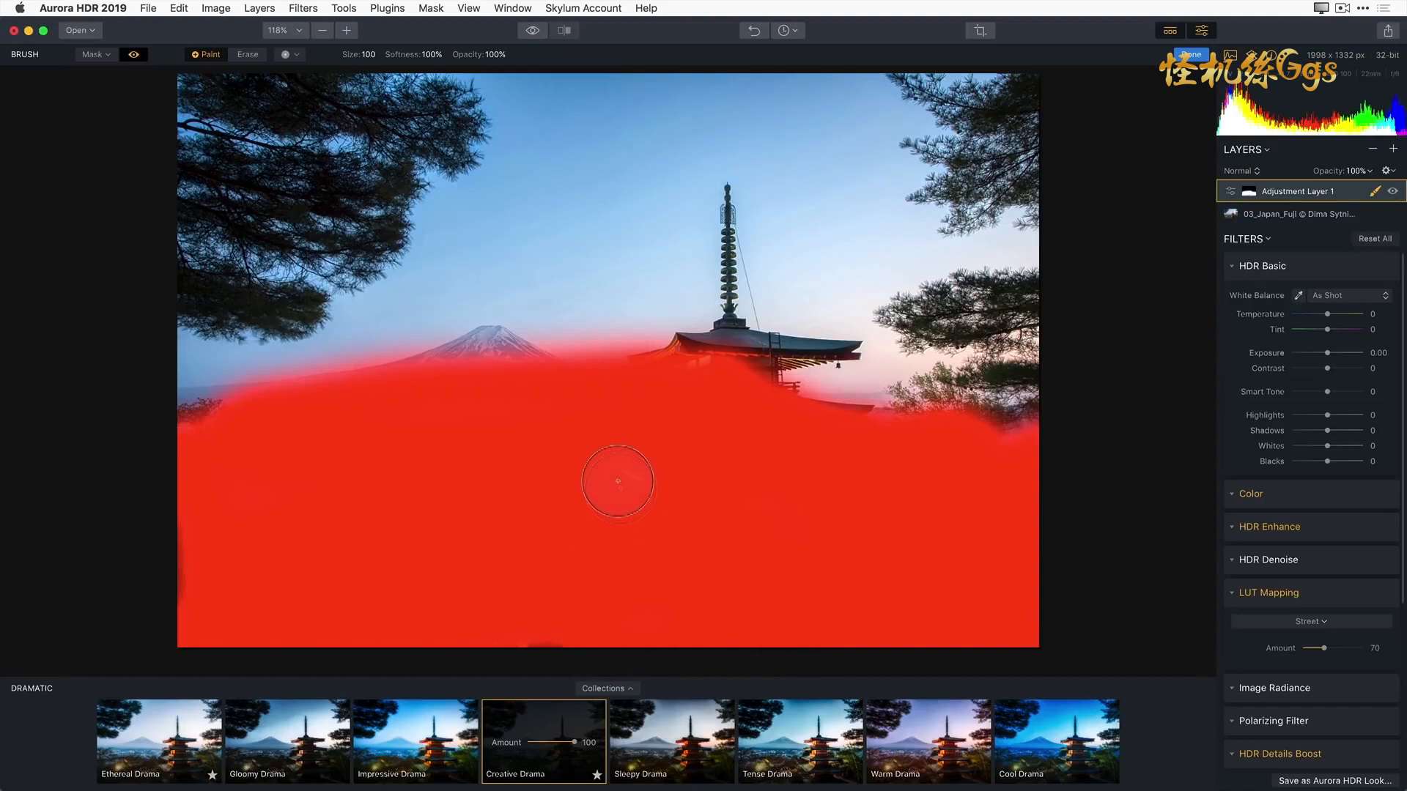
{"action": "mouse_move", "coordinate": [589, 422]}
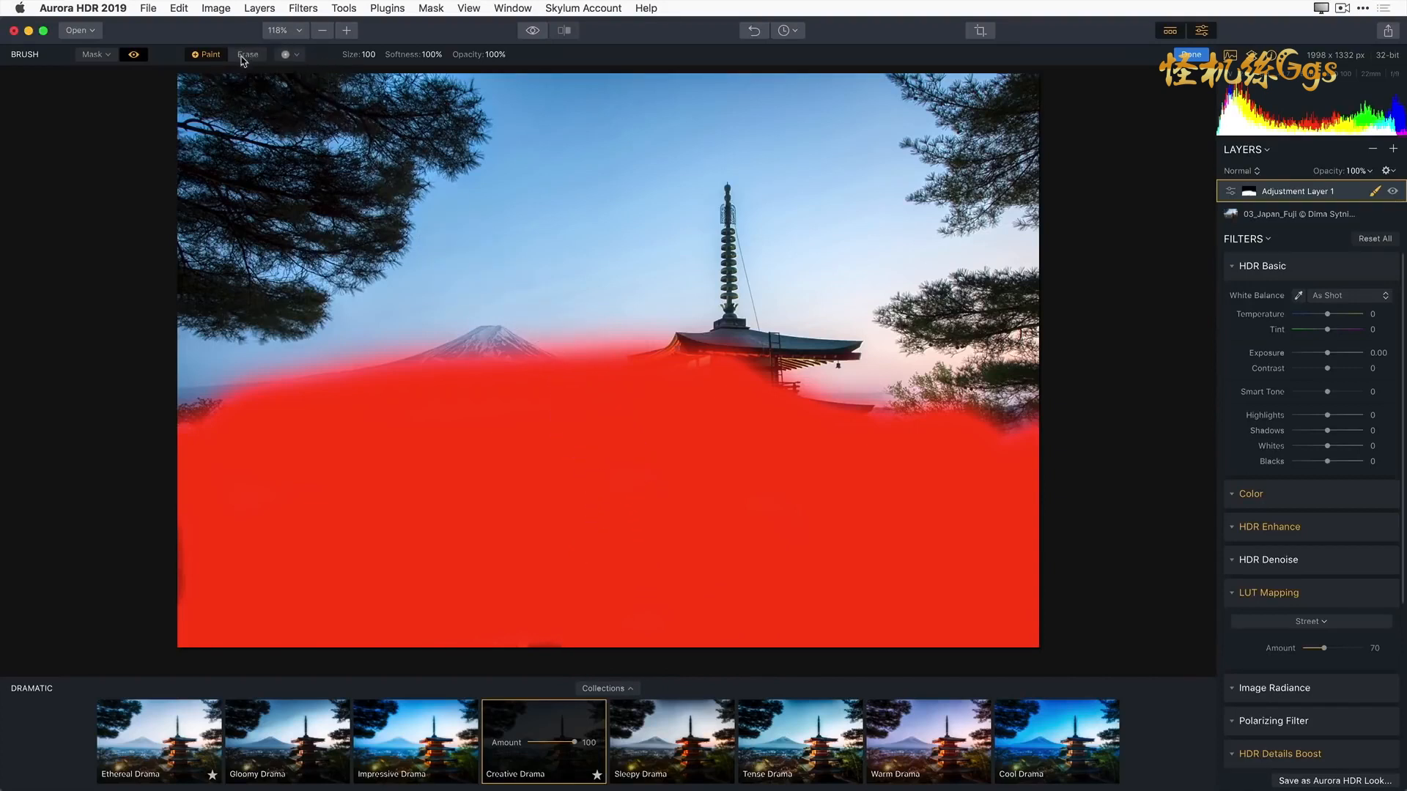
{"action": "left_click", "coordinate": [247, 54]}
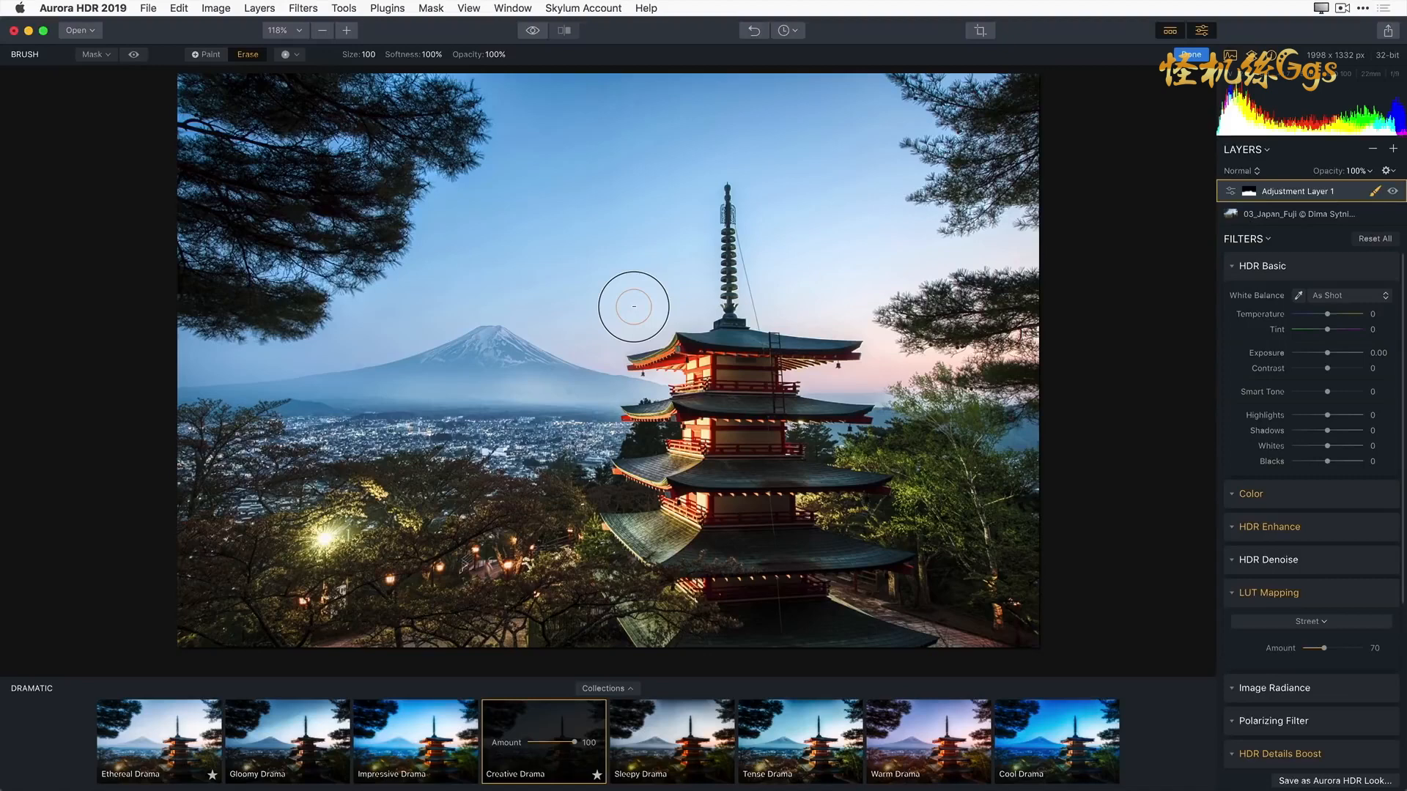
{"action": "mouse_move", "coordinate": [1128, 126]}
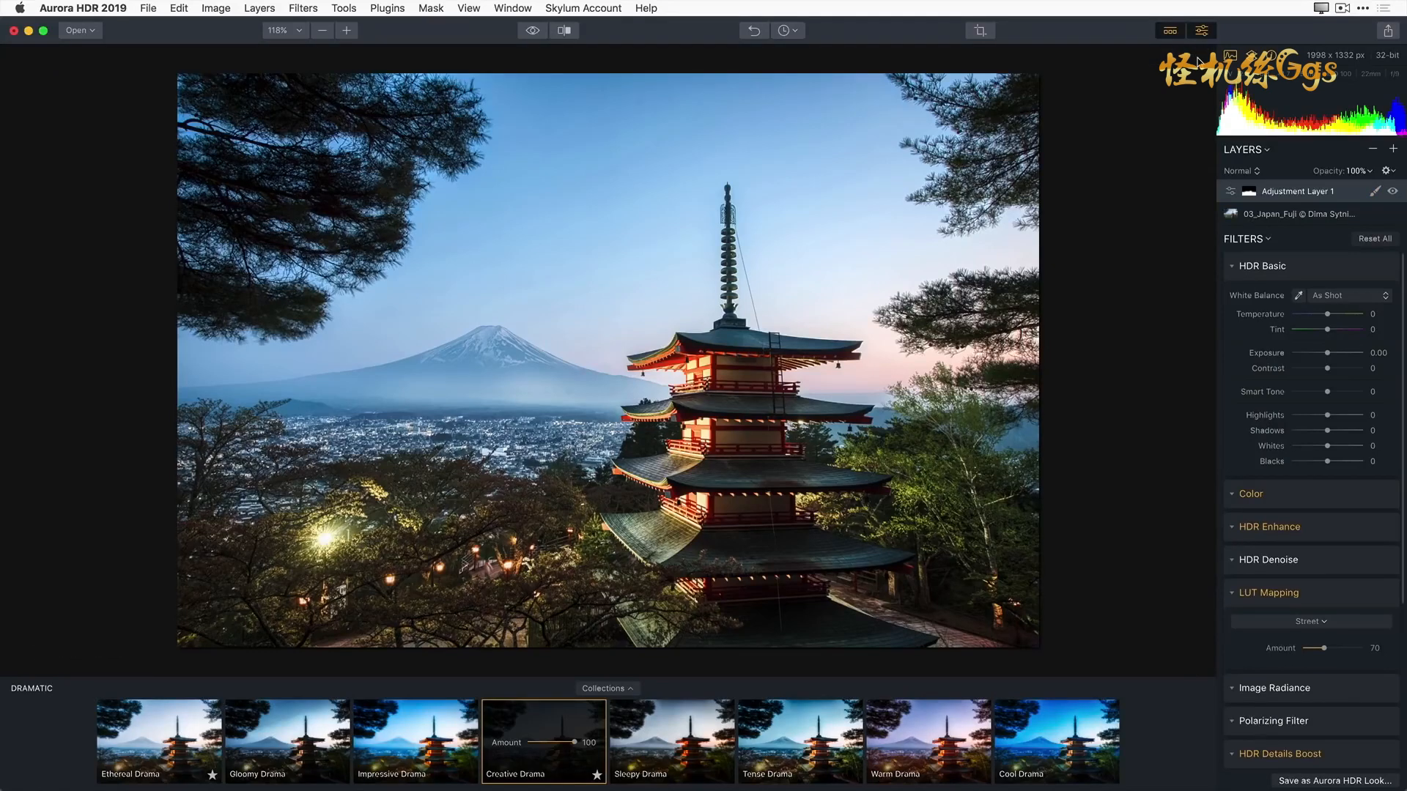
{"action": "mouse_move", "coordinate": [1360, 204]}
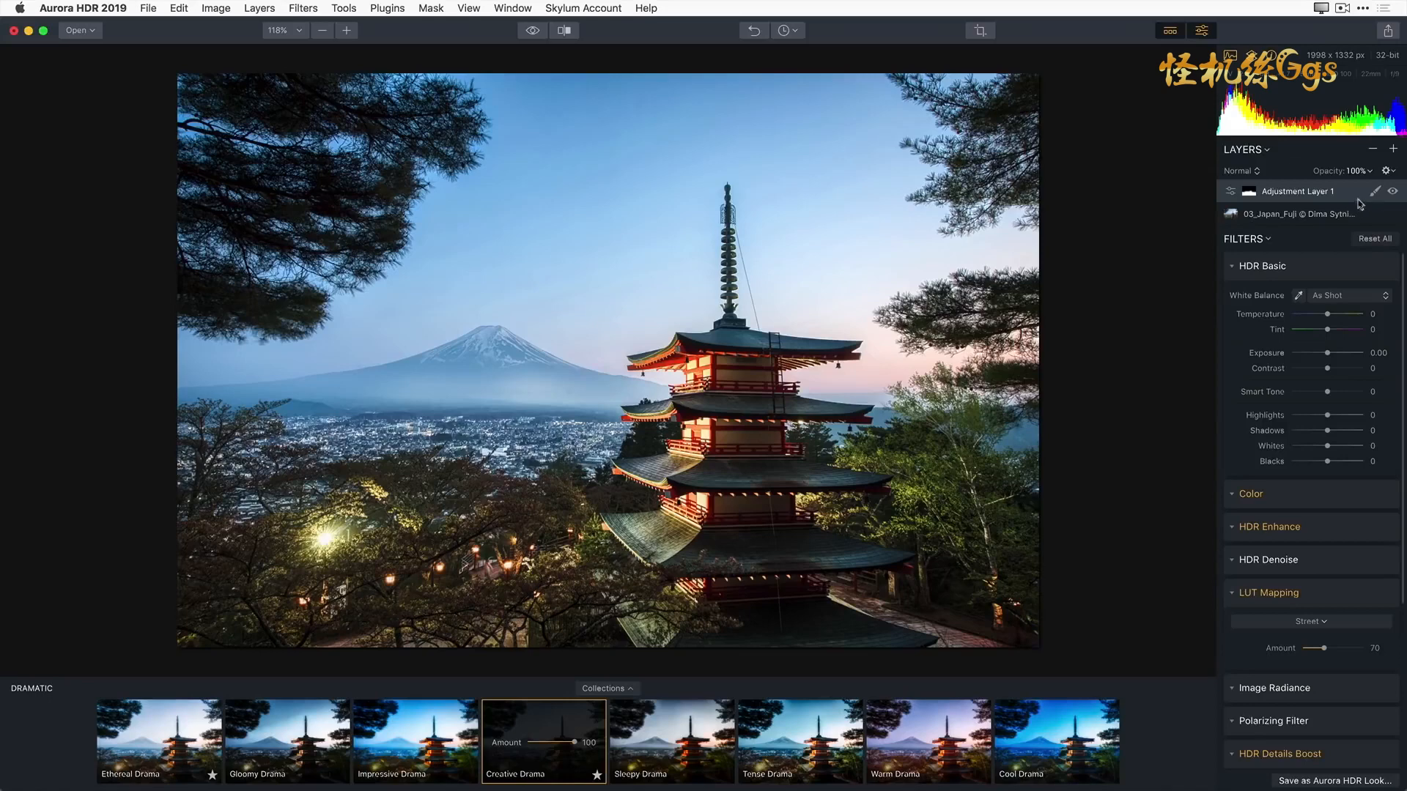
{"action": "mouse_move", "coordinate": [1394, 195]}
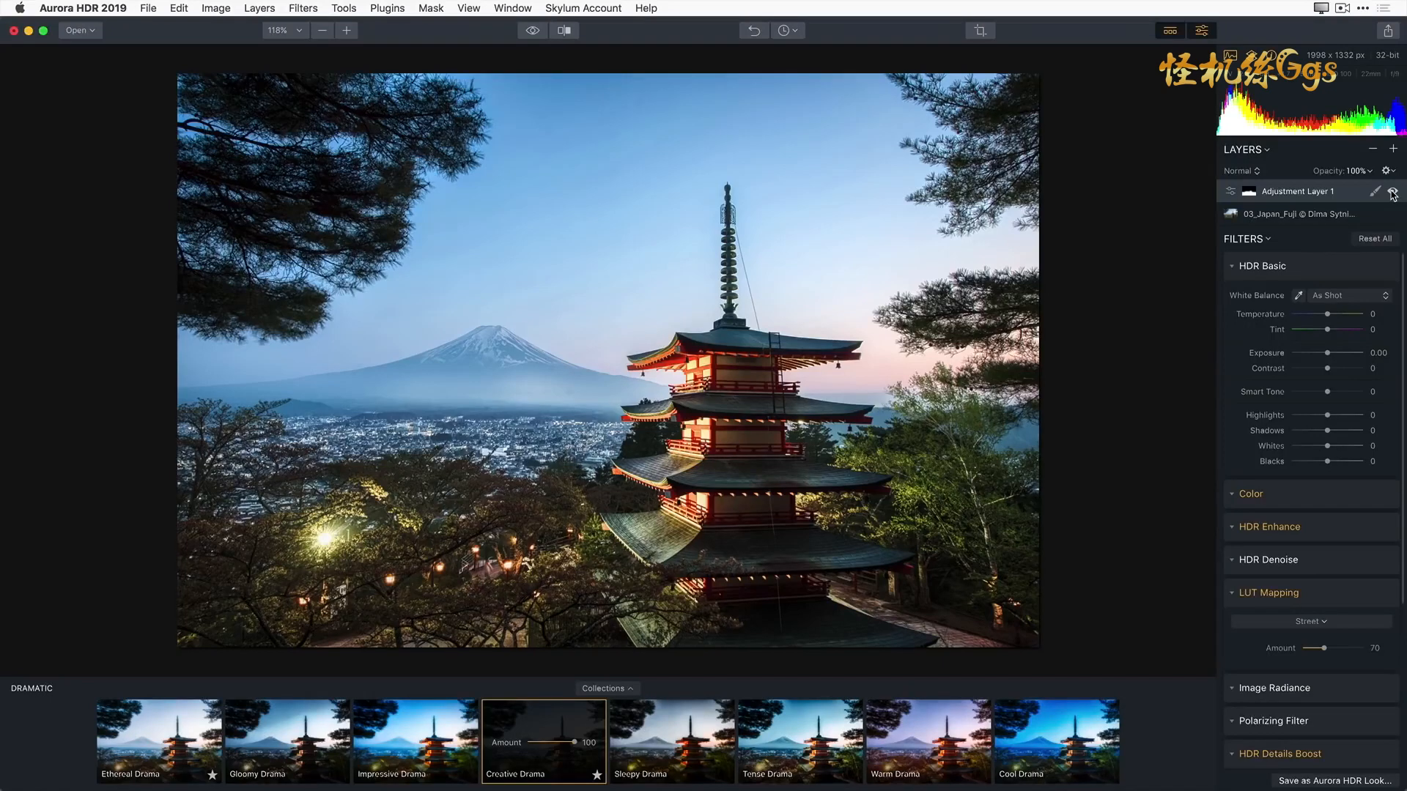
{"action": "mouse_move", "coordinate": [981, 30]}
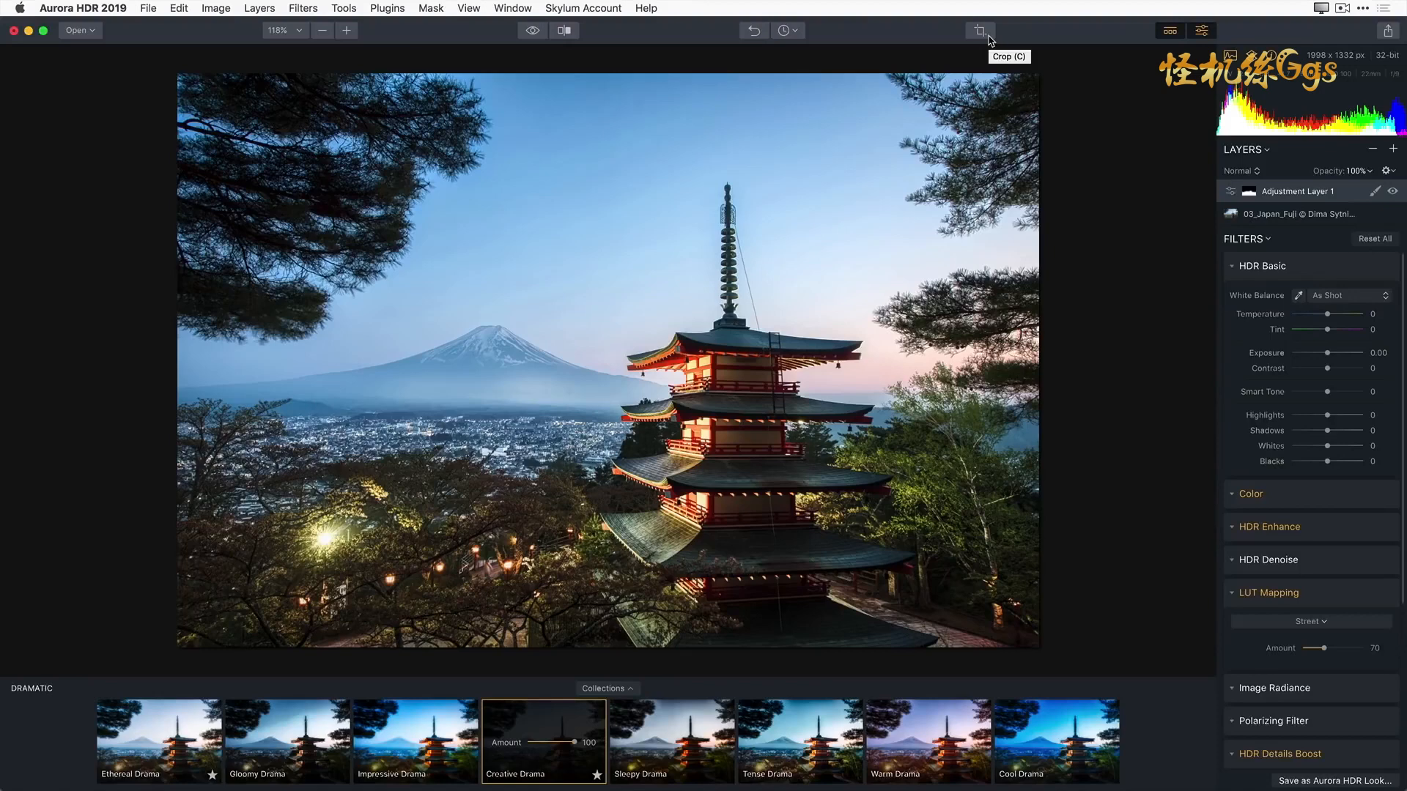
Step: Crop the photo to a 1:1 square framing Mt. Fuji and the pagoda
{"action": "left_click", "coordinate": [980, 29]}
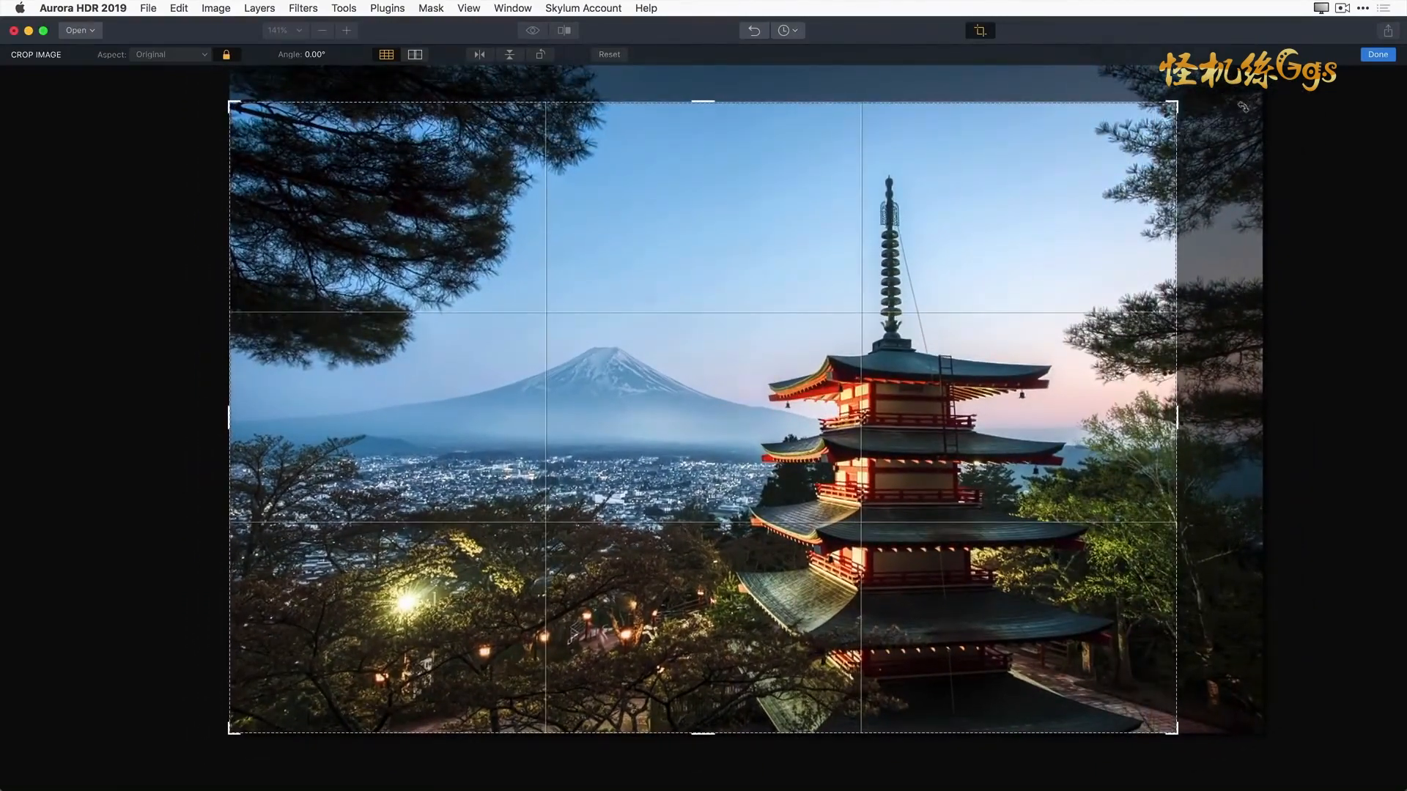
{"action": "mouse_move", "coordinate": [203, 81]}
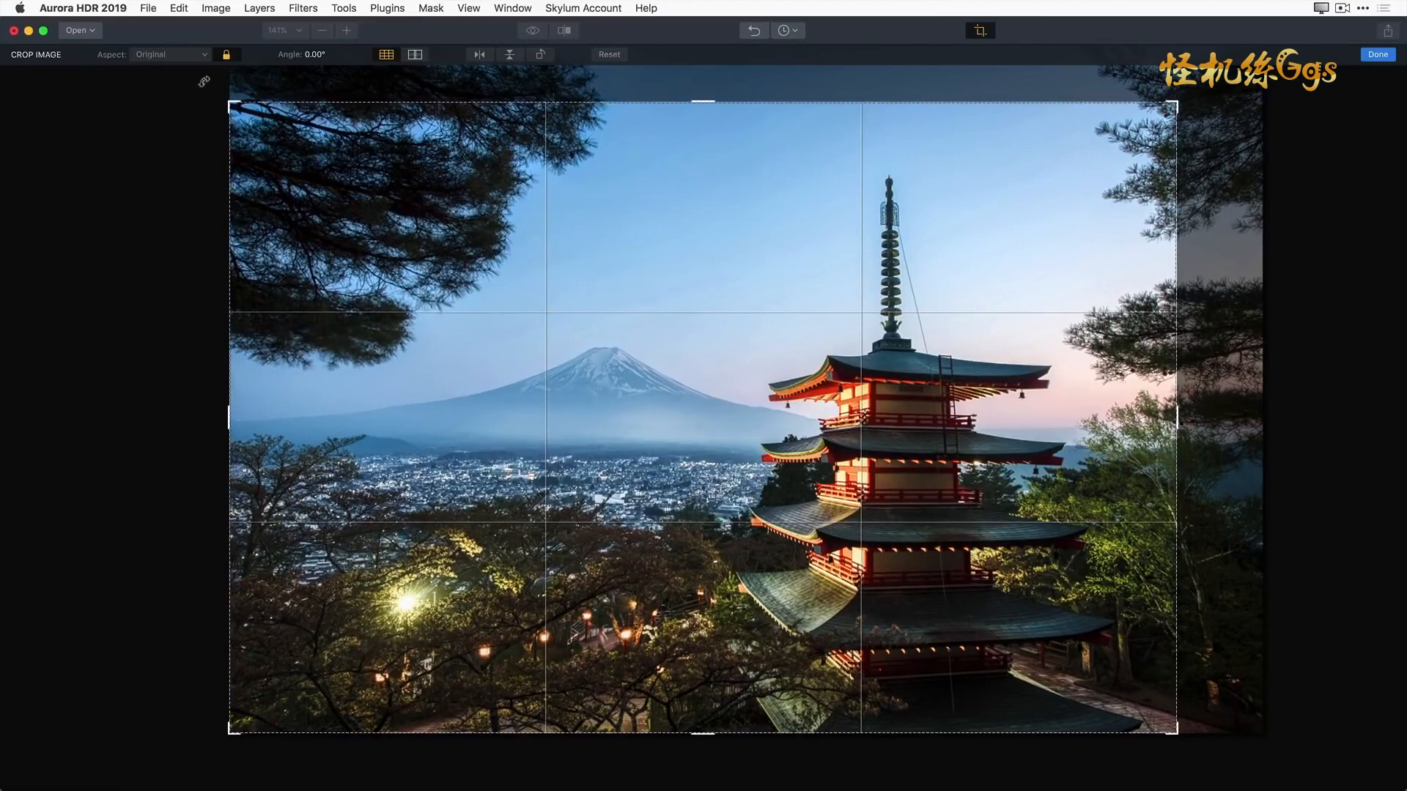
{"action": "left_click", "coordinate": [168, 55]}
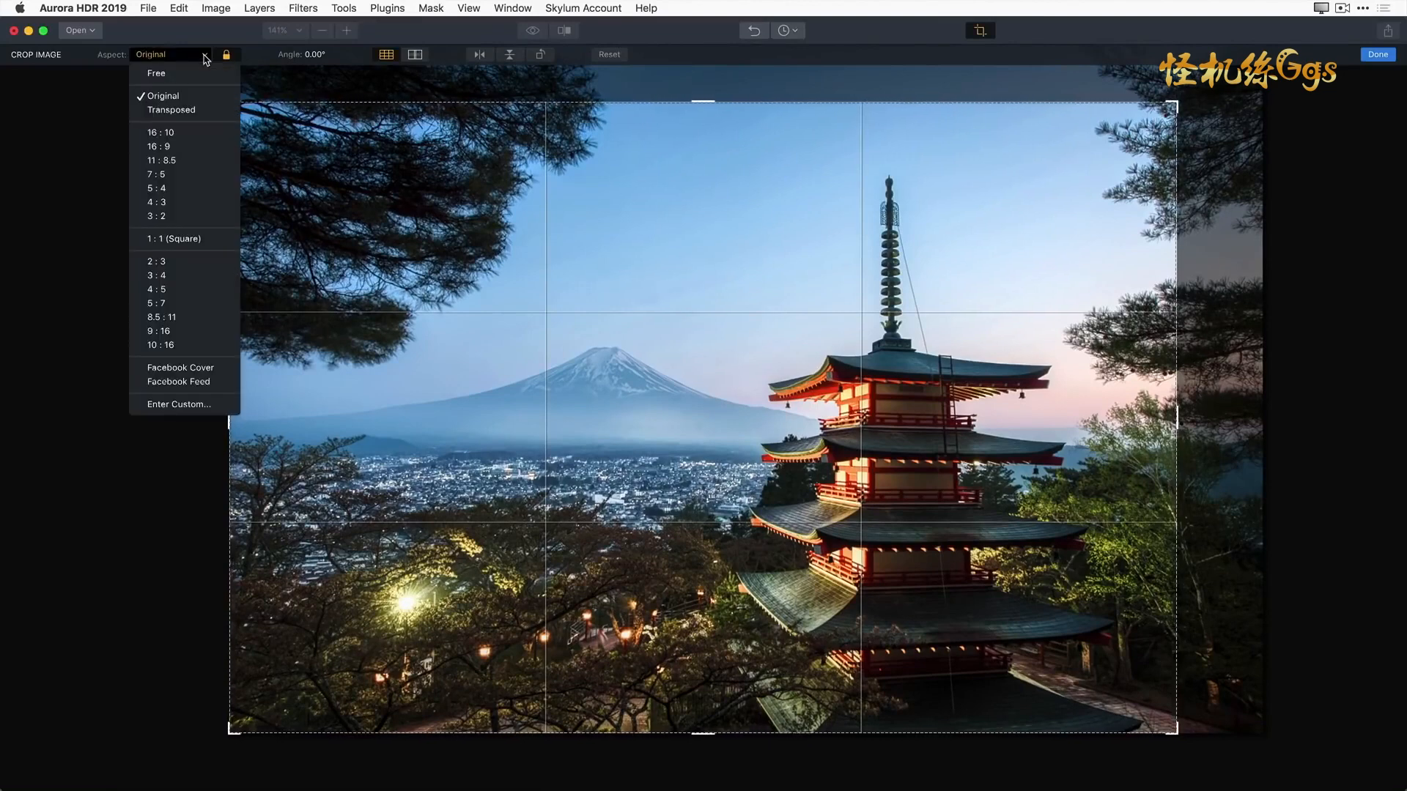
{"action": "mouse_move", "coordinate": [193, 175]}
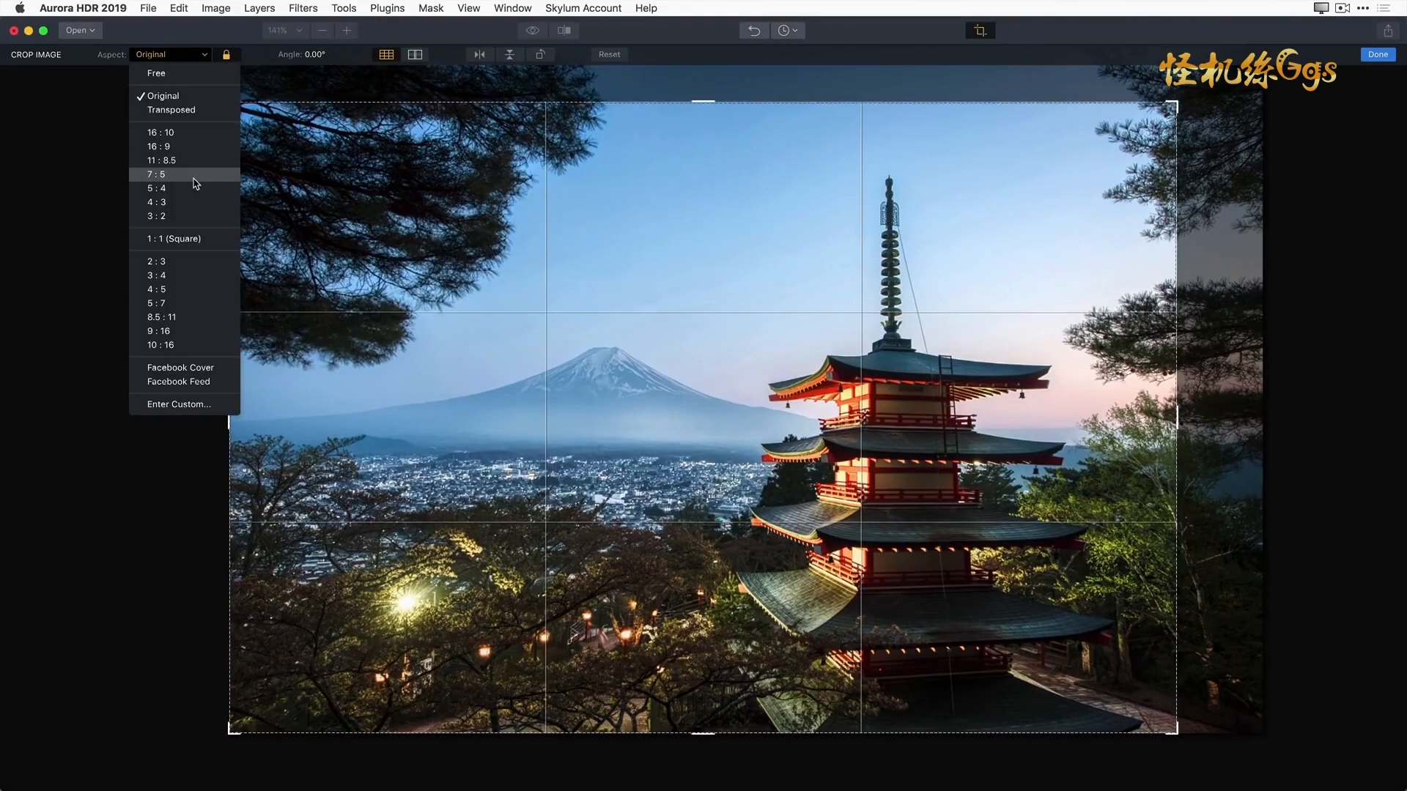
{"action": "mouse_move", "coordinate": [198, 202]}
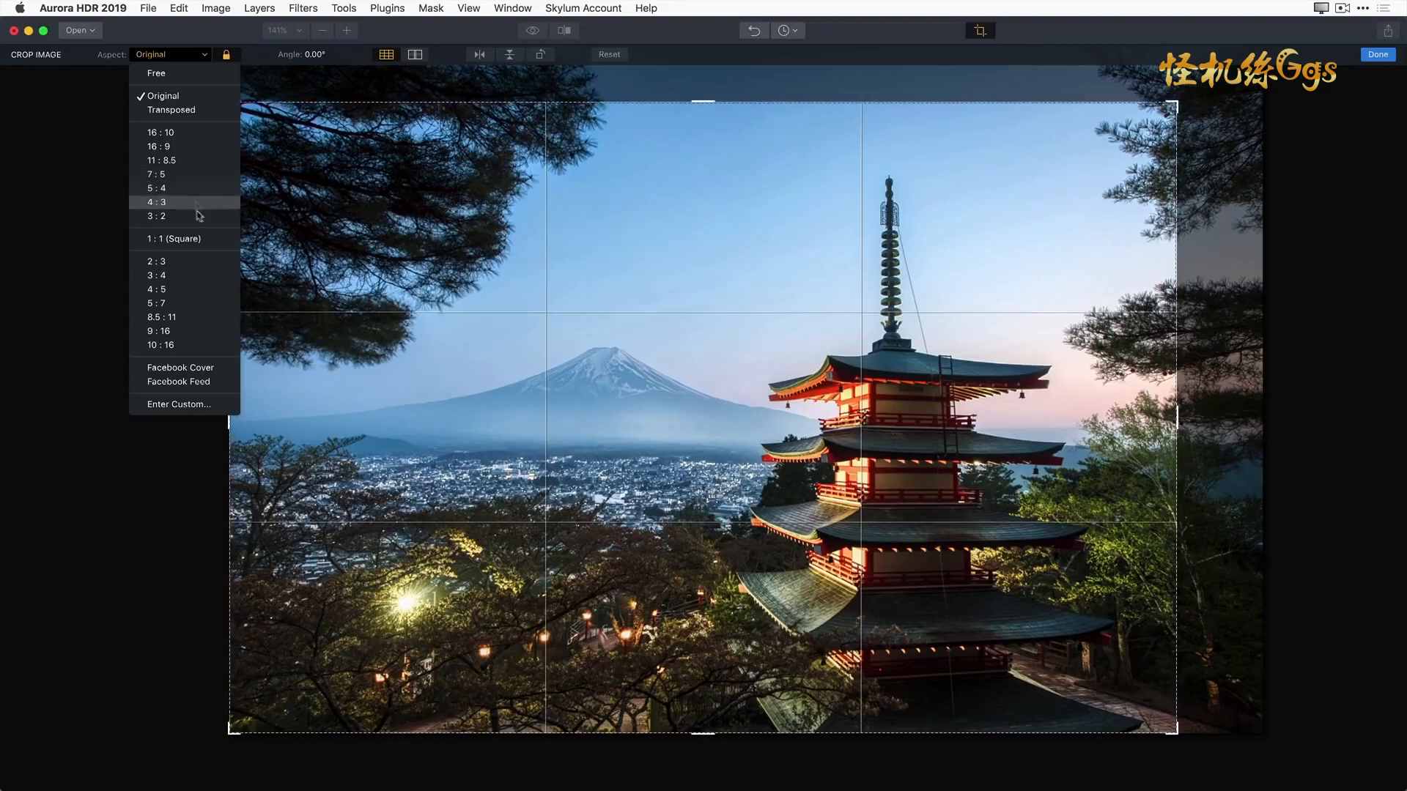
{"action": "mouse_move", "coordinate": [174, 239]}
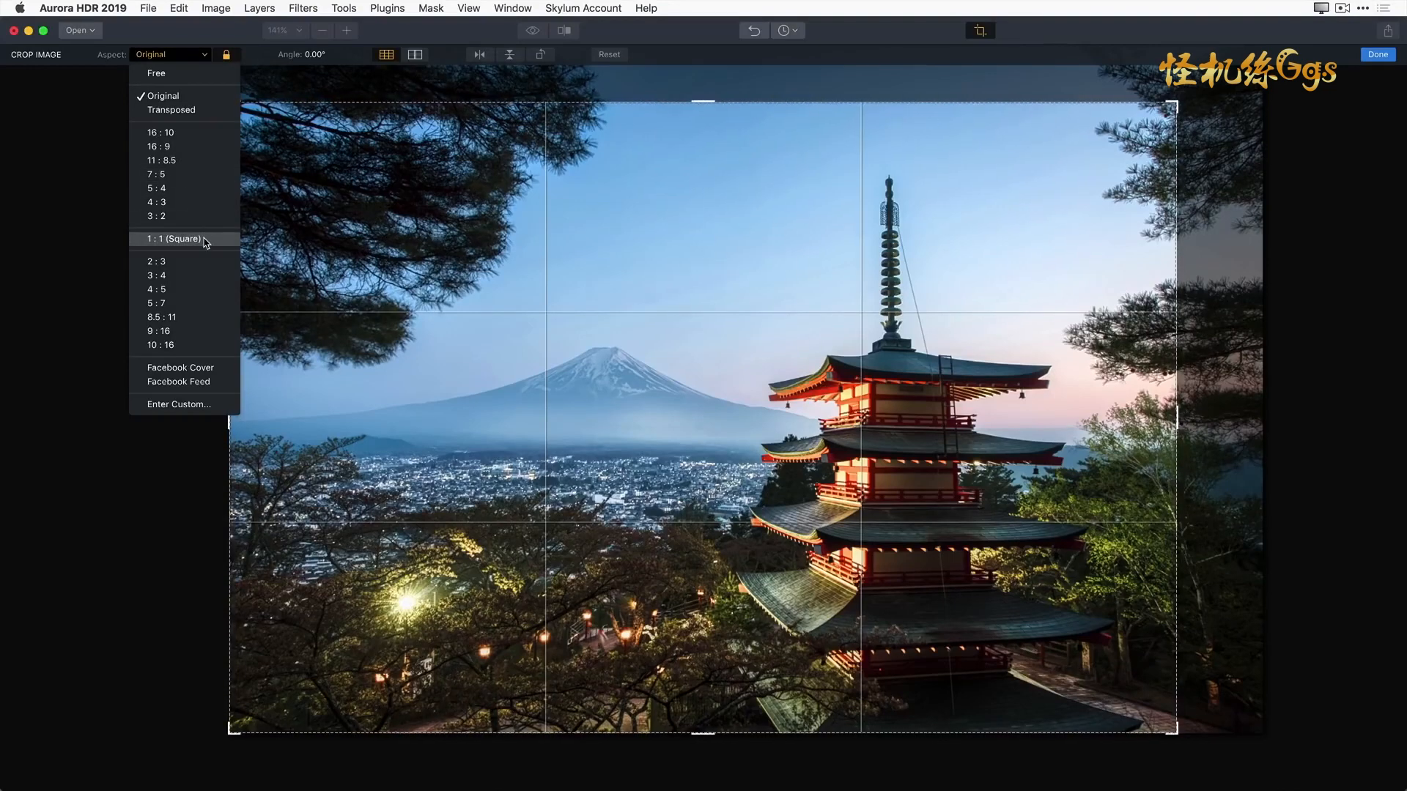
{"action": "left_click", "coordinate": [172, 239]}
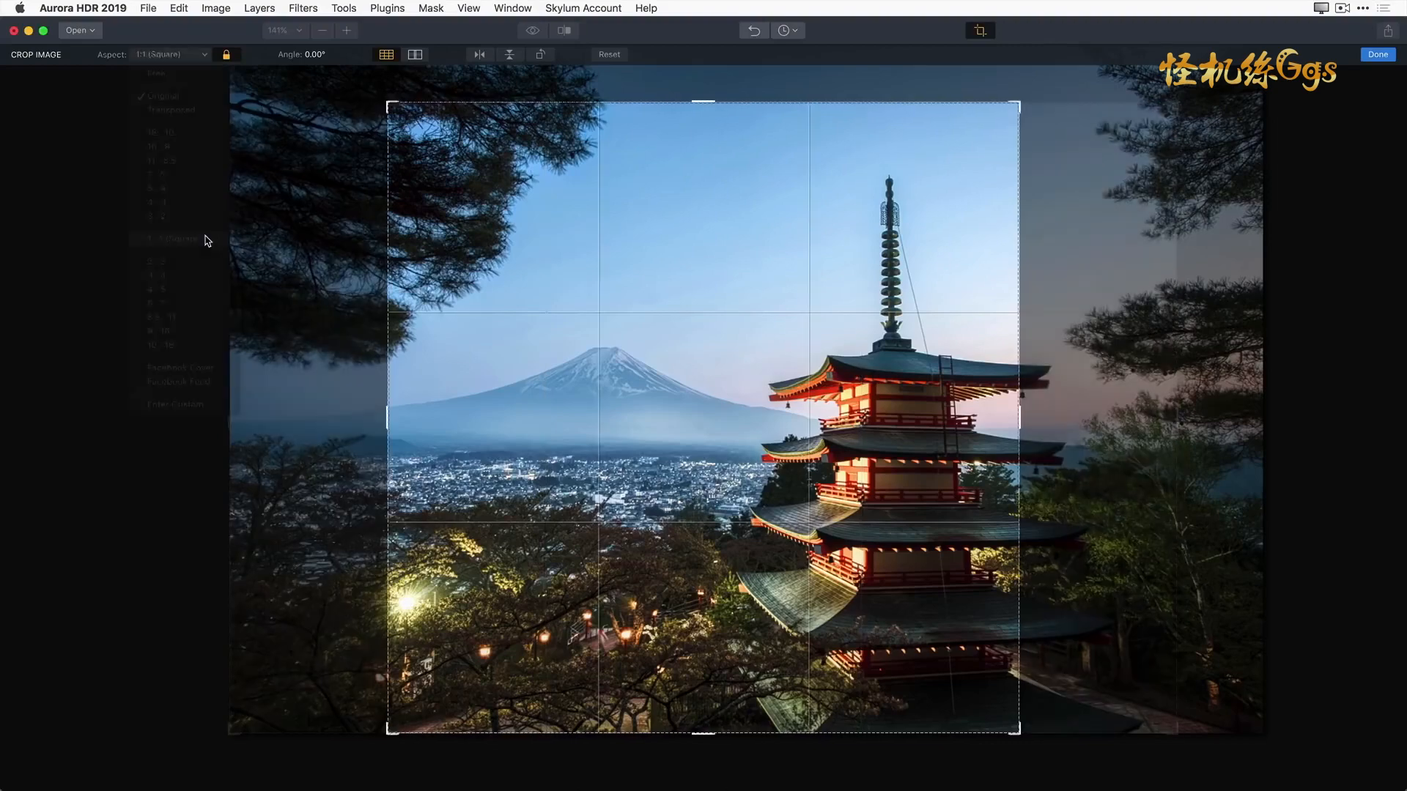
{"action": "mouse_move", "coordinate": [668, 431]}
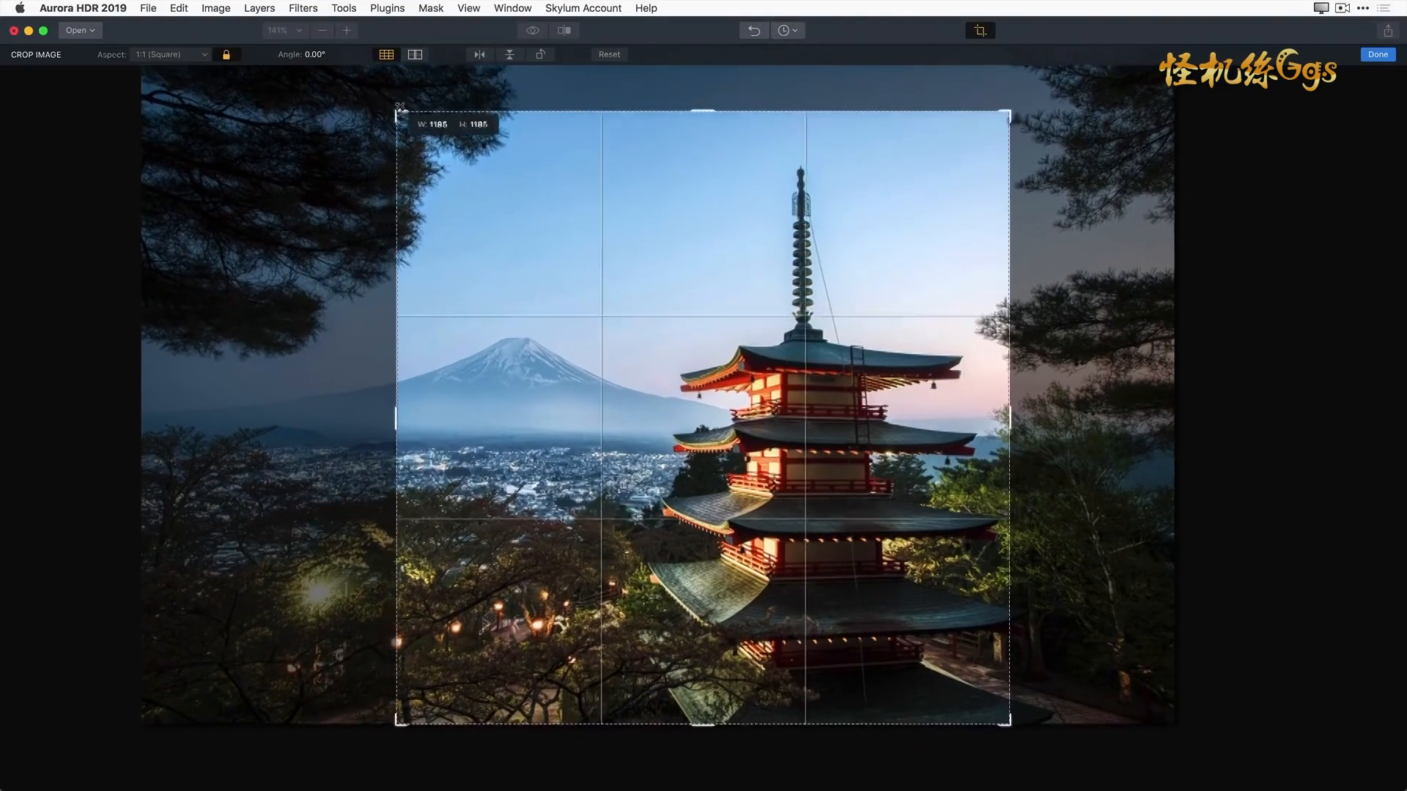
{"action": "left_click_drag", "start_coordinate": [399, 114], "coordinate": [381, 98]}
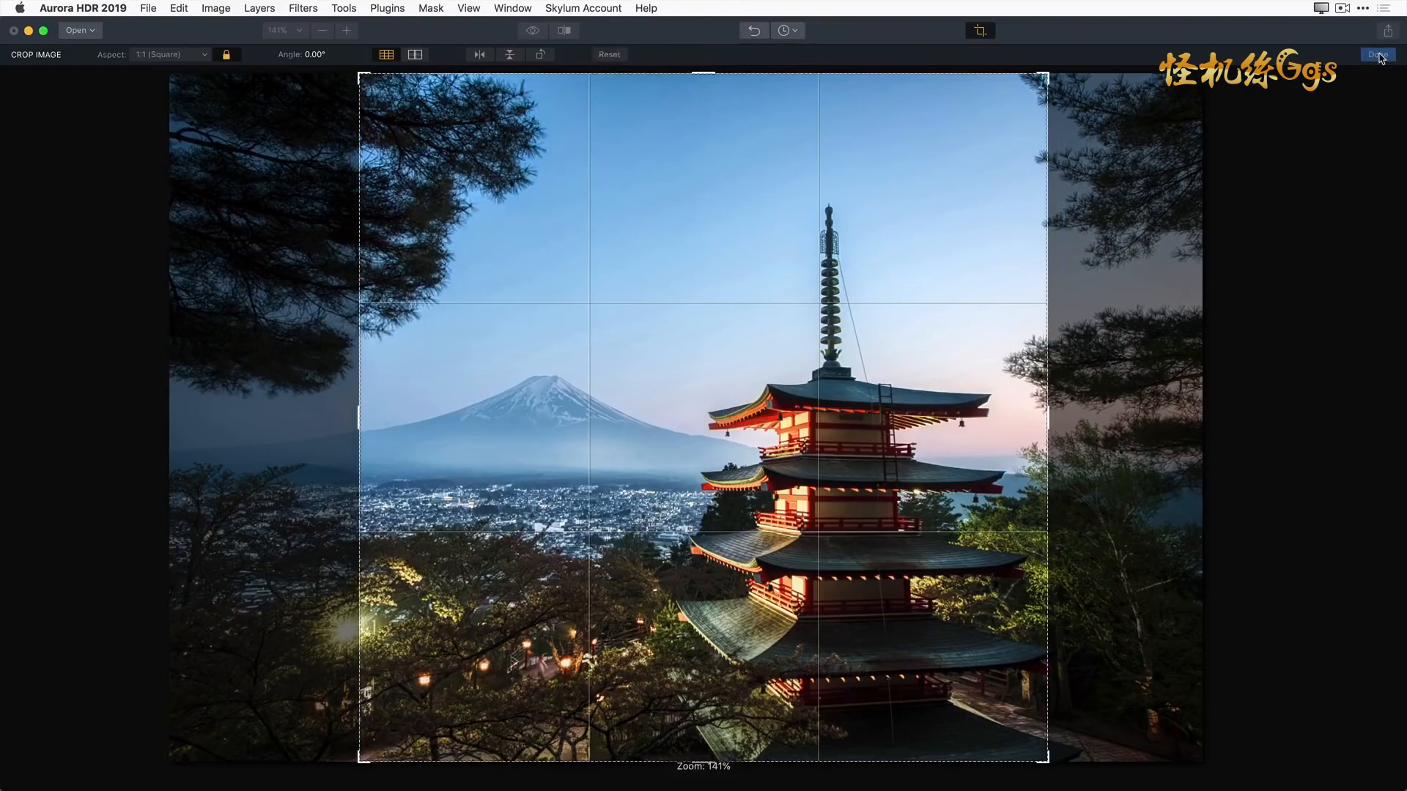
{"action": "left_click", "coordinate": [1377, 54]}
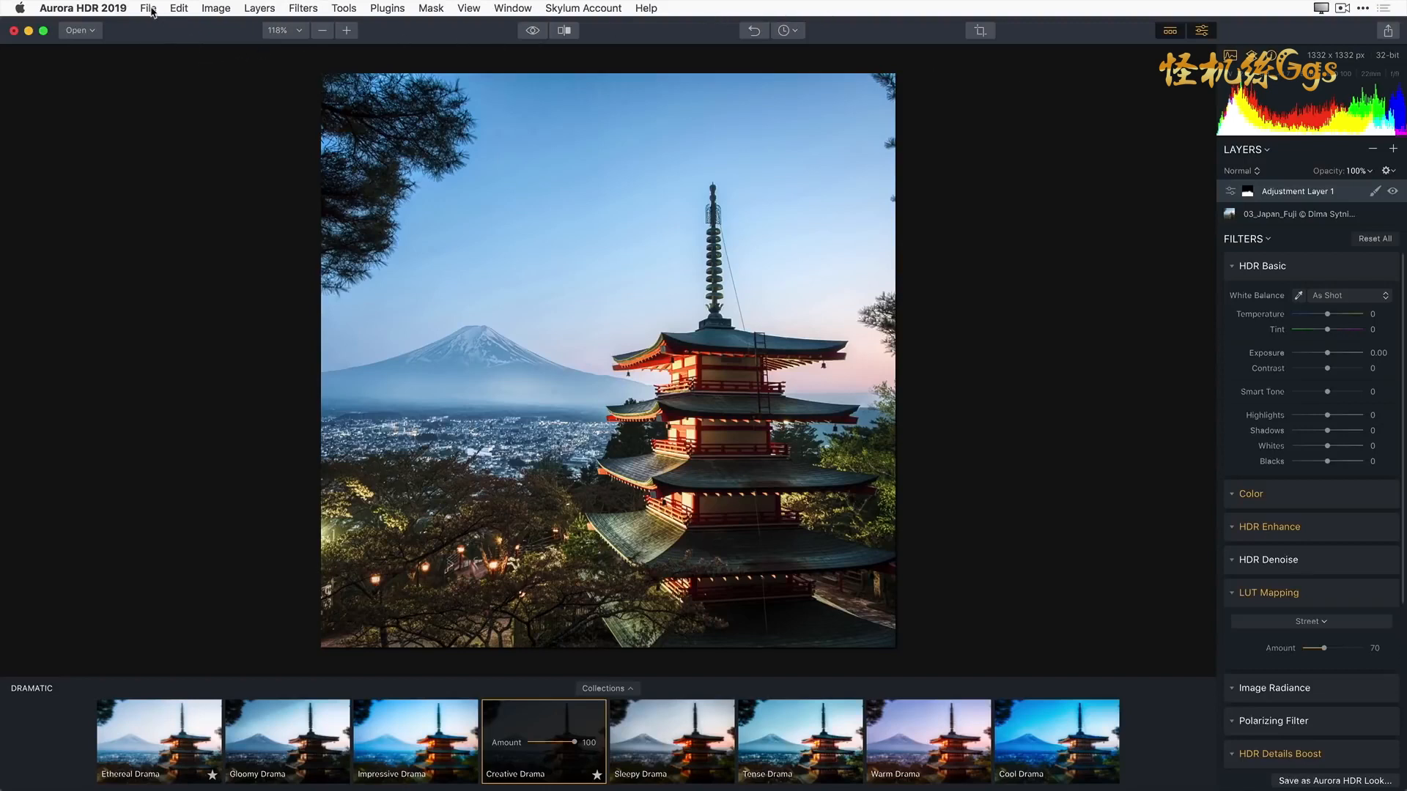
Step: Save the edit as an Aurora project with the Windows compatible option ticked
{"action": "left_click", "coordinate": [148, 8]}
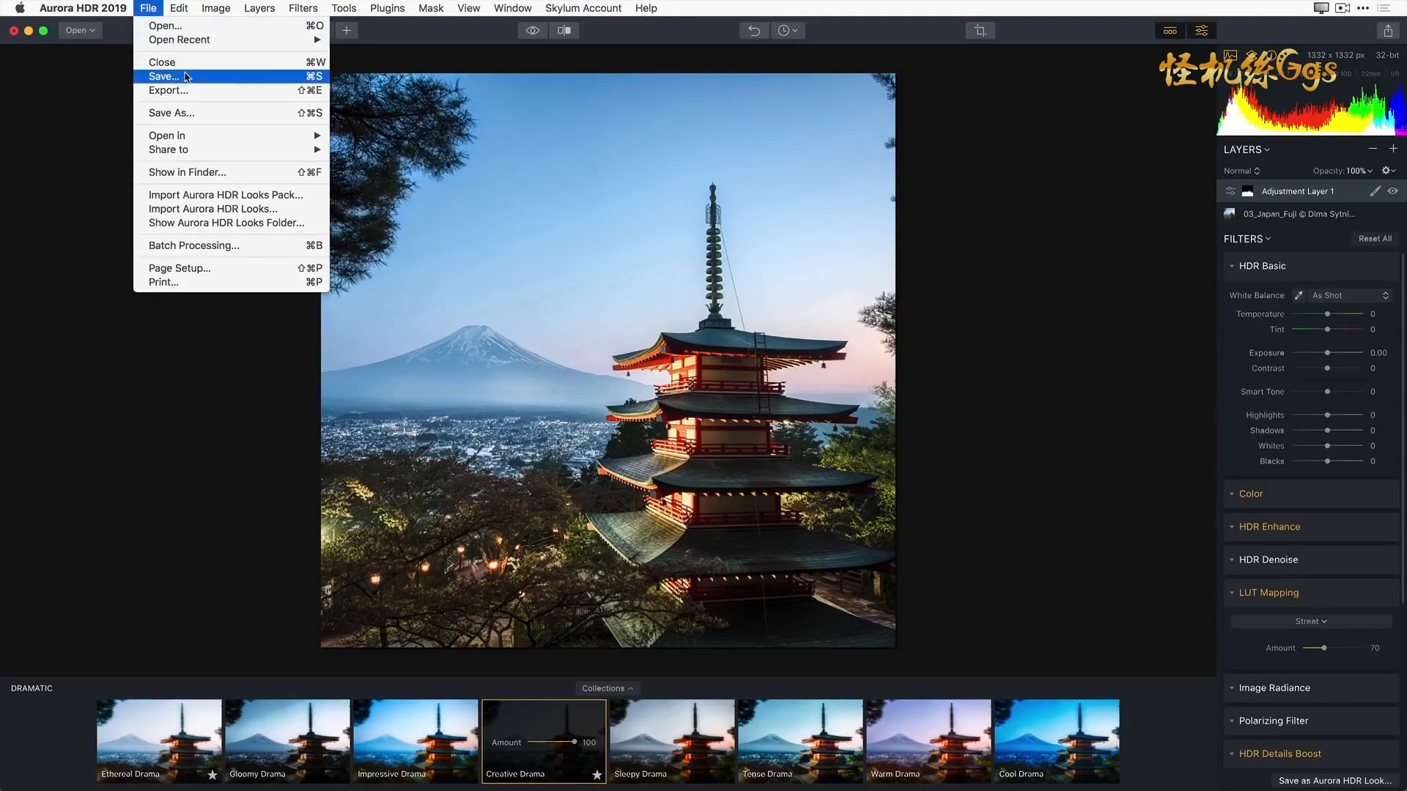
{"action": "left_click", "coordinate": [164, 76]}
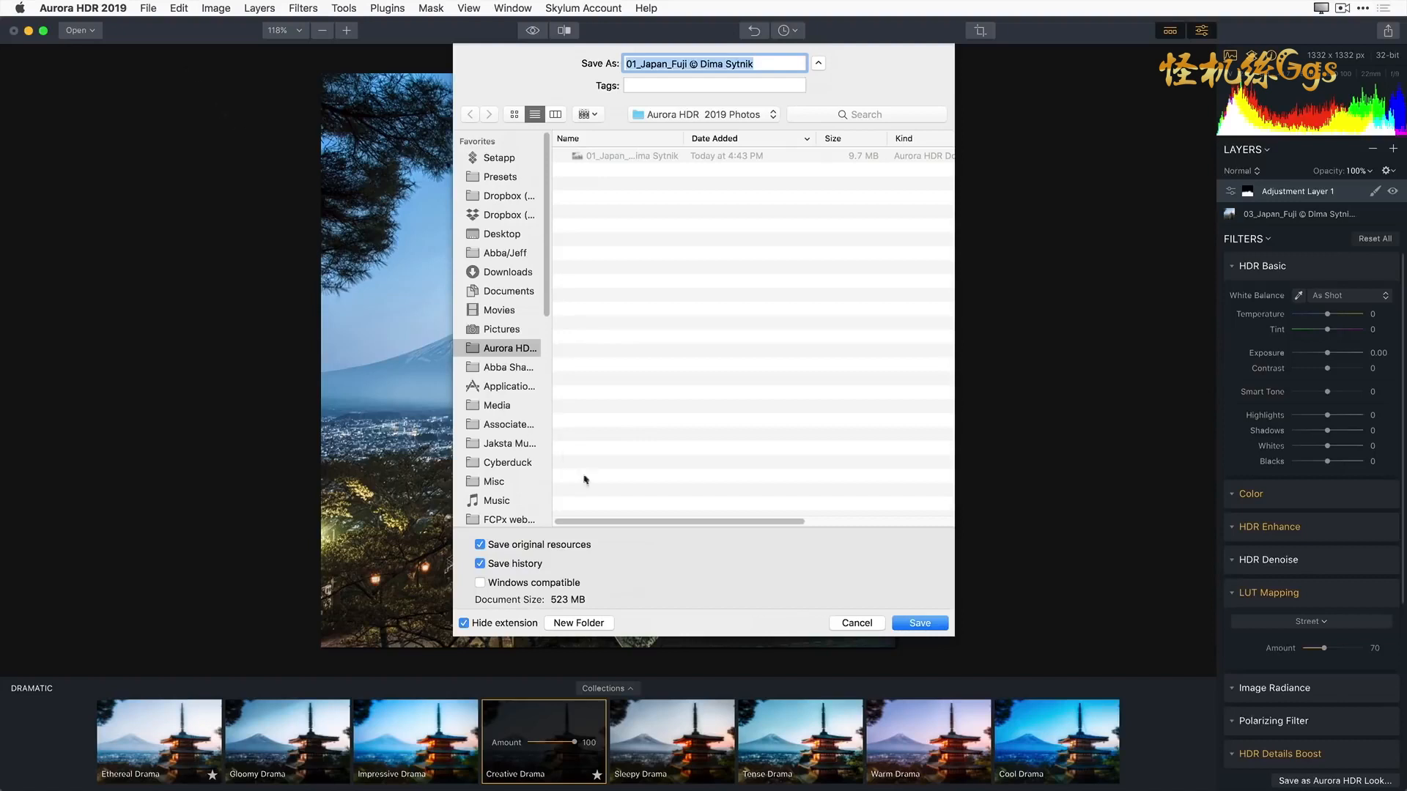
{"action": "mouse_move", "coordinate": [615, 557]}
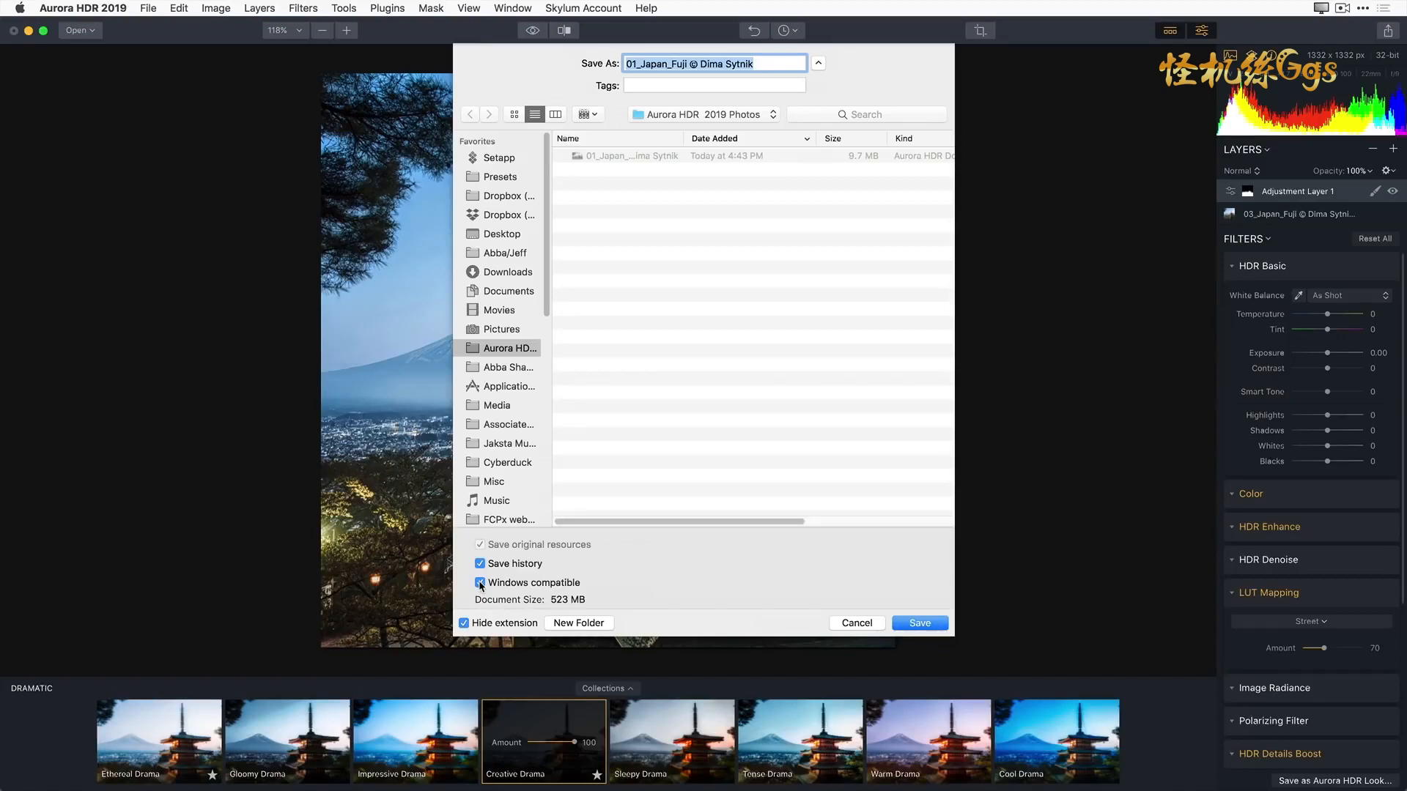
{"action": "left_click", "coordinate": [919, 623]}
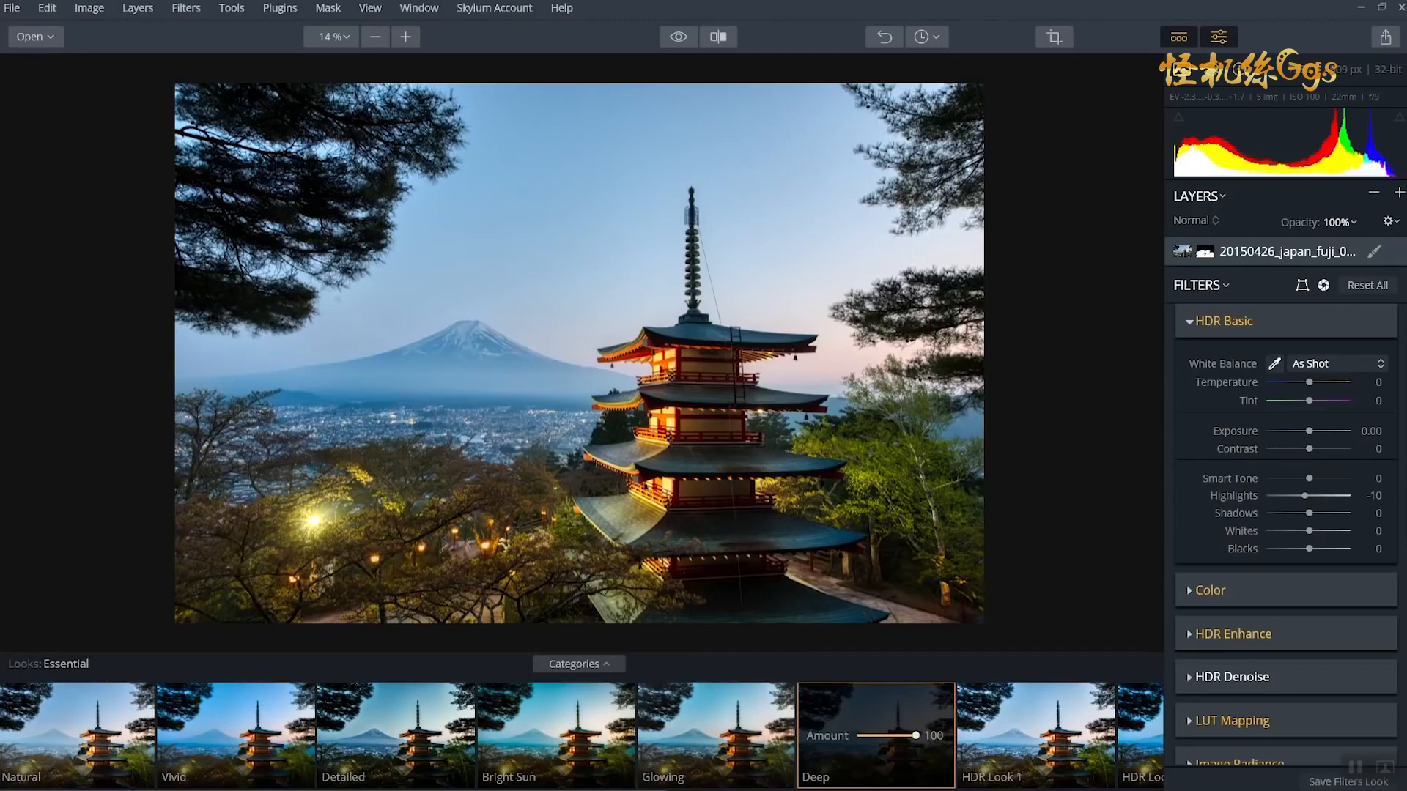
Step: Save the pagoda edit as an Aurora project file on the Desktop
{"action": "left_click", "coordinate": [11, 9]}
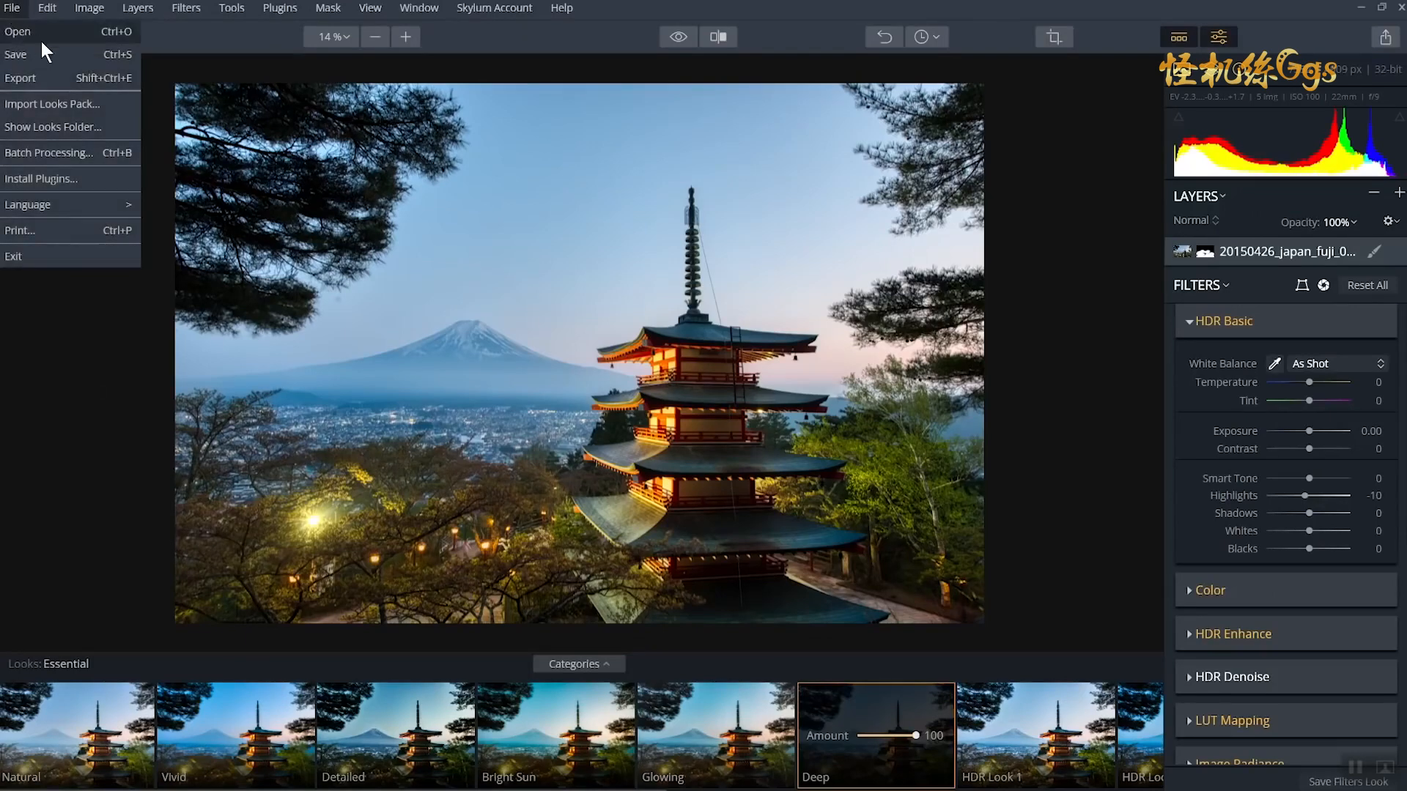
{"action": "left_click", "coordinate": [16, 54]}
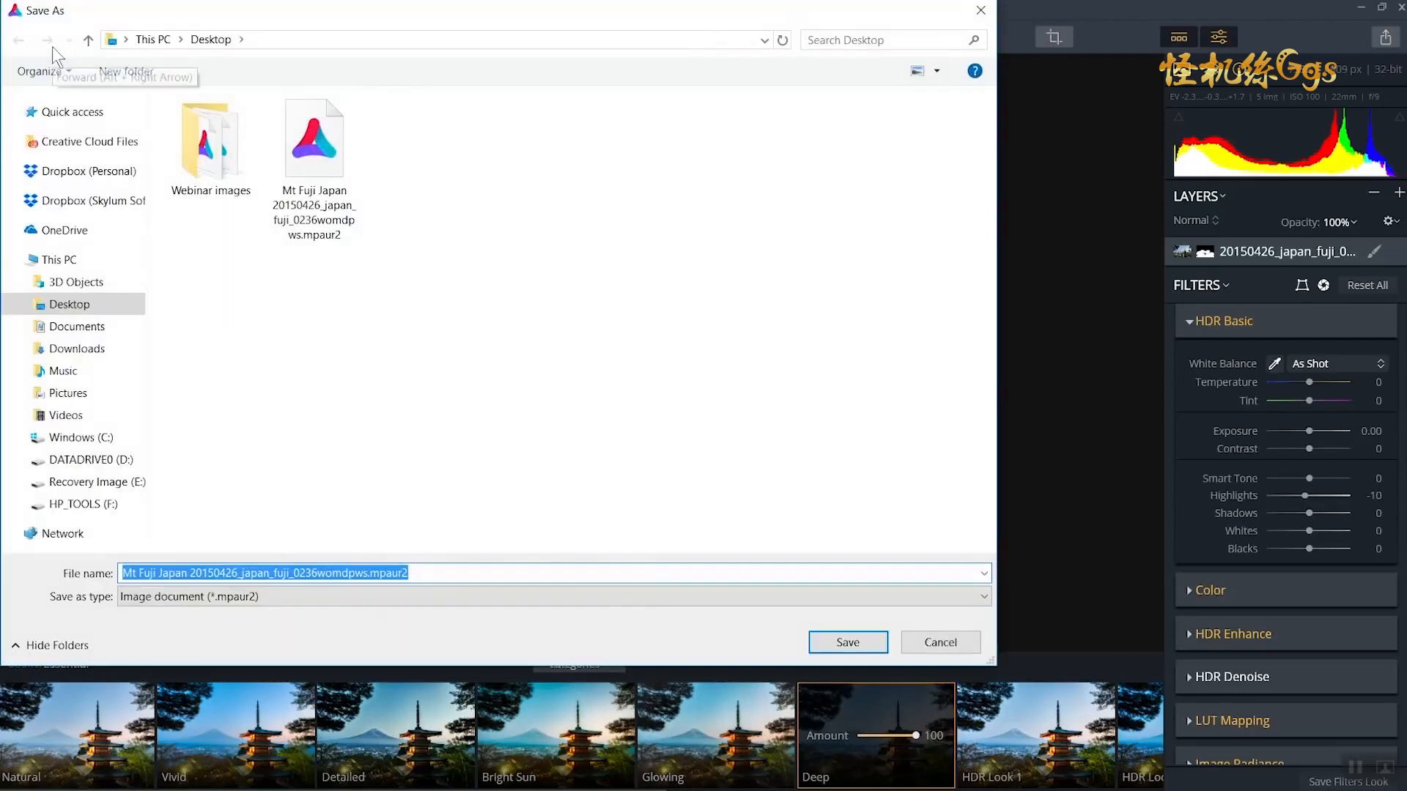
{"action": "mouse_move", "coordinate": [240, 250]}
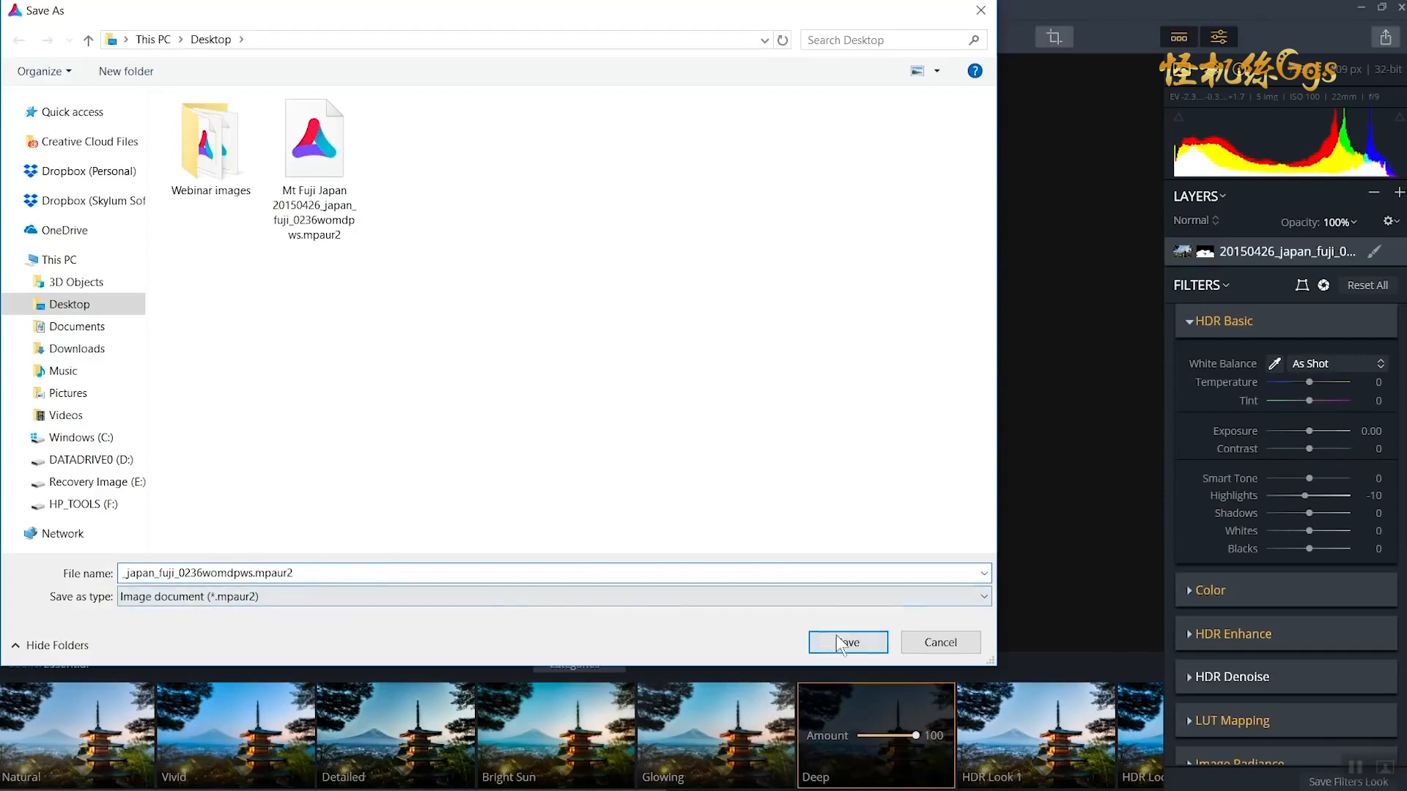
{"action": "left_click", "coordinate": [845, 642]}
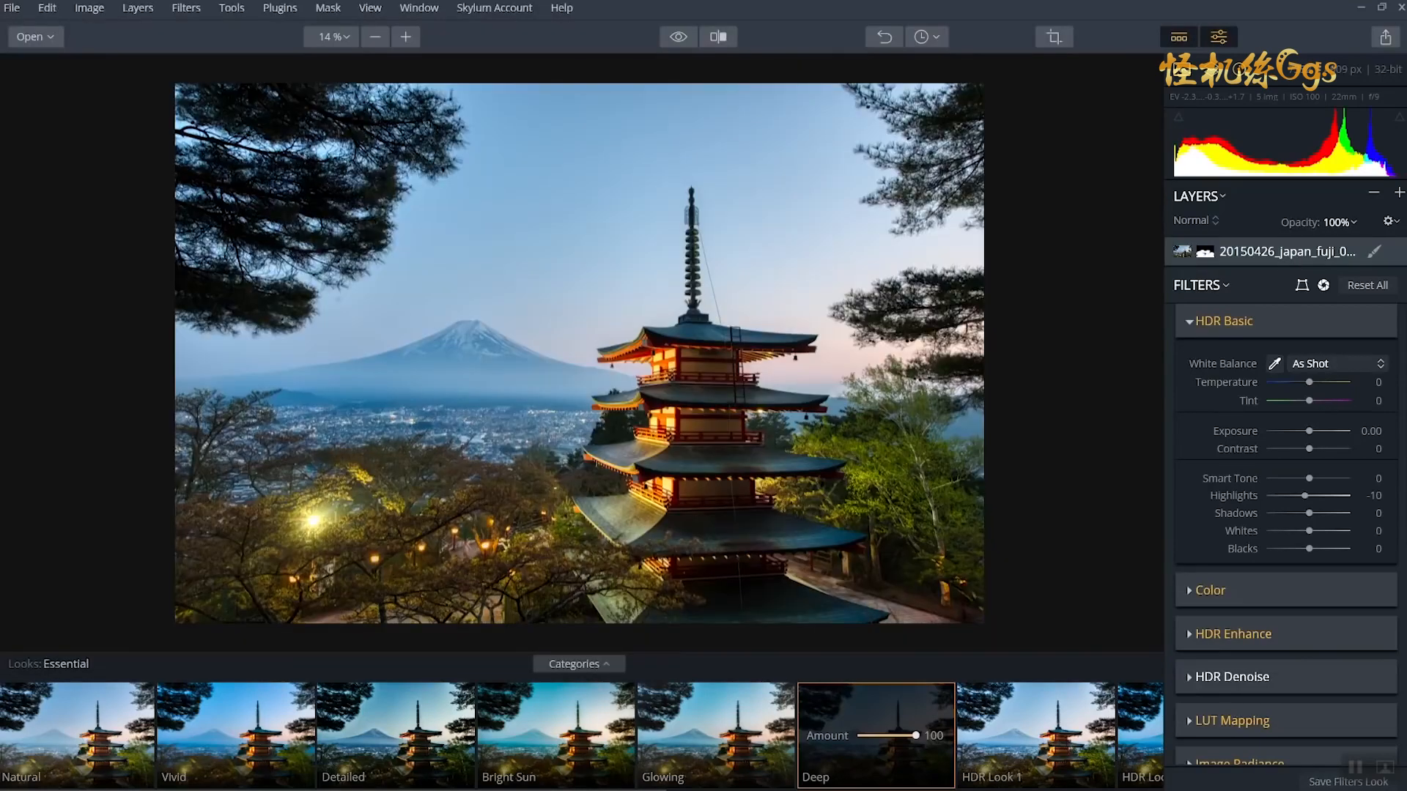
Step: Export the image as a 16-bit TIFF at actual size
{"action": "left_click", "coordinate": [12, 9]}
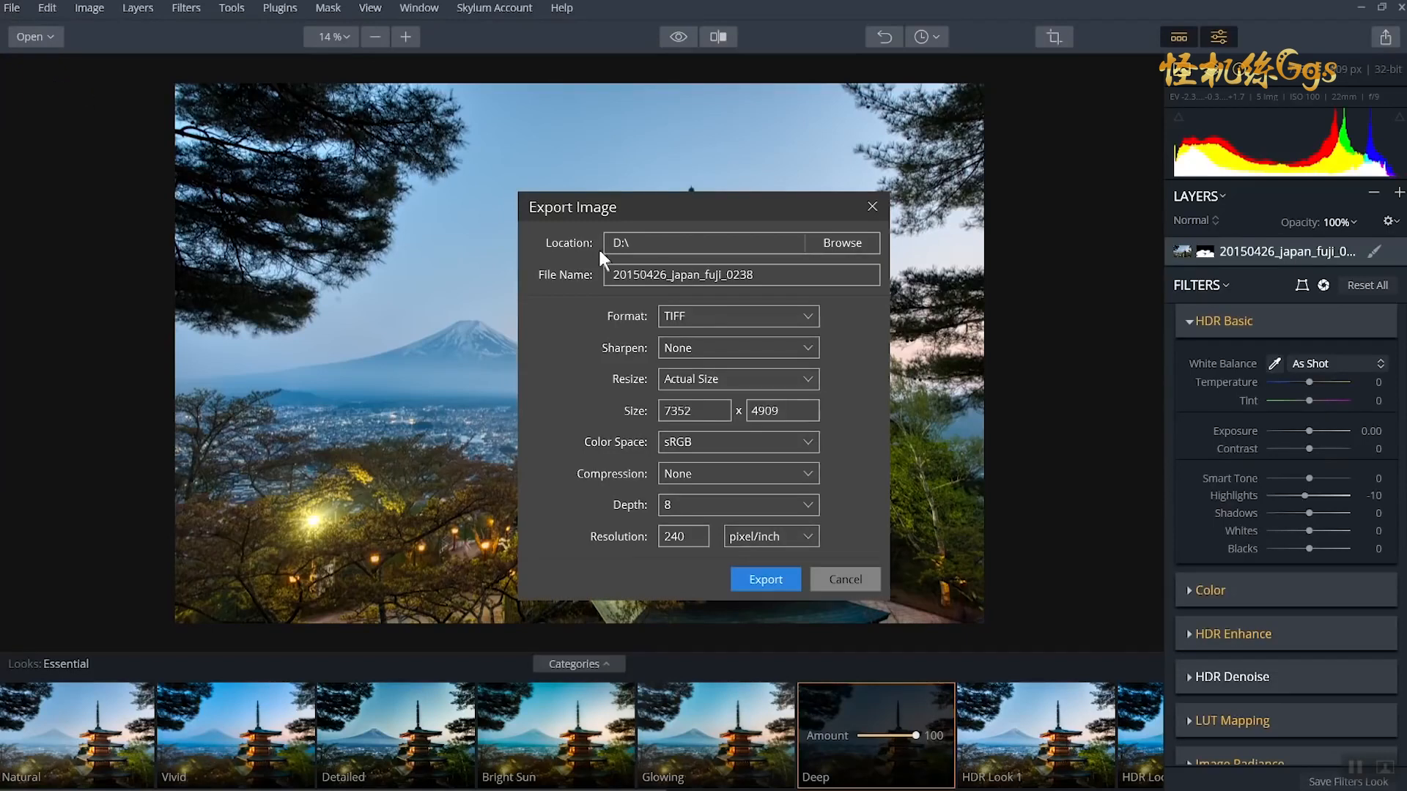
{"action": "left_click", "coordinate": [736, 317]}
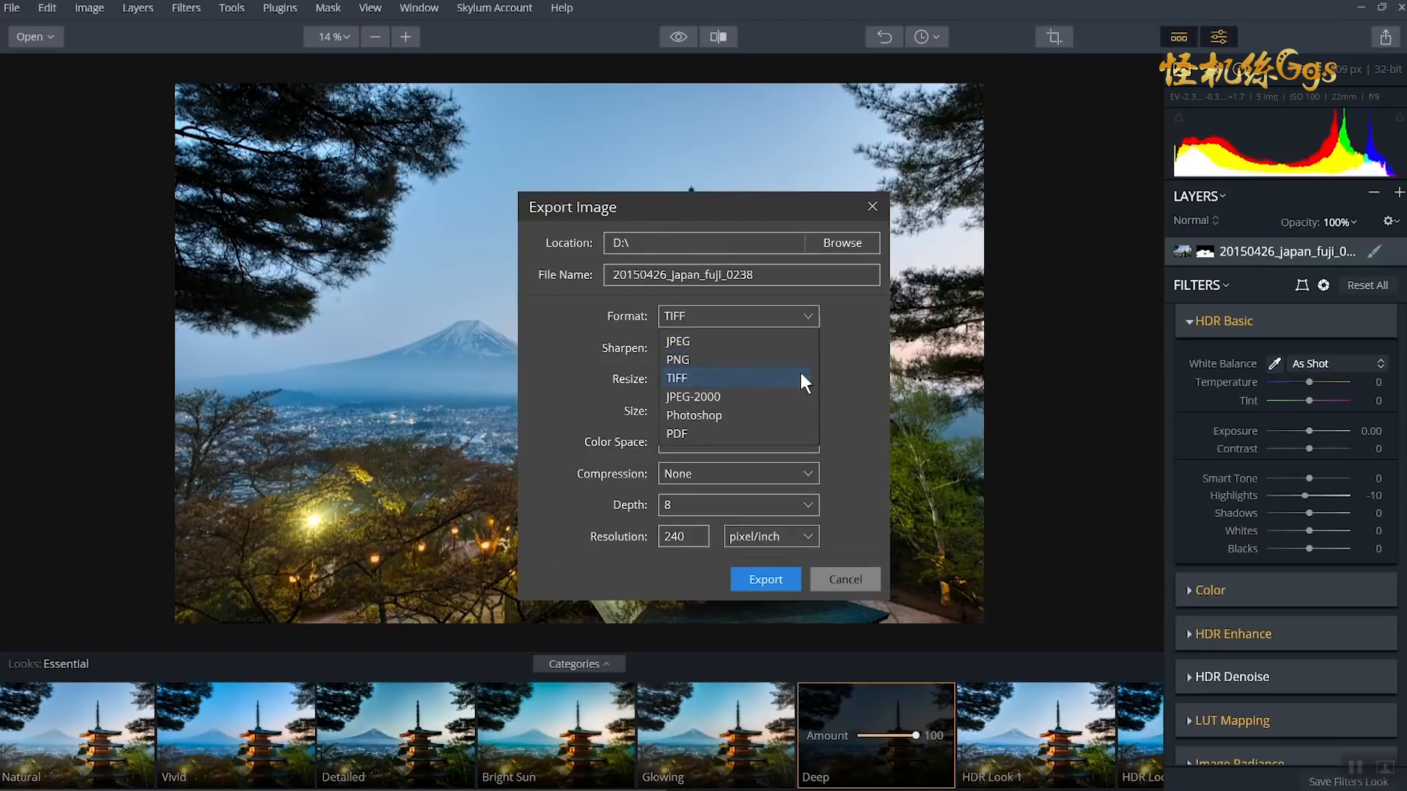
{"action": "mouse_move", "coordinate": [853, 431]}
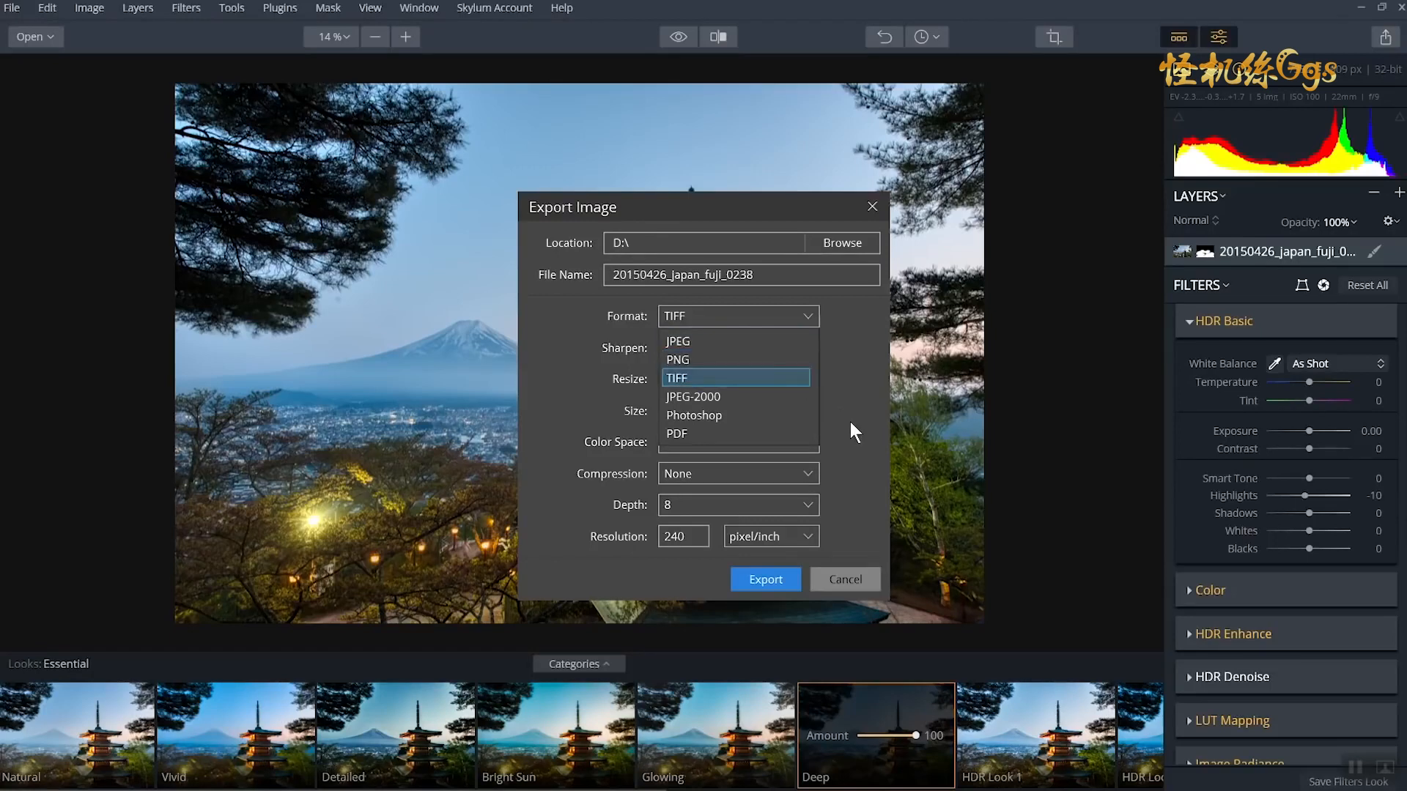
{"action": "left_click", "coordinate": [677, 378]}
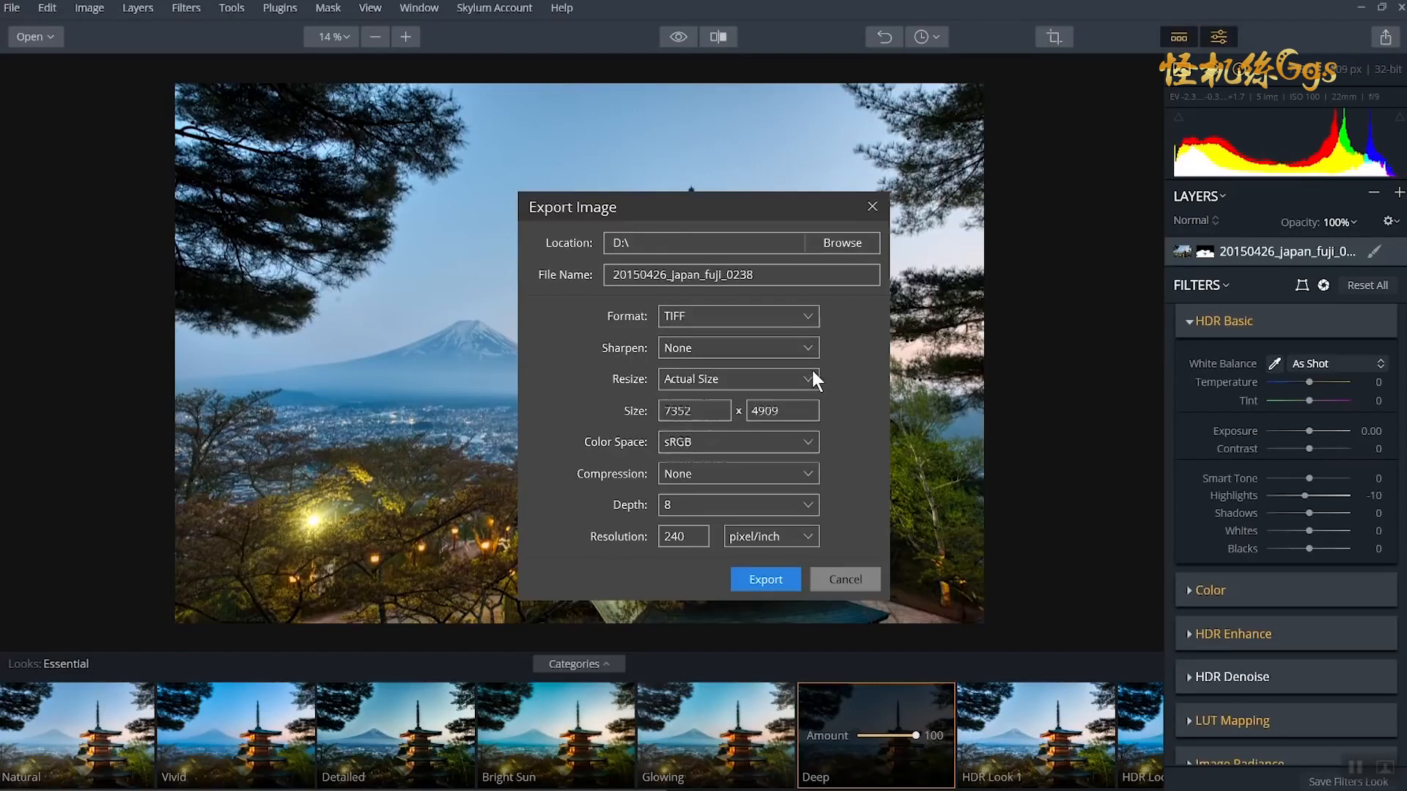
{"action": "left_click", "coordinate": [736, 504]}
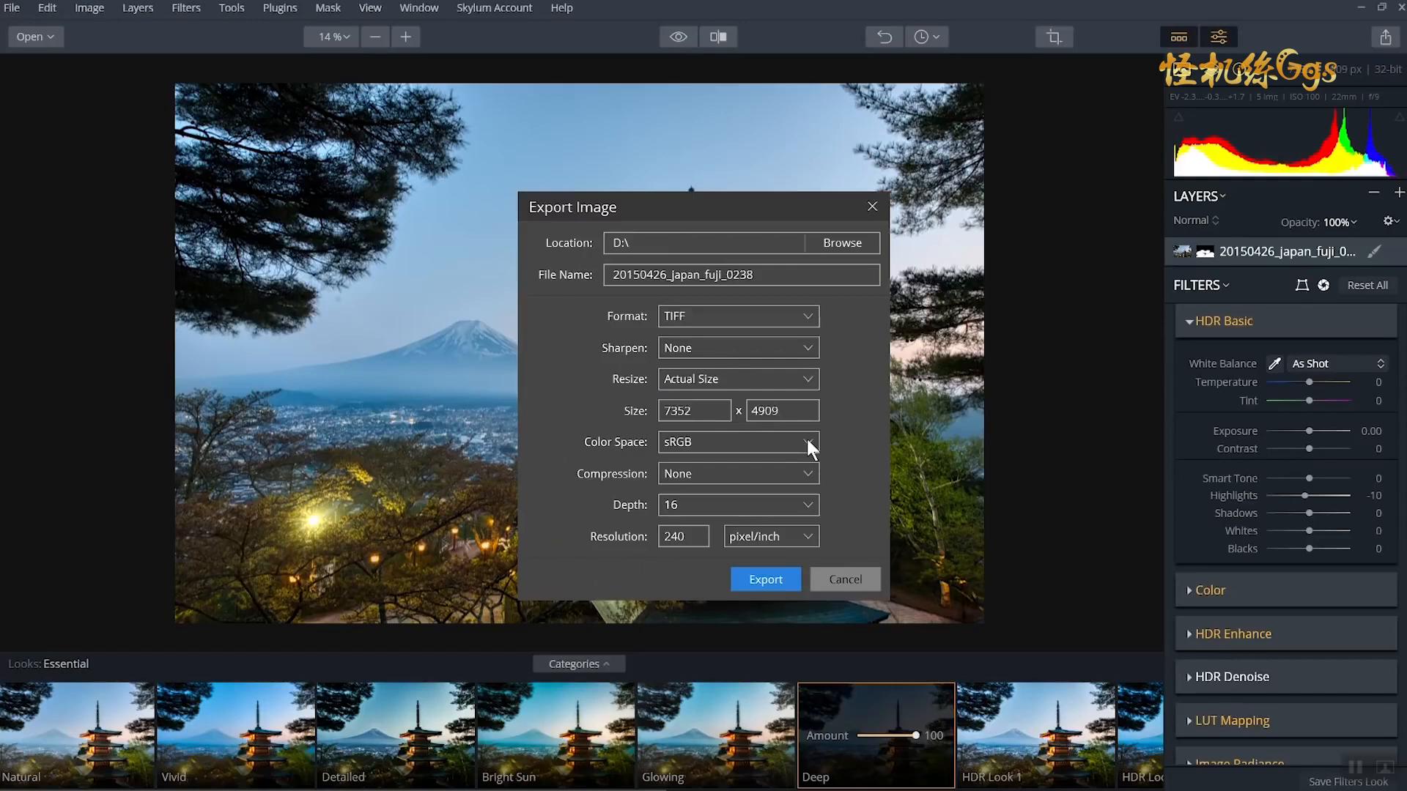
{"action": "left_click", "coordinate": [844, 579]}
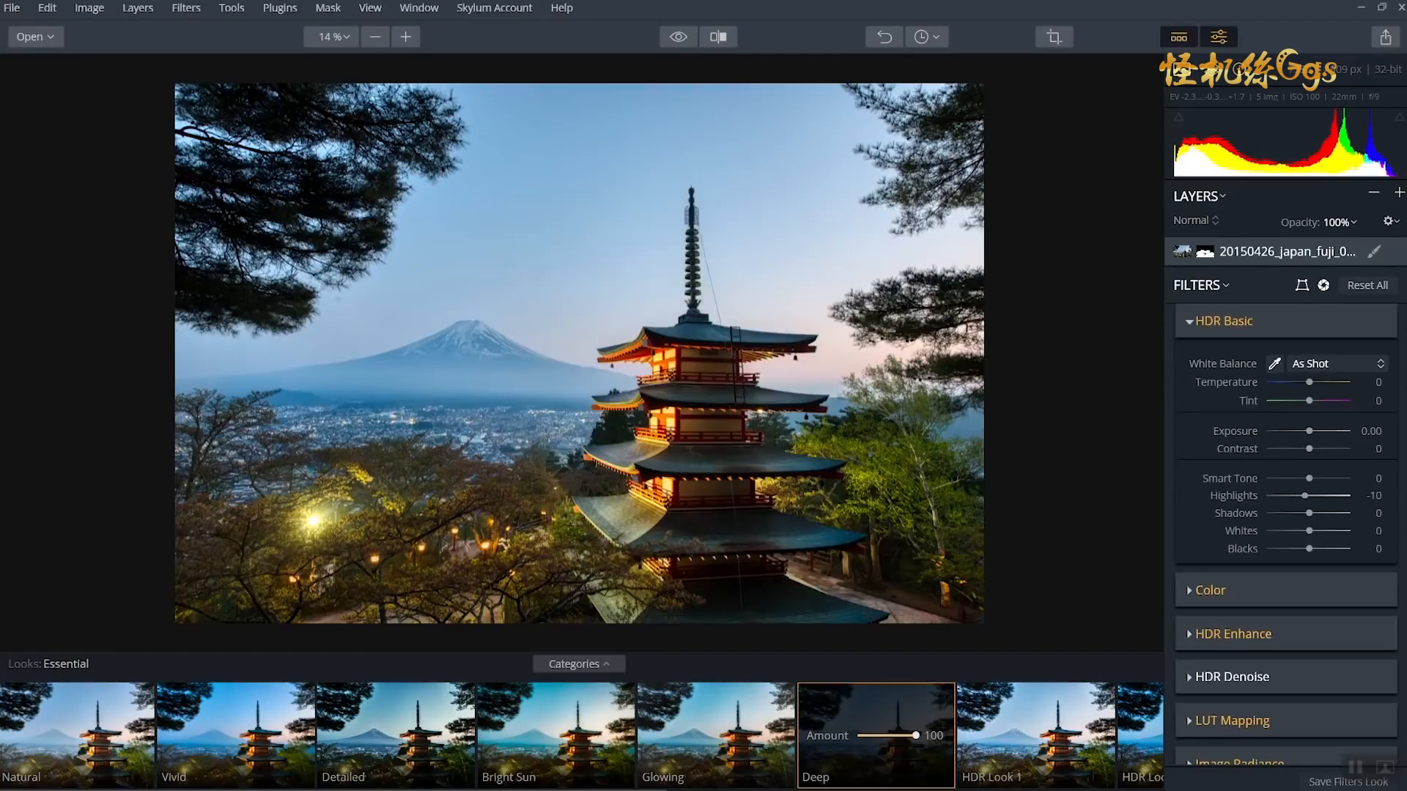